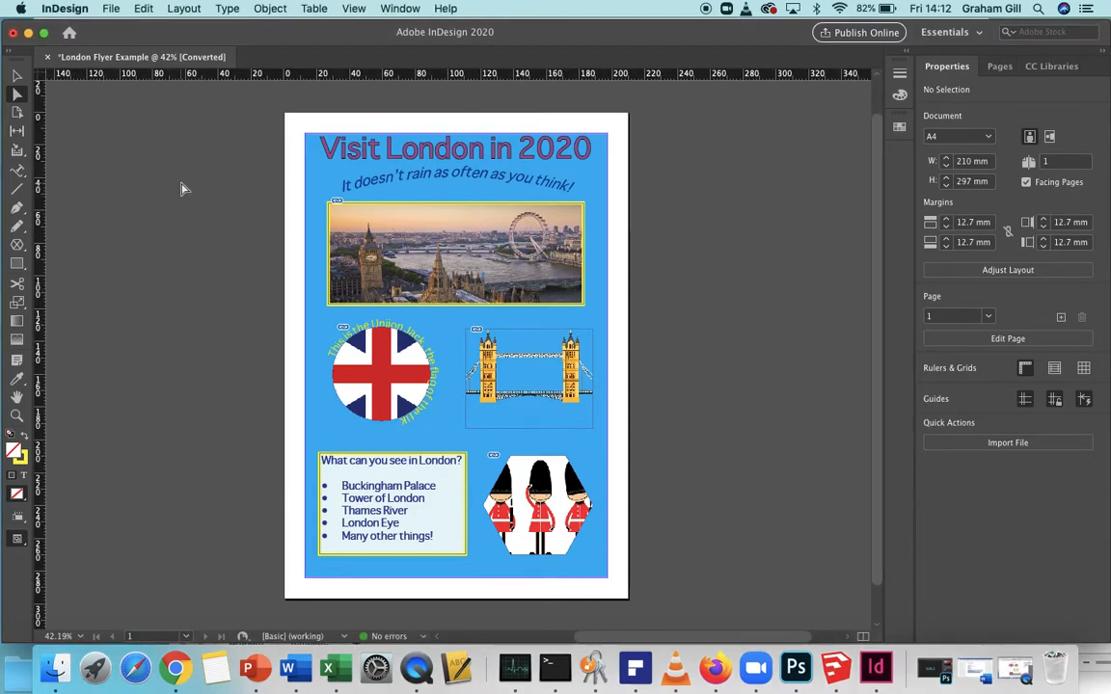
- Start a new document from the File menu to reach the New Document setup
{"action": "left_click", "coordinate": [111, 8]}
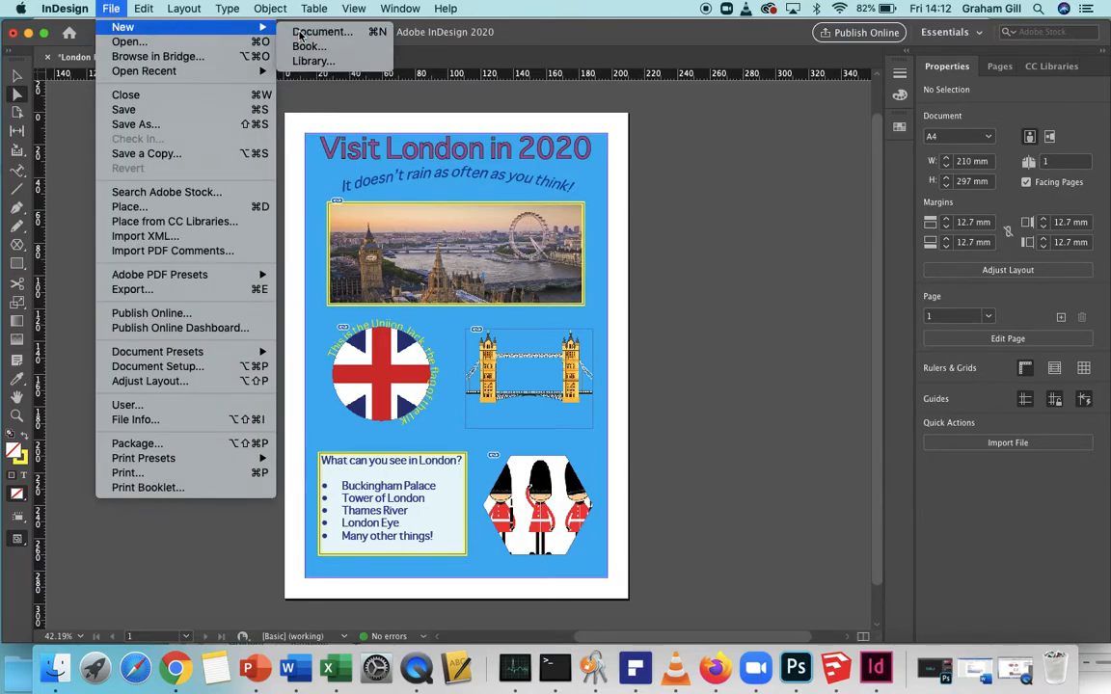
{"action": "left_click", "coordinate": [322, 31]}
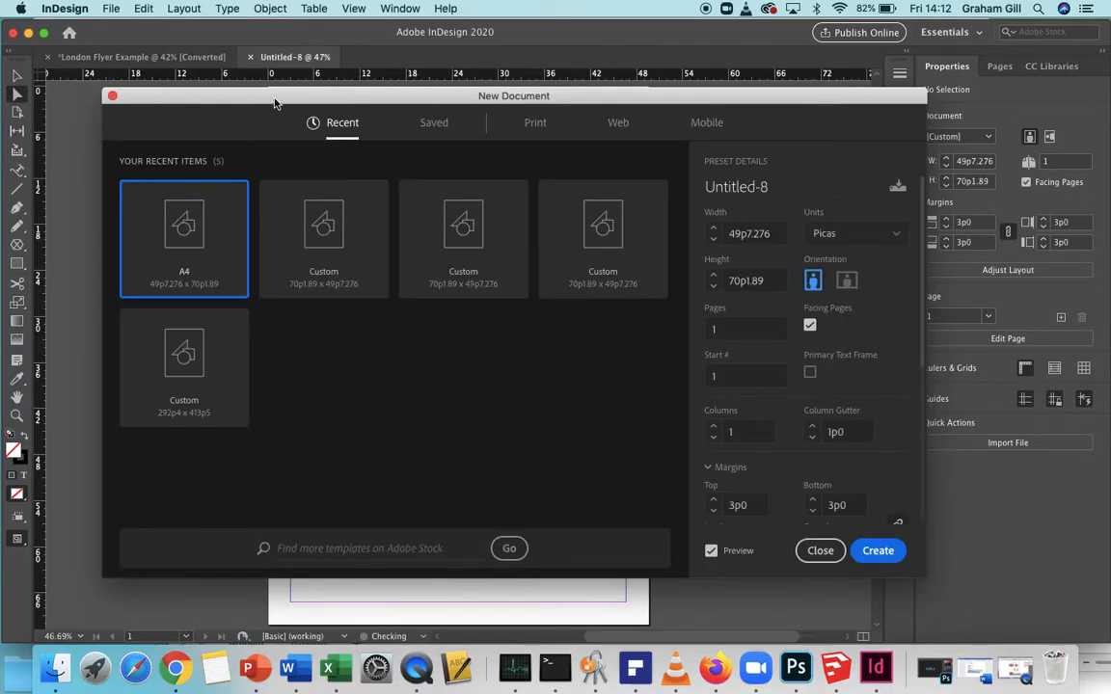
{"action": "mouse_move", "coordinate": [564, 135]}
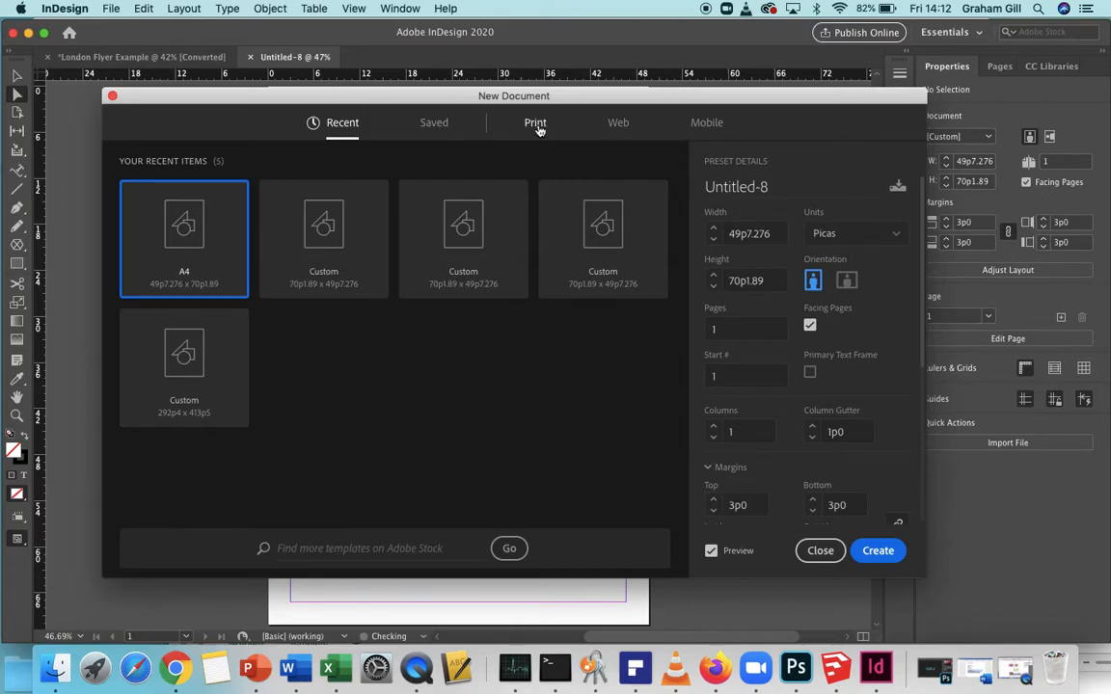
- Browse the Print presets and show all blank print document sizes
{"action": "left_click", "coordinate": [536, 124]}
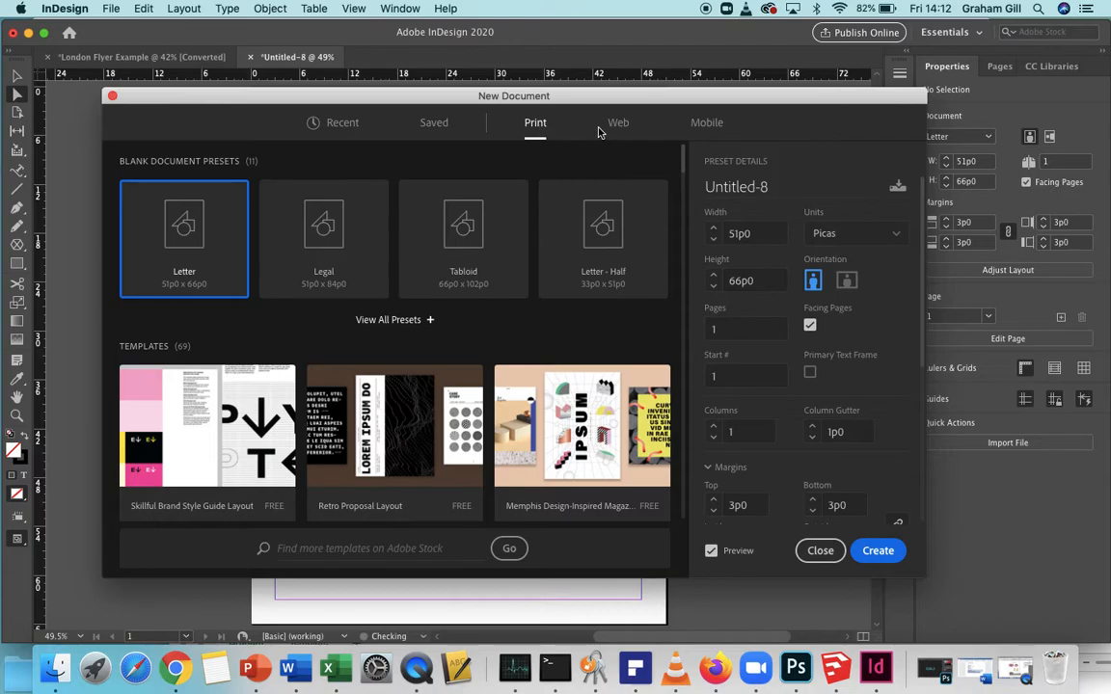
{"action": "left_click", "coordinate": [706, 123]}
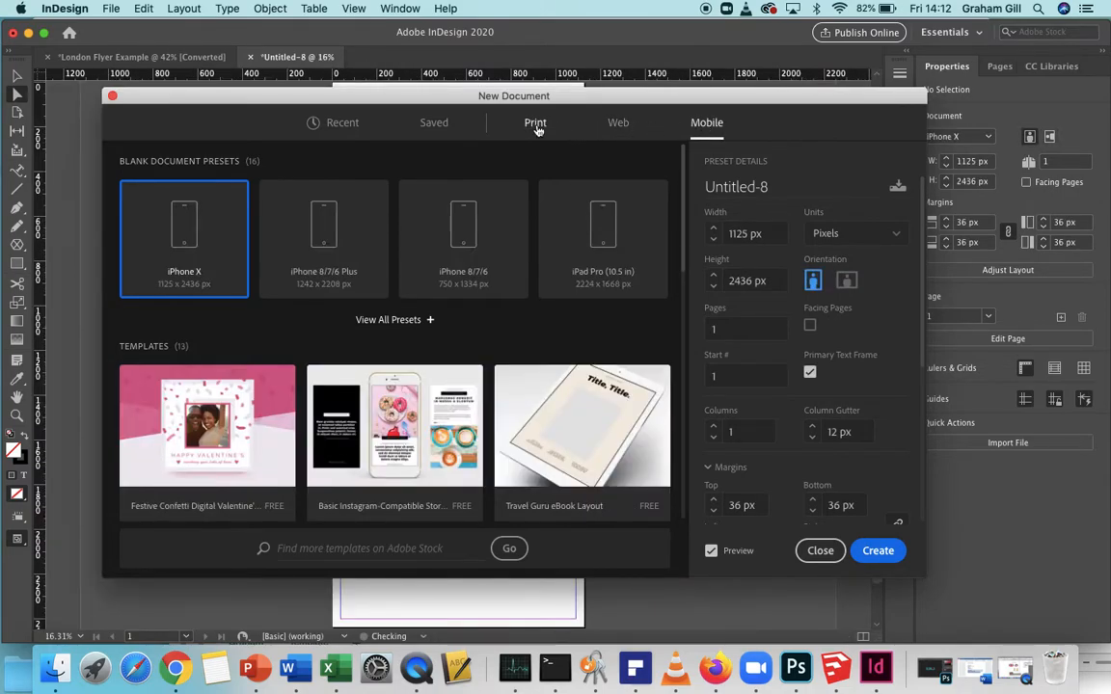
{"action": "left_click", "coordinate": [536, 124]}
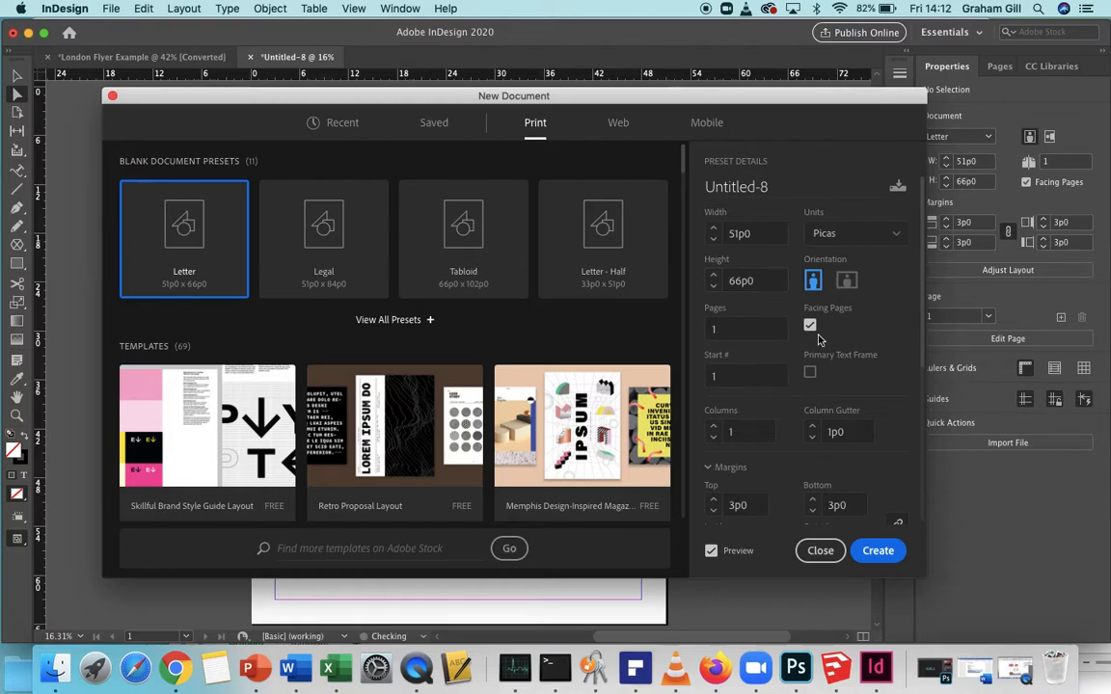
{"action": "mouse_move", "coordinate": [685, 336]}
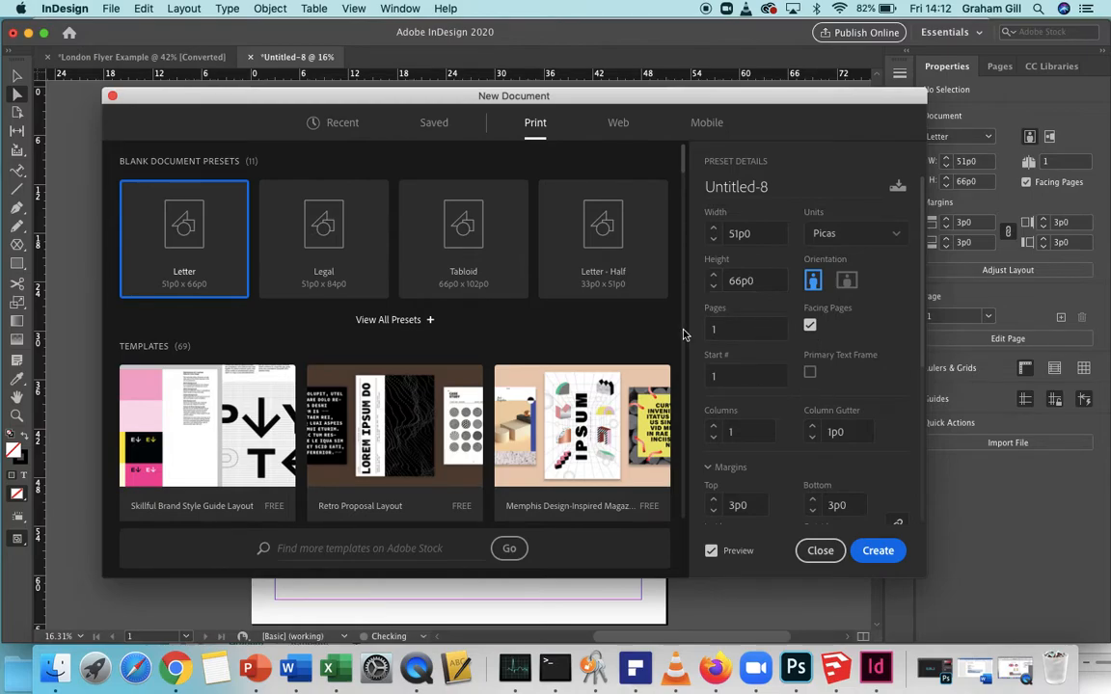
{"action": "mouse_move", "coordinate": [389, 320]}
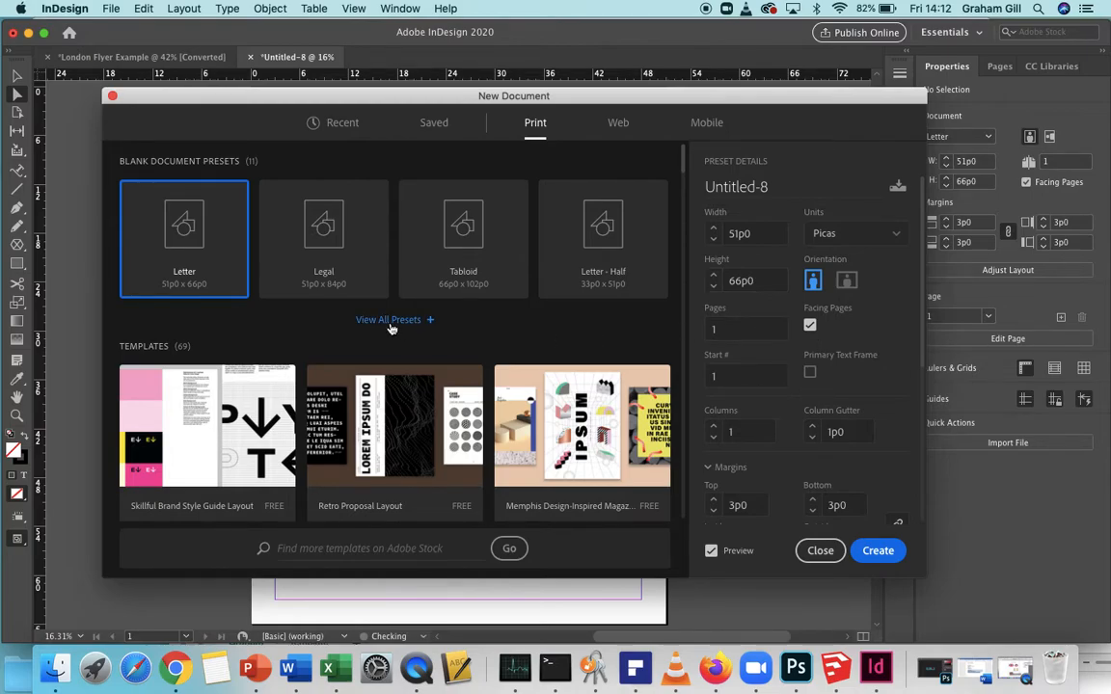
{"action": "left_click", "coordinate": [389, 320]}
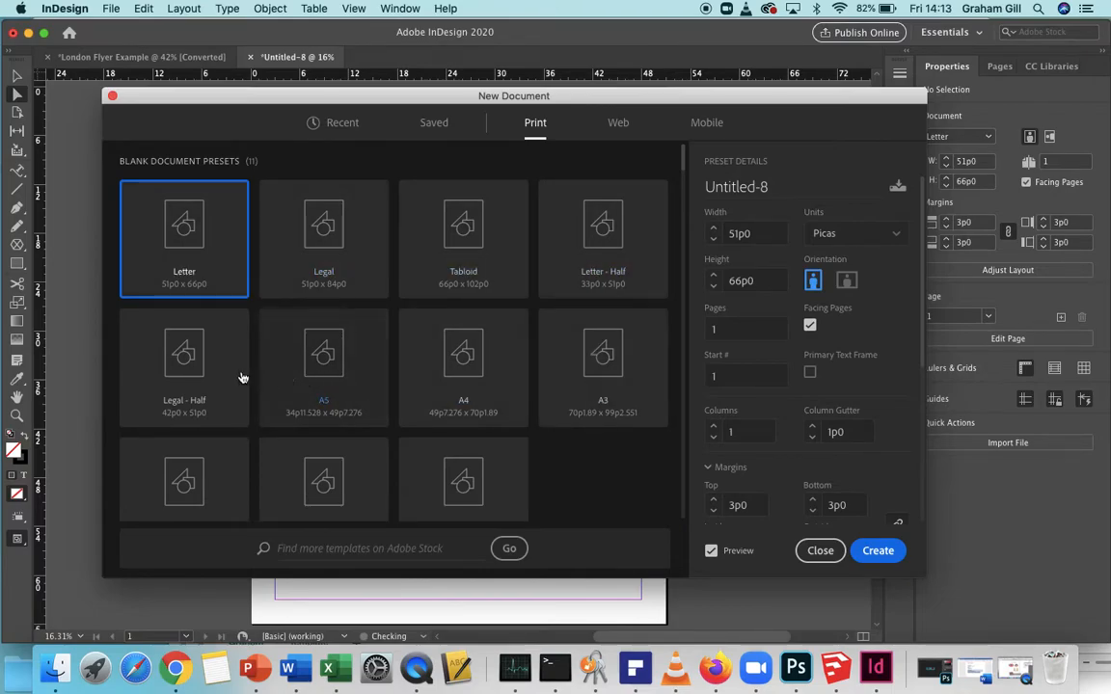
{"action": "mouse_move", "coordinate": [463, 363]}
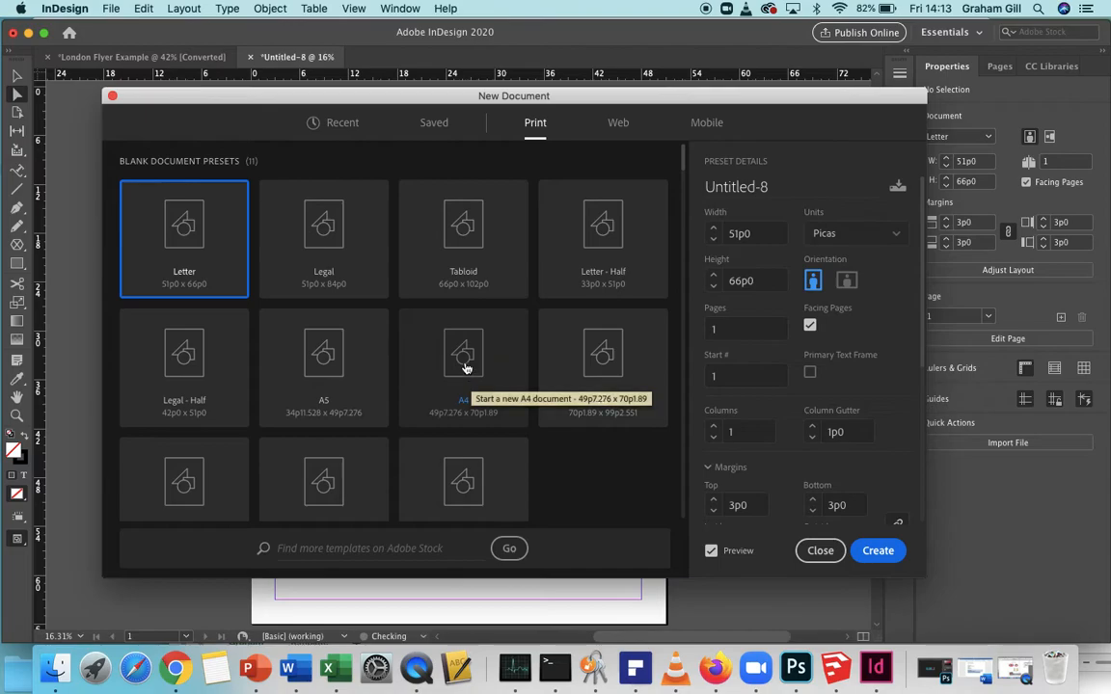
- Choose the A4 preset in millimetres, 210 × 297 mm, kept in portrait orientation
{"action": "left_click", "coordinate": [463, 366]}
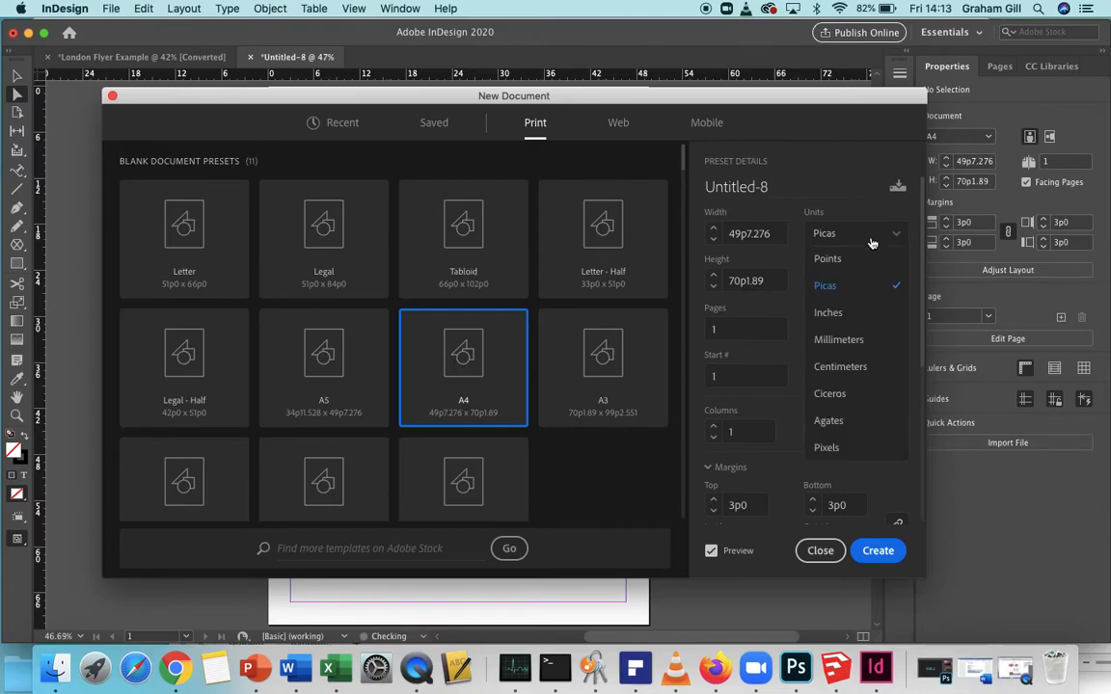
{"action": "left_click", "coordinate": [837, 339]}
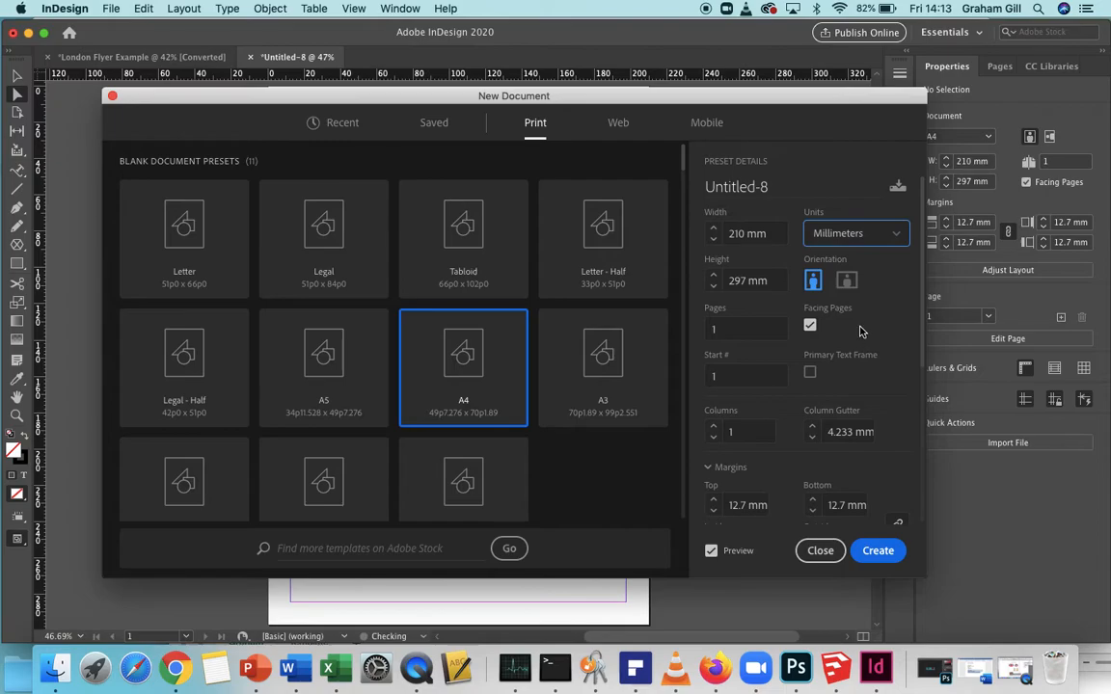
{"action": "mouse_move", "coordinate": [814, 280]}
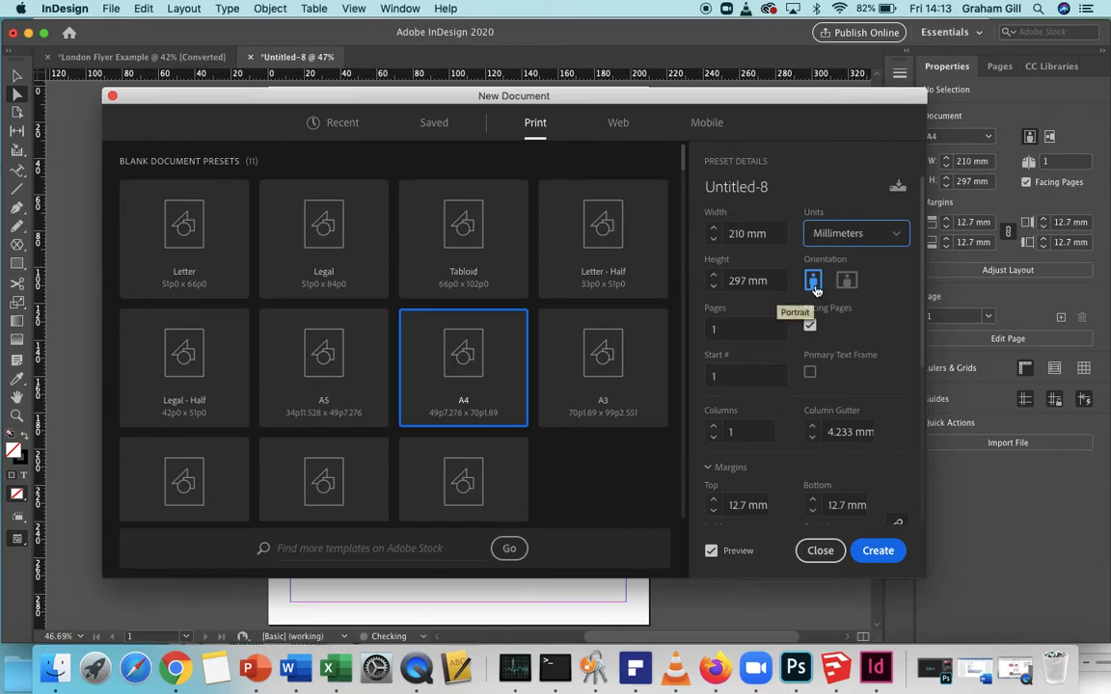
{"action": "left_click", "coordinate": [845, 279]}
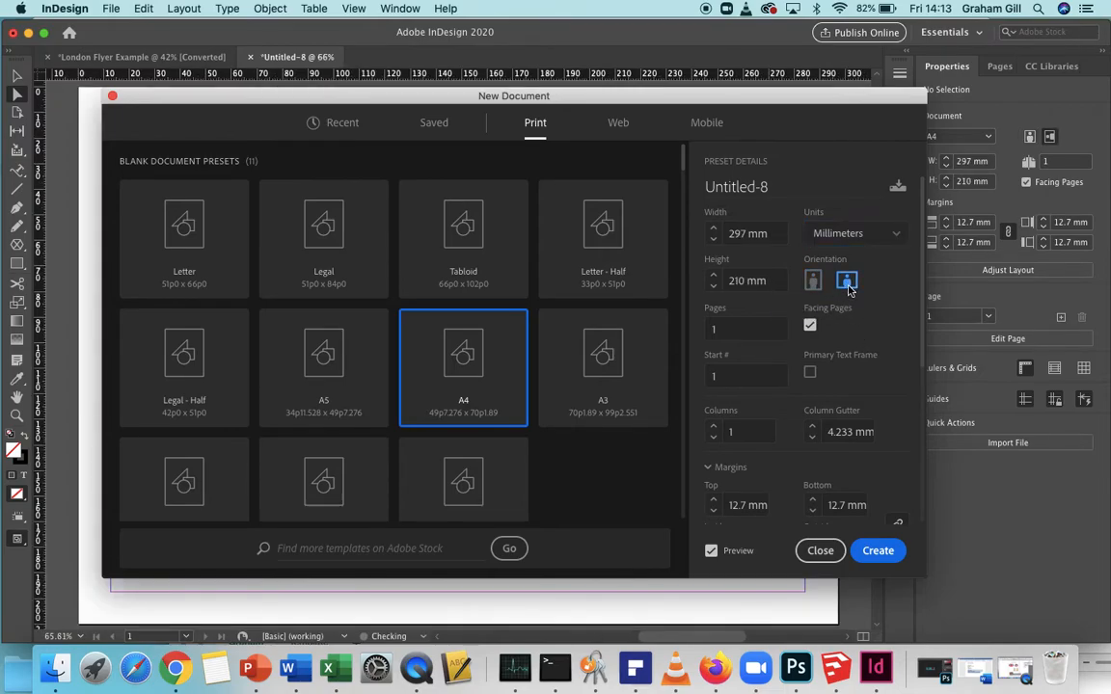
{"action": "left_click", "coordinate": [814, 280]}
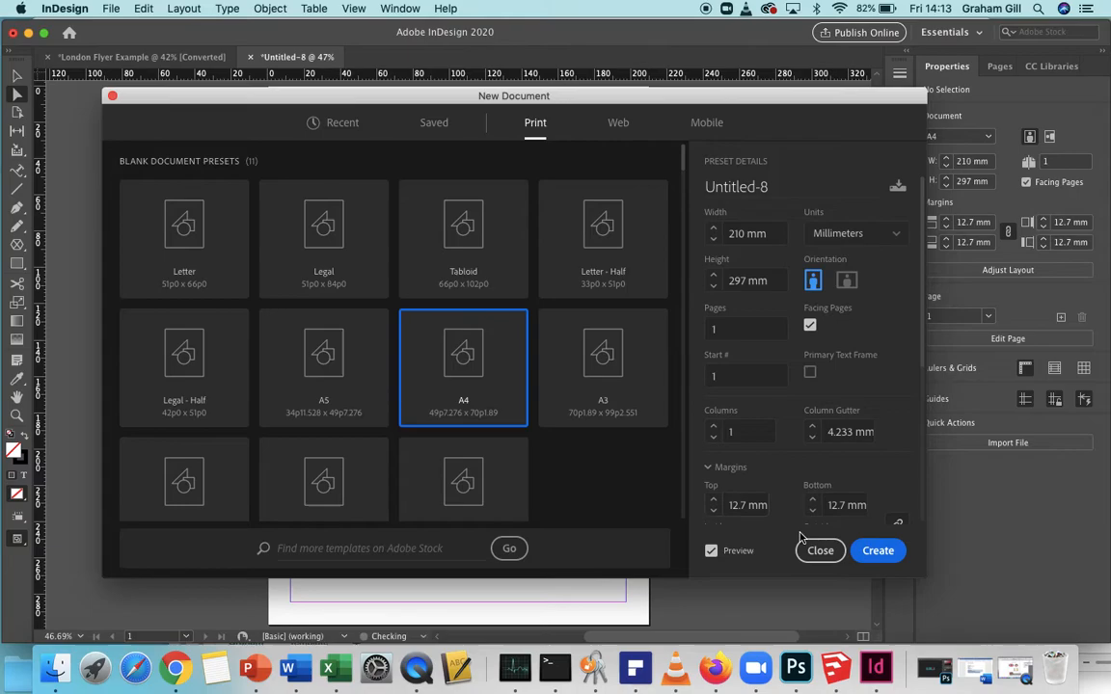
- Create the A4 document and draw a 210 × 297 mm rectangle covering the whole page
{"action": "left_click", "coordinate": [876, 550]}
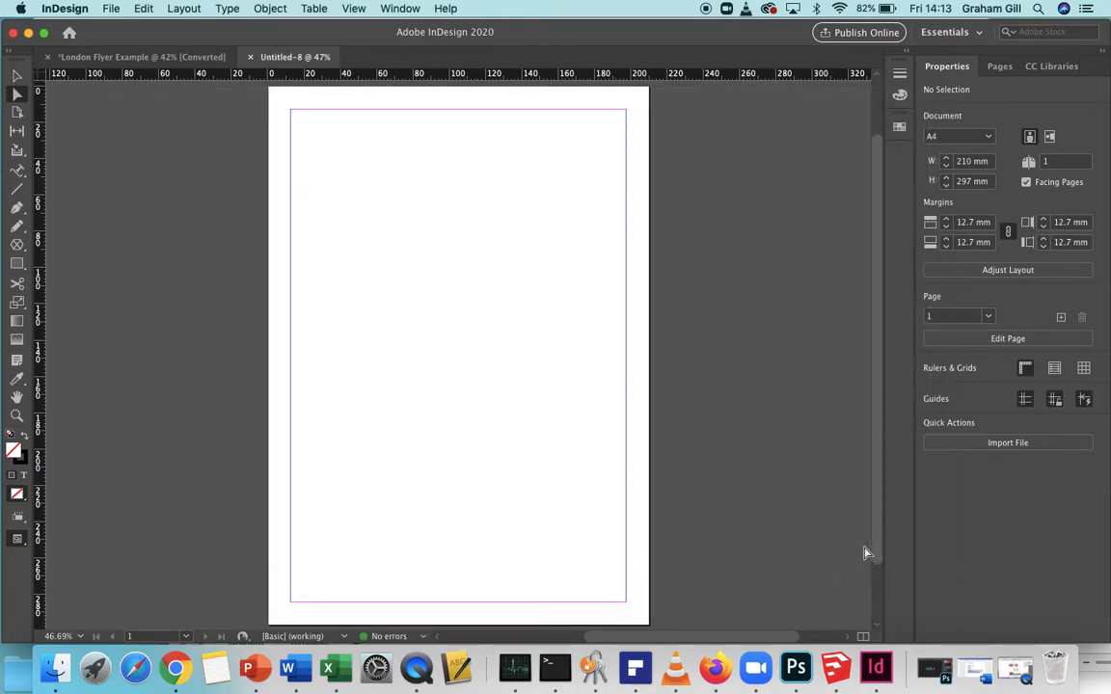
{"action": "mouse_move", "coordinate": [852, 548]}
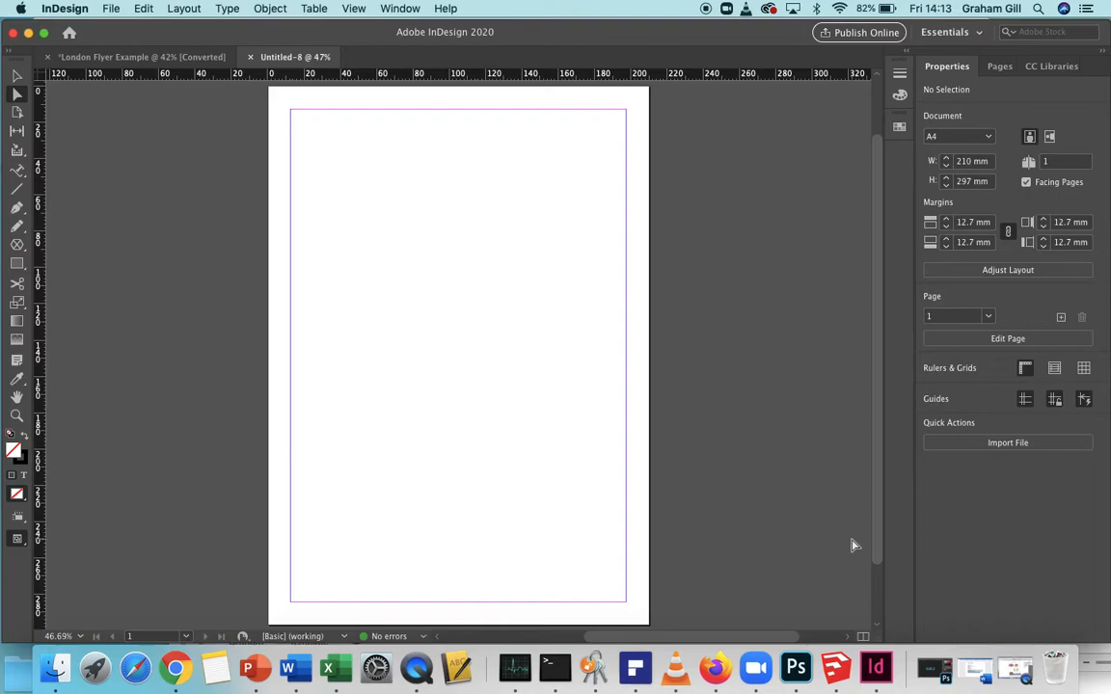
{"action": "mouse_move", "coordinate": [629, 524]}
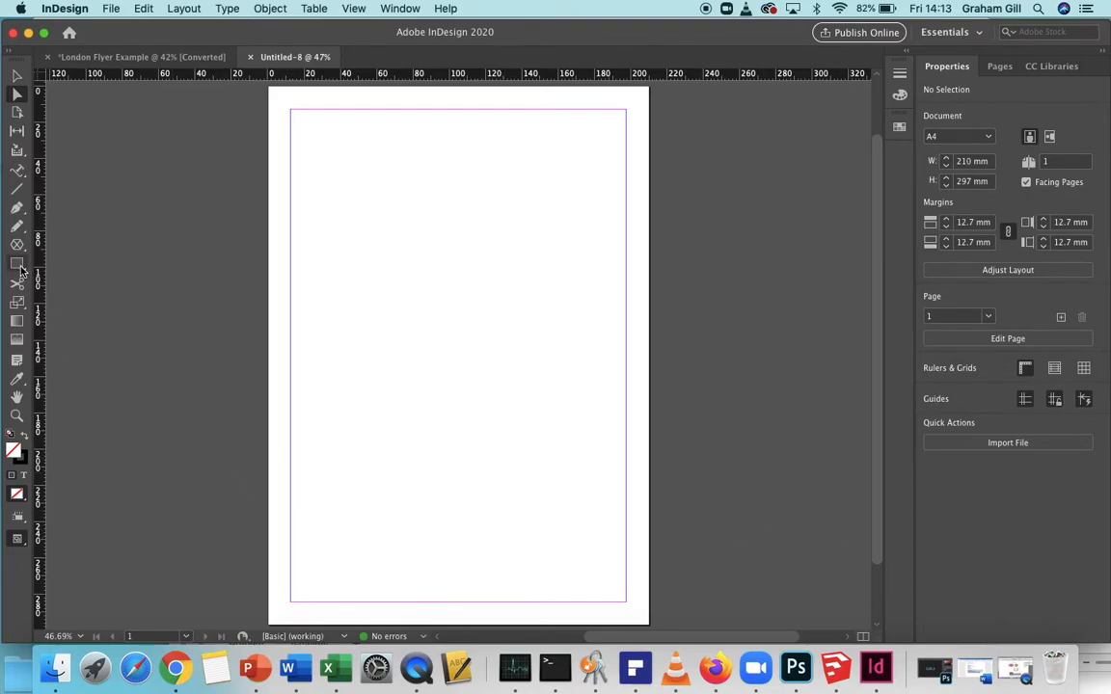
{"action": "mouse_move", "coordinate": [17, 267]}
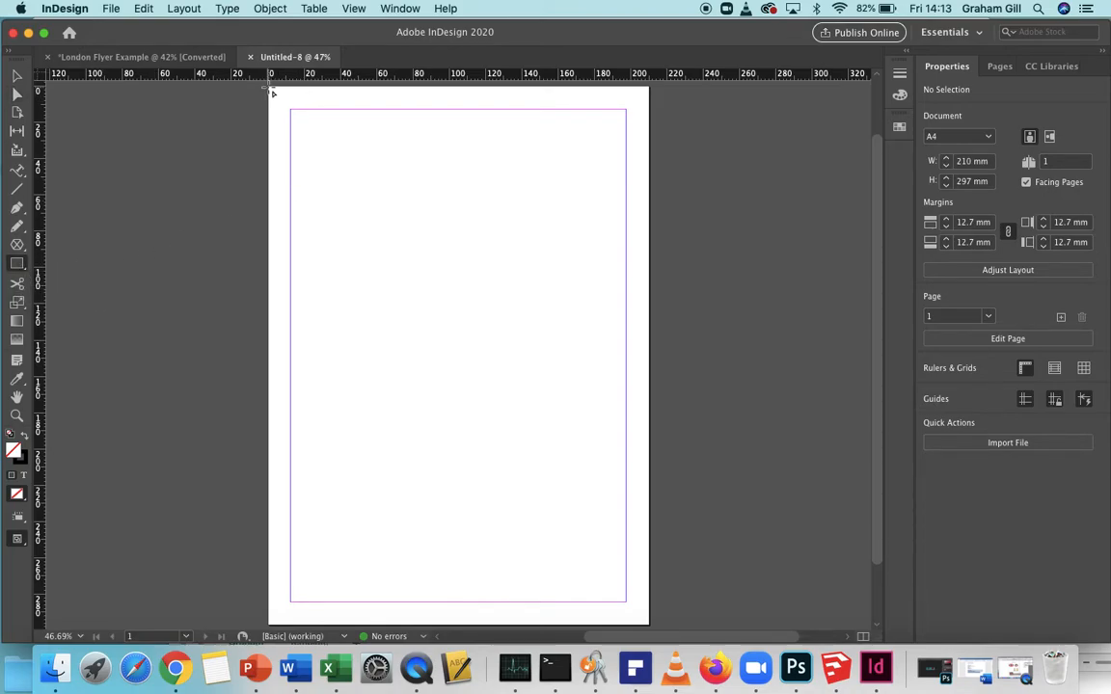
{"action": "left_click_drag", "start_coordinate": [272, 93], "coordinate": [641, 609]}
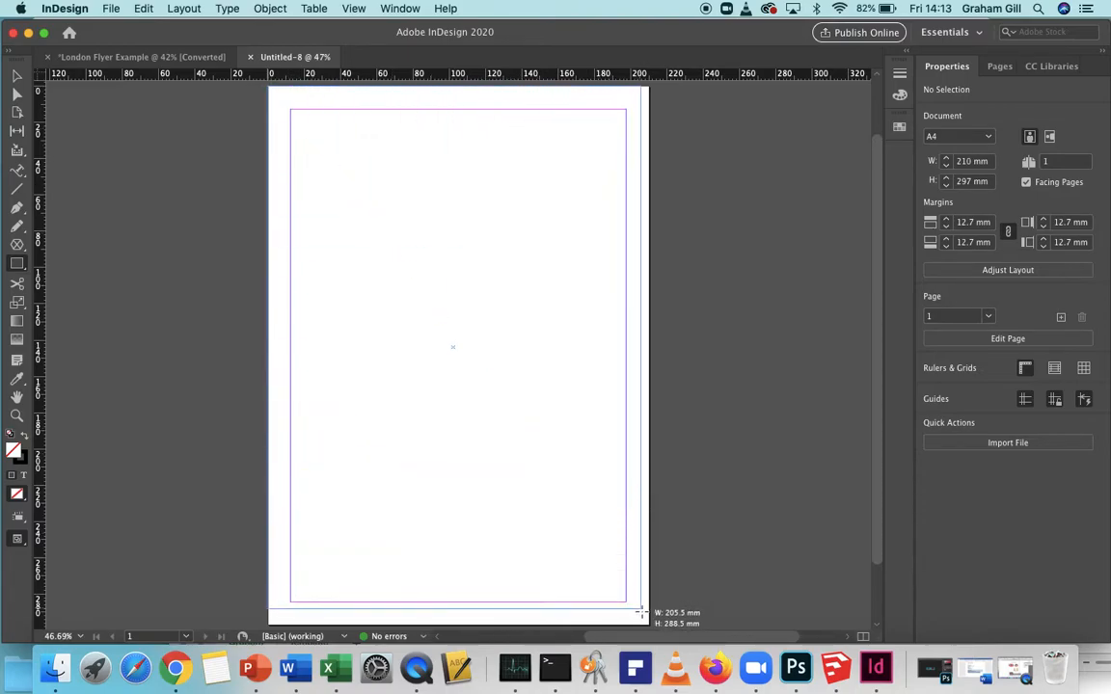
{"action": "left_click_drag", "start_coordinate": [640, 614], "coordinate": [644, 629]}
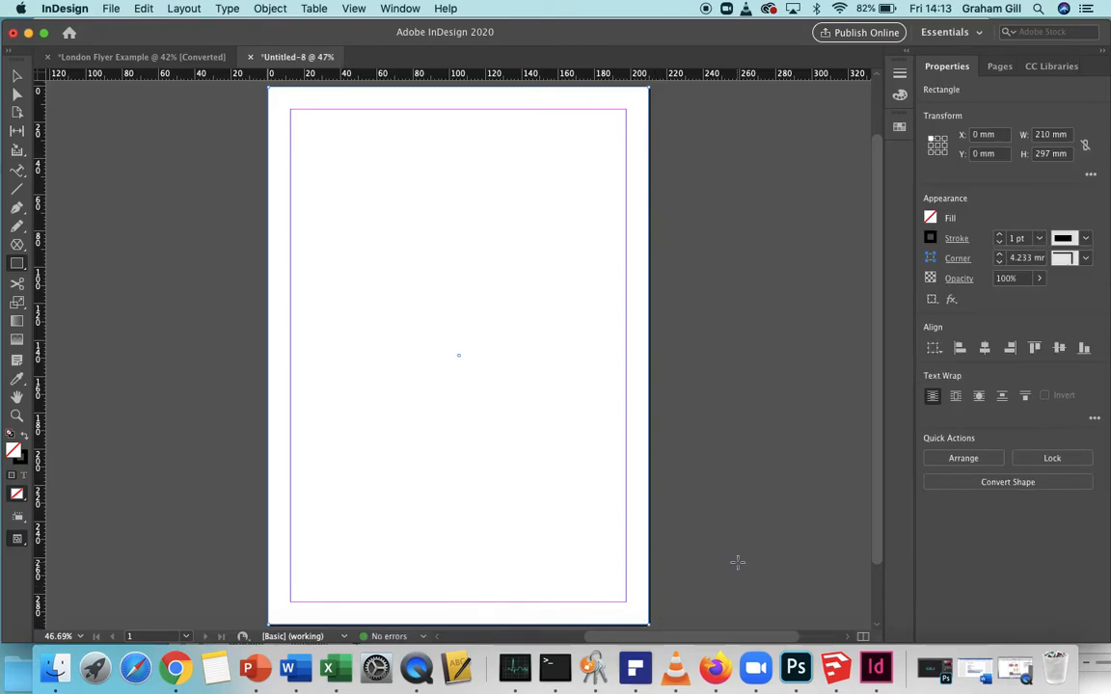
{"action": "mouse_move", "coordinate": [729, 518]}
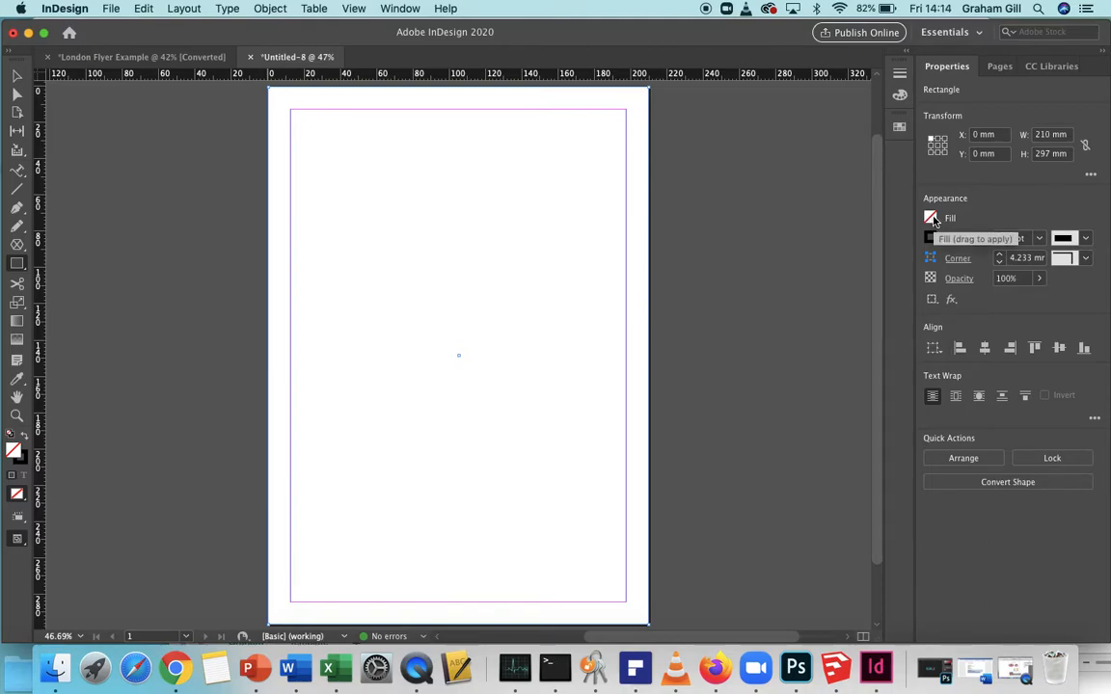
- Try red and green swatches, then settle the page rectangle's fill on a pale yellow CMYK mix
{"action": "left_click", "coordinate": [930, 216]}
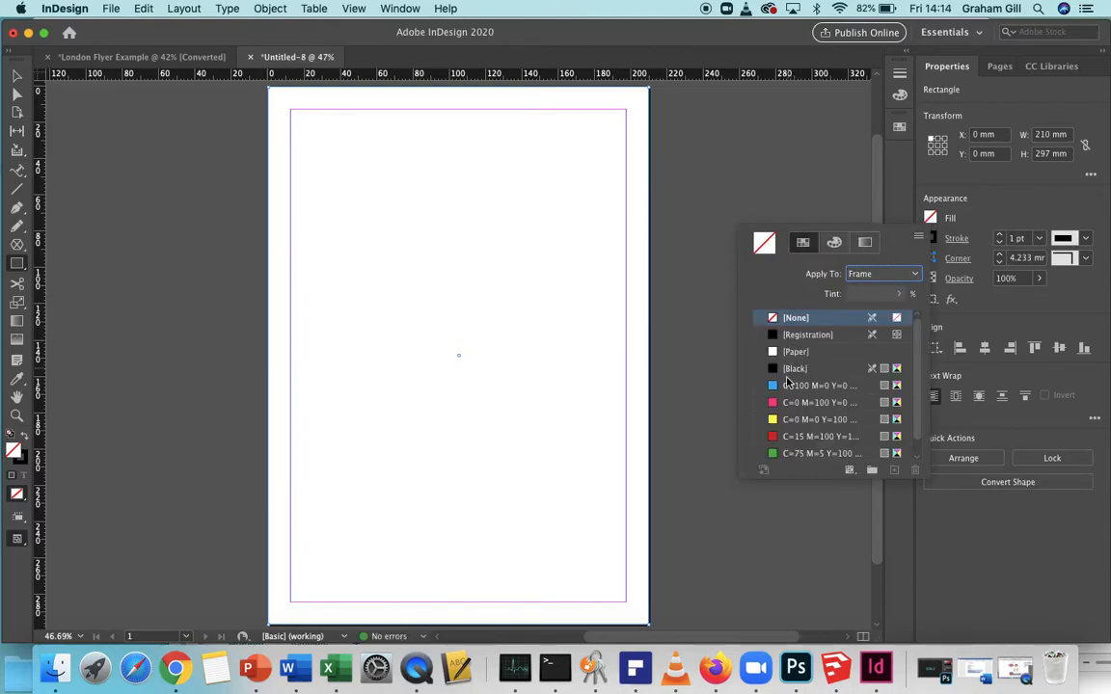
{"action": "left_click", "coordinate": [820, 436]}
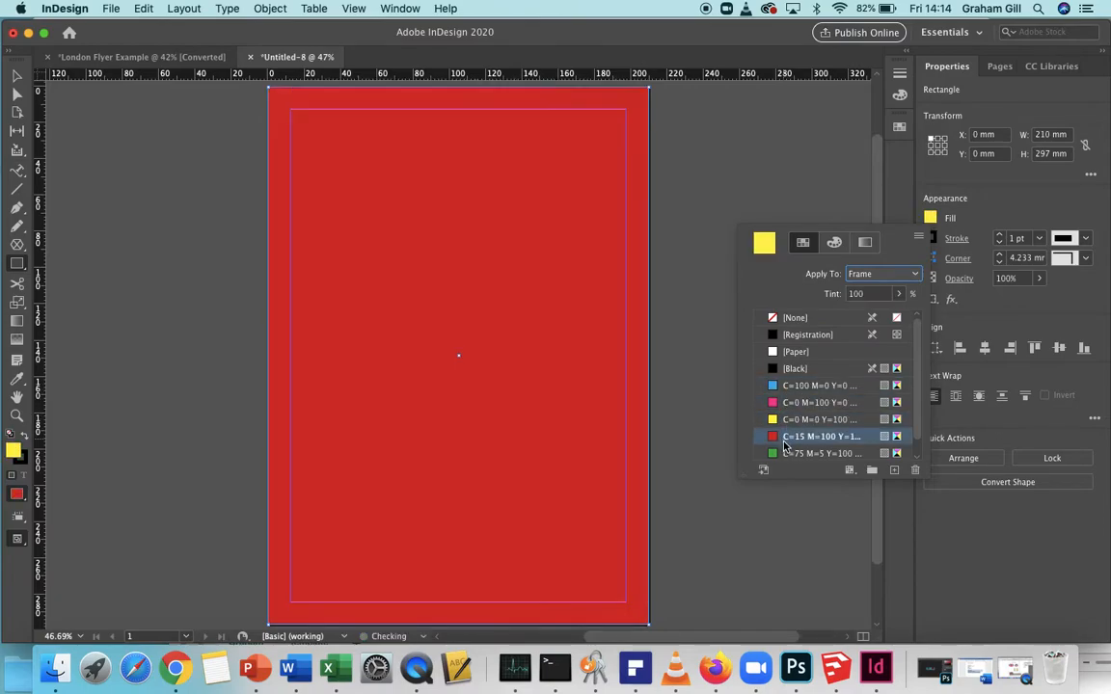
{"action": "left_click", "coordinate": [819, 454]}
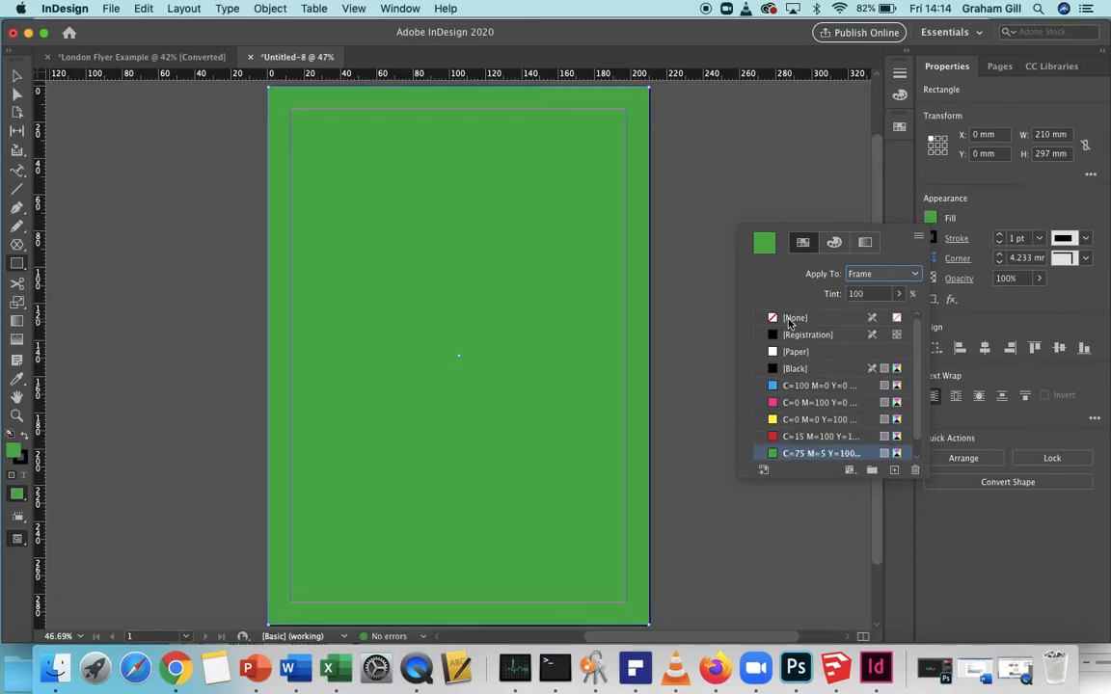
{"action": "left_click", "coordinate": [795, 316]}
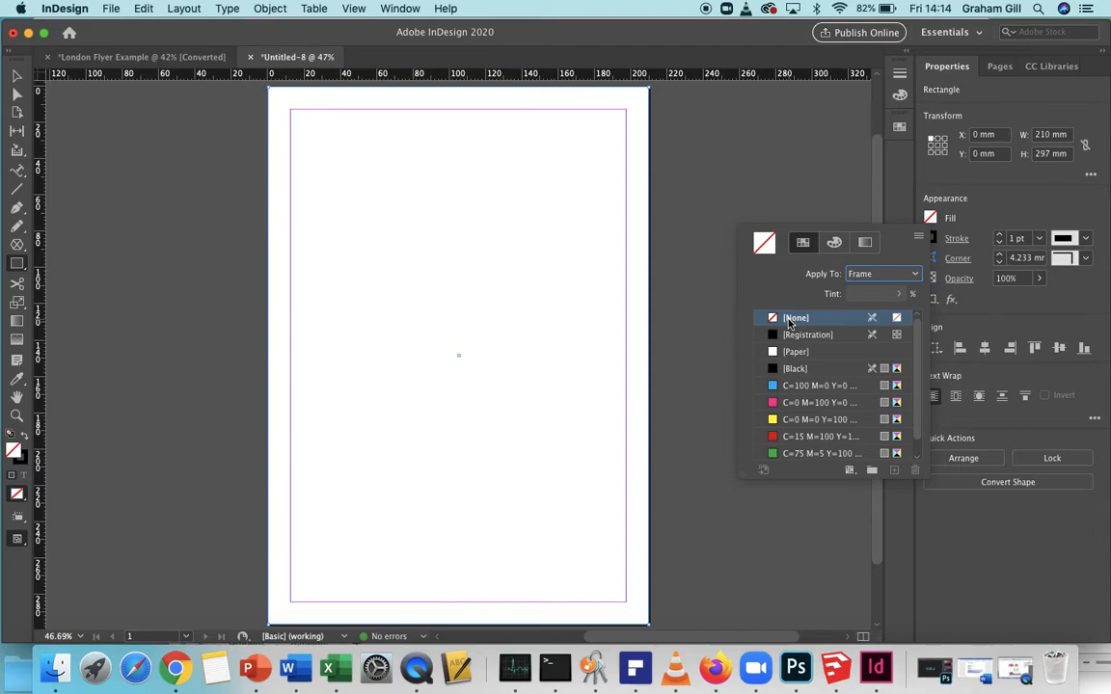
{"action": "mouse_move", "coordinate": [834, 243]}
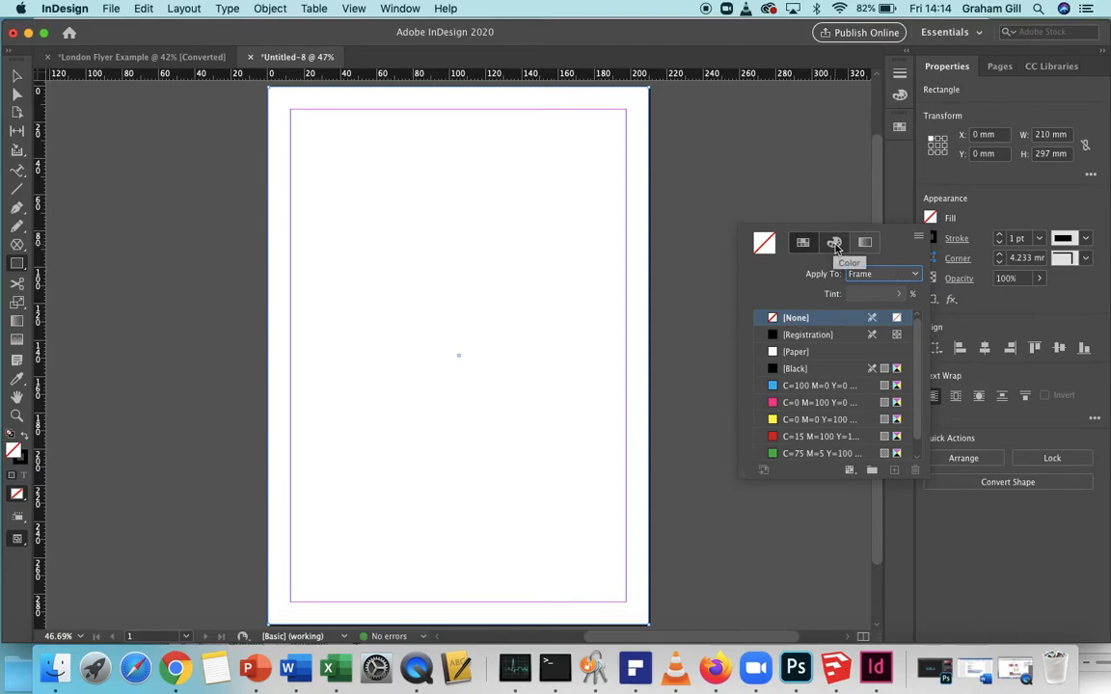
{"action": "left_click", "coordinate": [833, 243]}
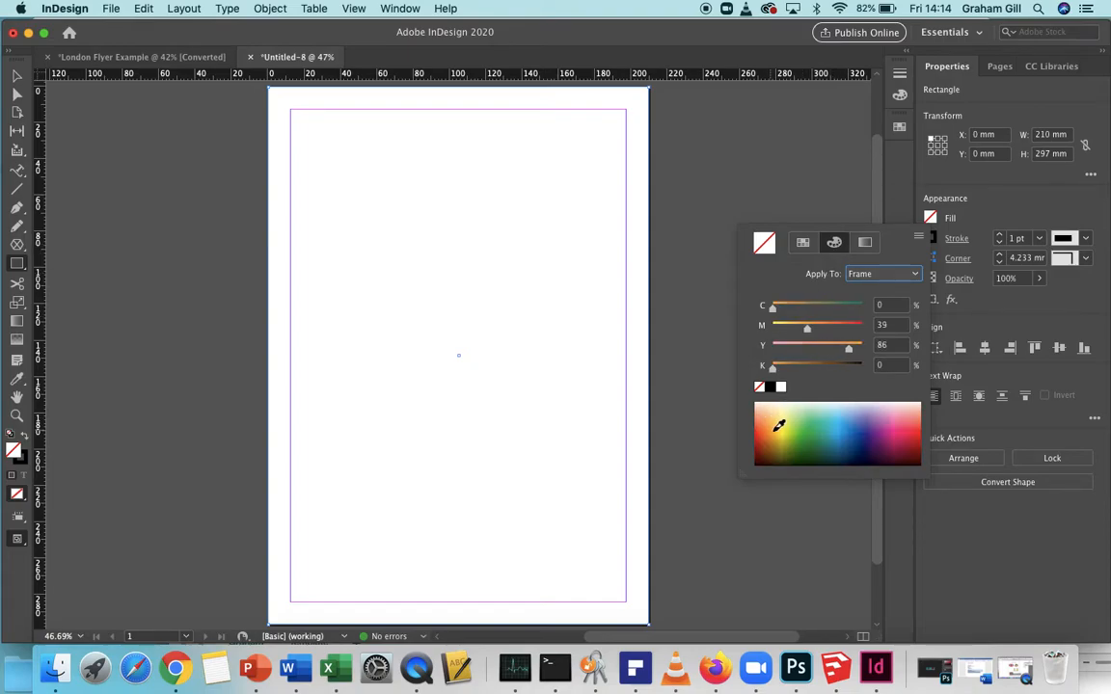
{"action": "left_click", "coordinate": [783, 436]}
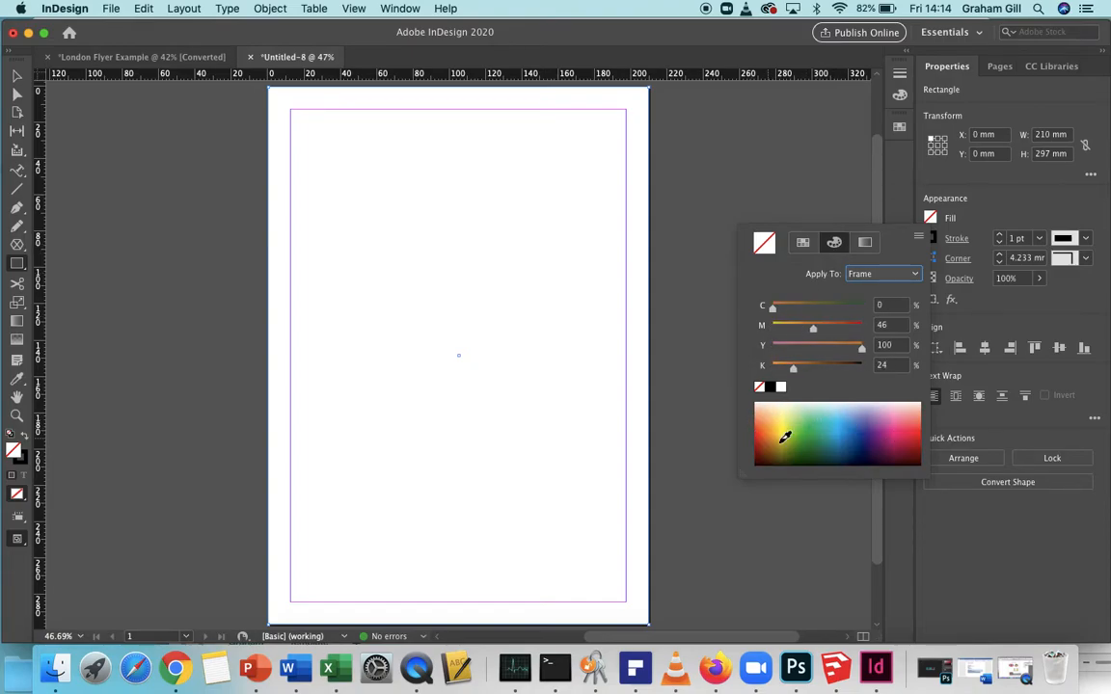
{"action": "left_click", "coordinate": [791, 409]}
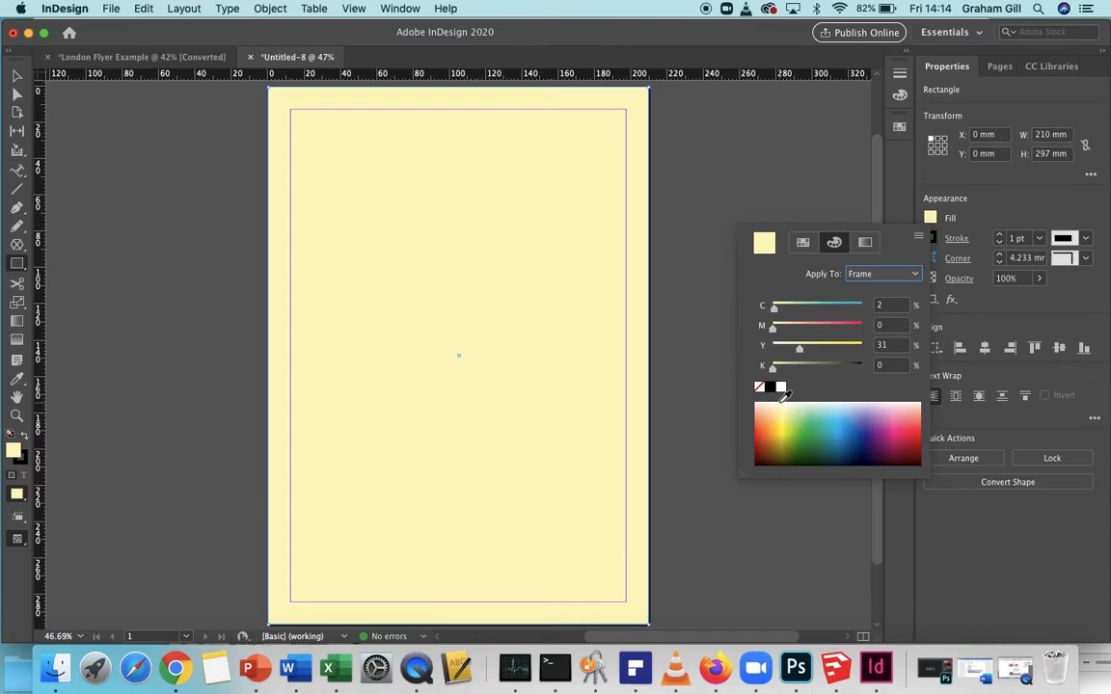
{"action": "mouse_move", "coordinate": [775, 399]}
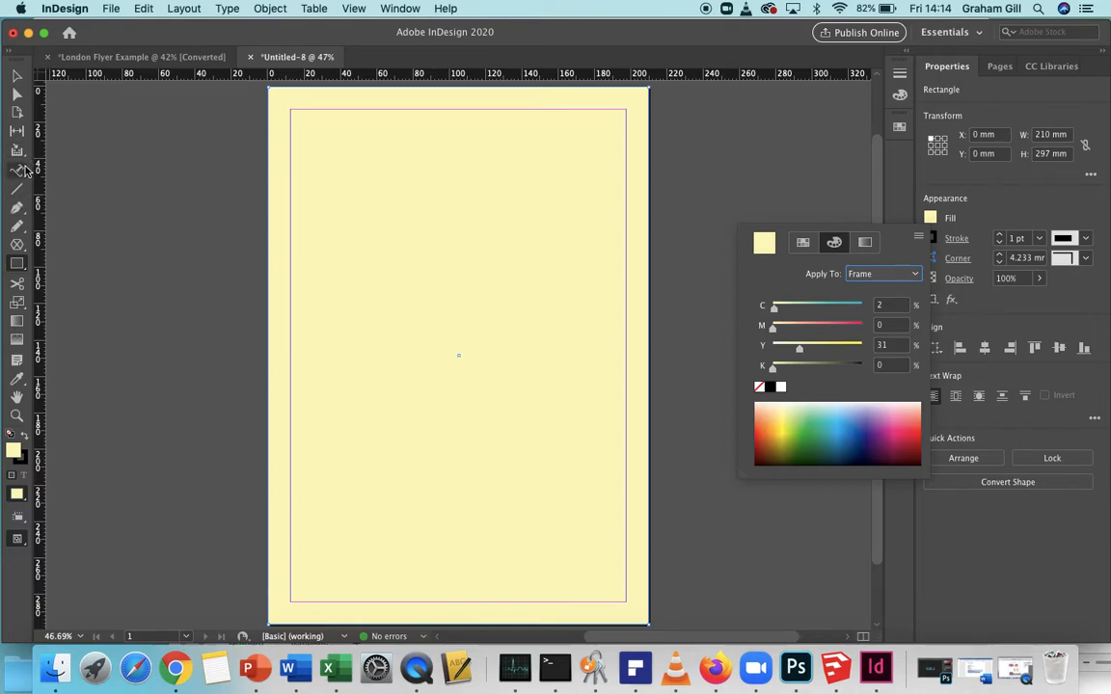
{"action": "mouse_move", "coordinate": [17, 169]}
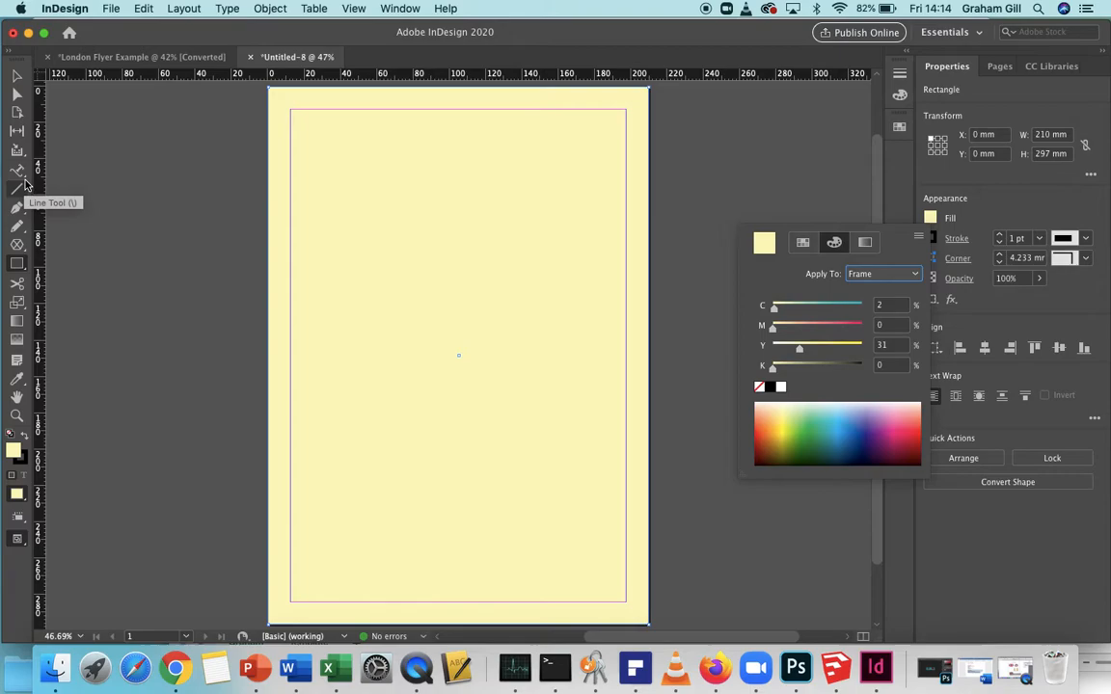
{"action": "mouse_move", "coordinate": [17, 187]}
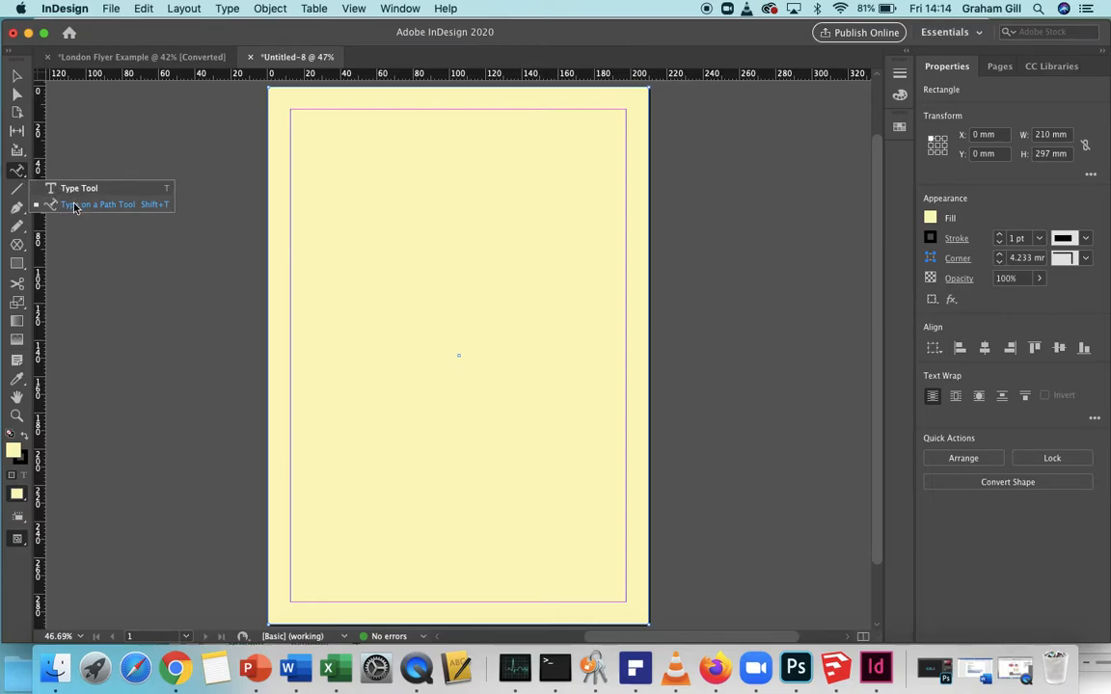
{"action": "mouse_move", "coordinate": [79, 189]}
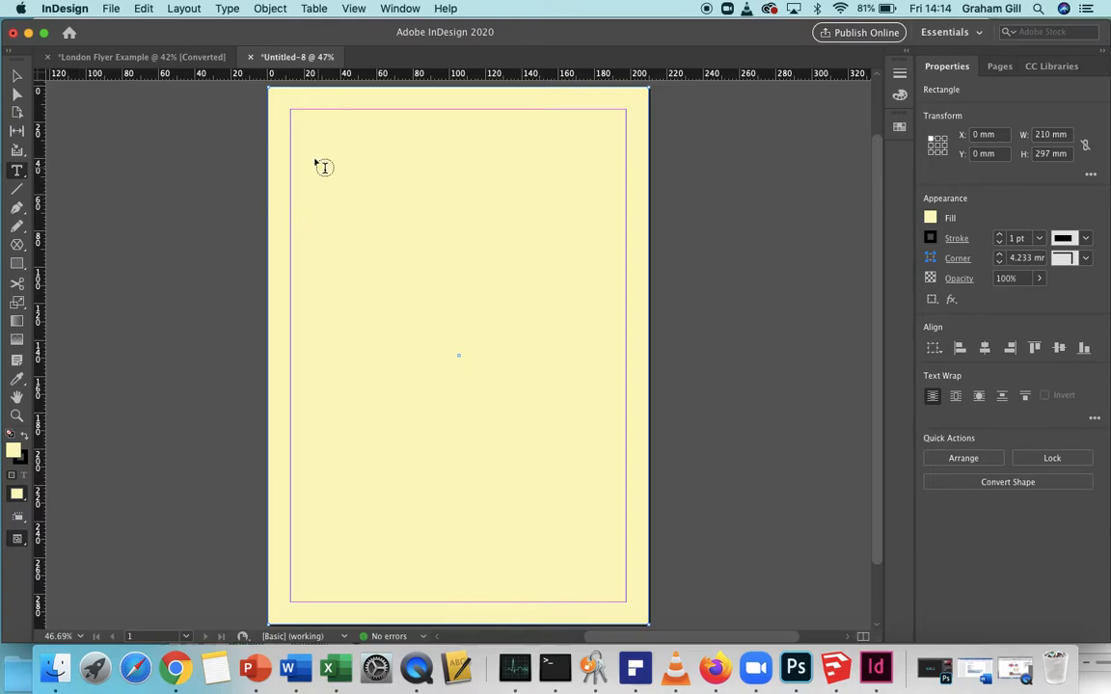
{"action": "mouse_move", "coordinate": [248, 451]}
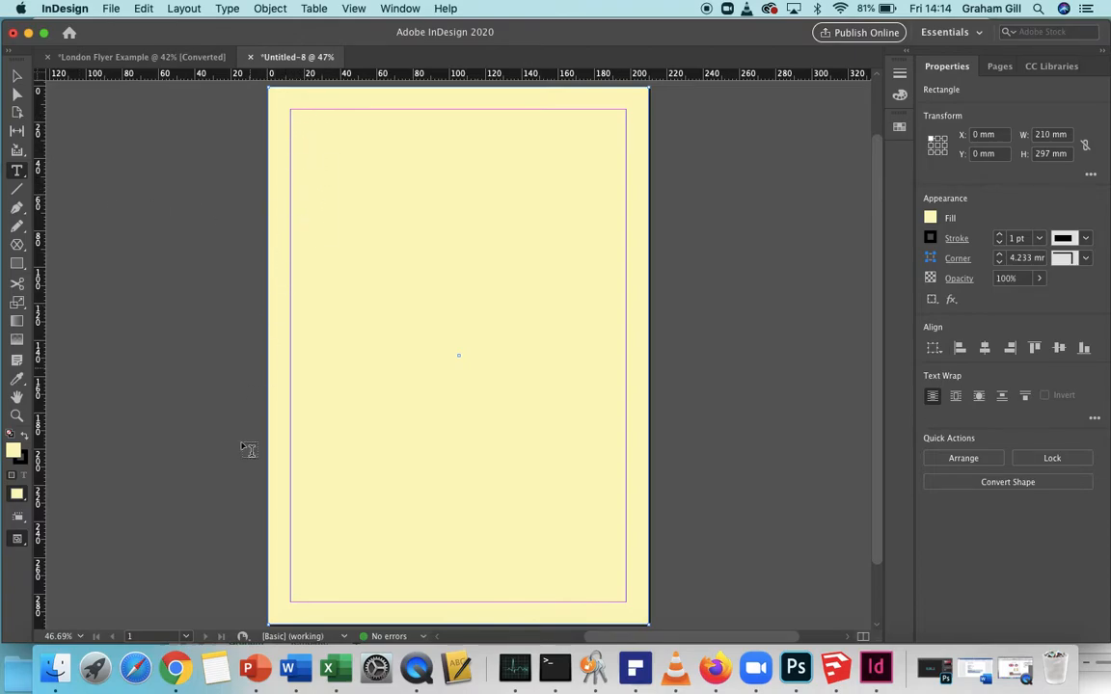
{"action": "mouse_move", "coordinate": [457, 668]}
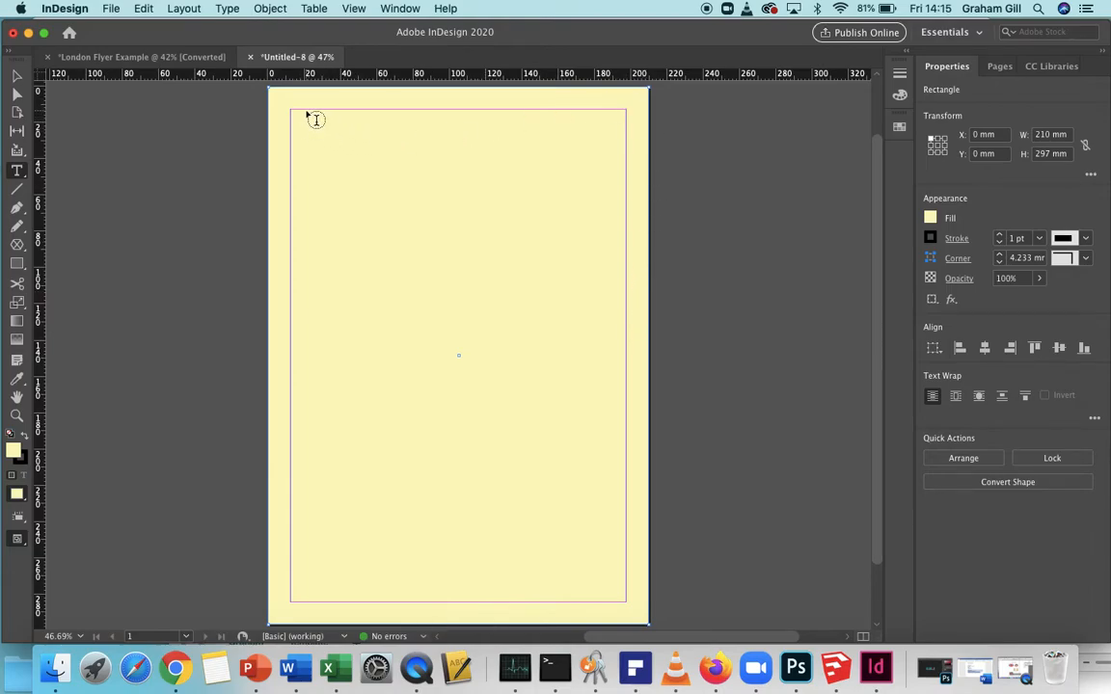
- Draw a top text frame, enter 'Visit London in 2020' and select the whole line
{"action": "left_click_drag", "start_coordinate": [305, 120], "coordinate": [608, 172]}
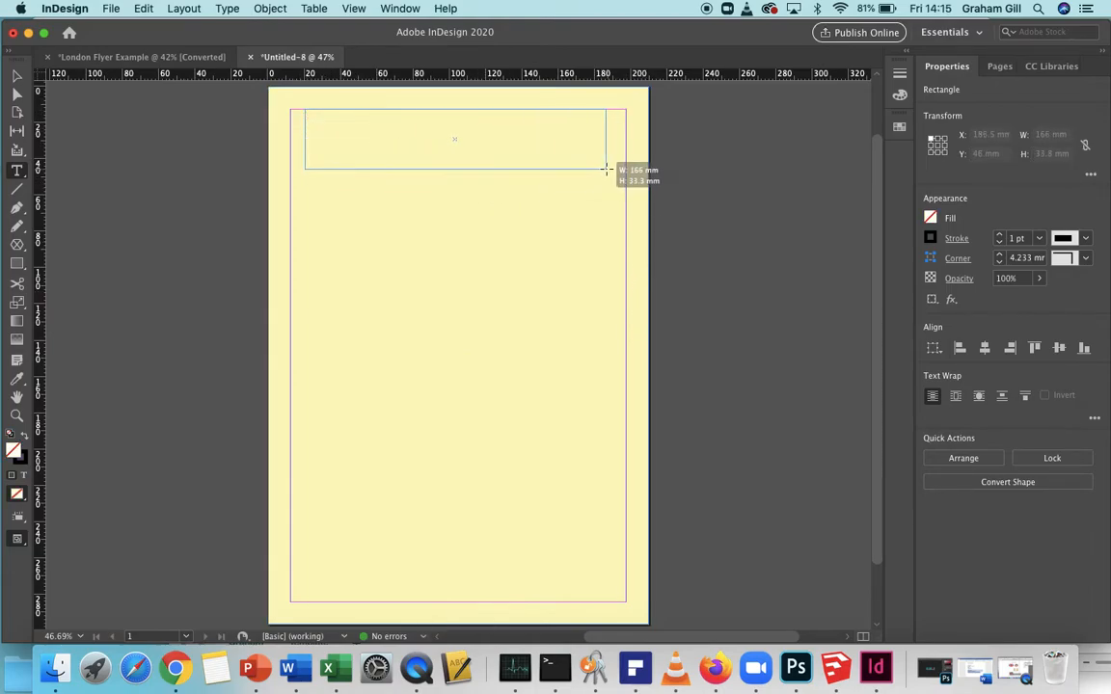
{"action": "left_click_drag", "start_coordinate": [605, 170], "coordinate": [608, 164]}
{"action": "type", "text": "Visit London in"}
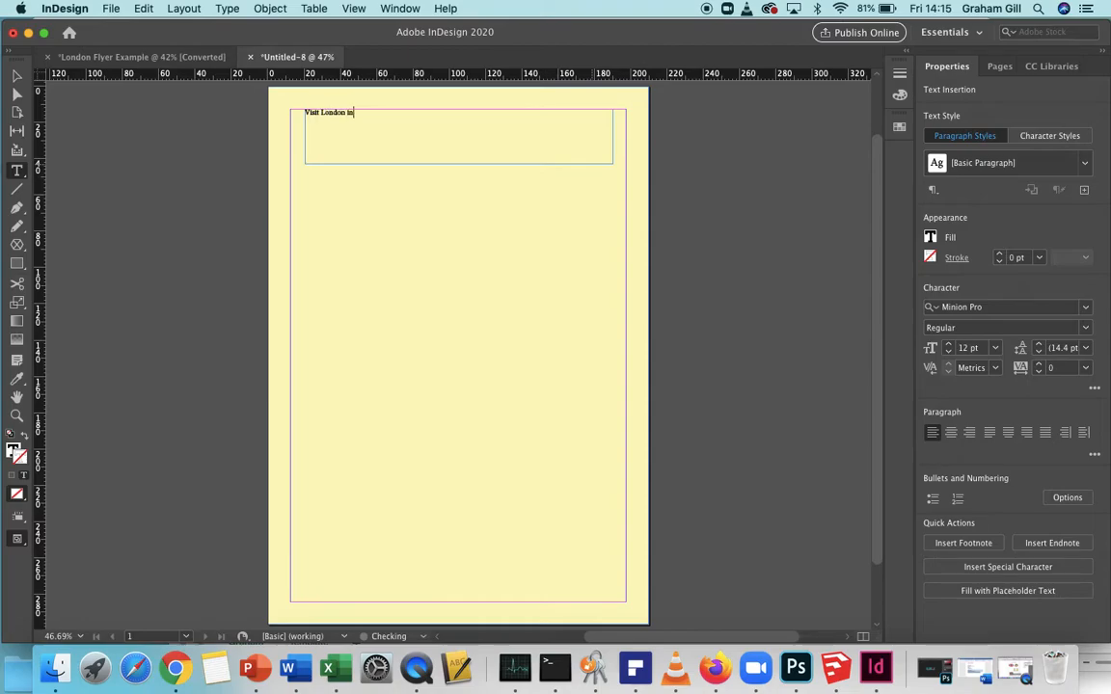
{"action": "type", "text": "2020"}
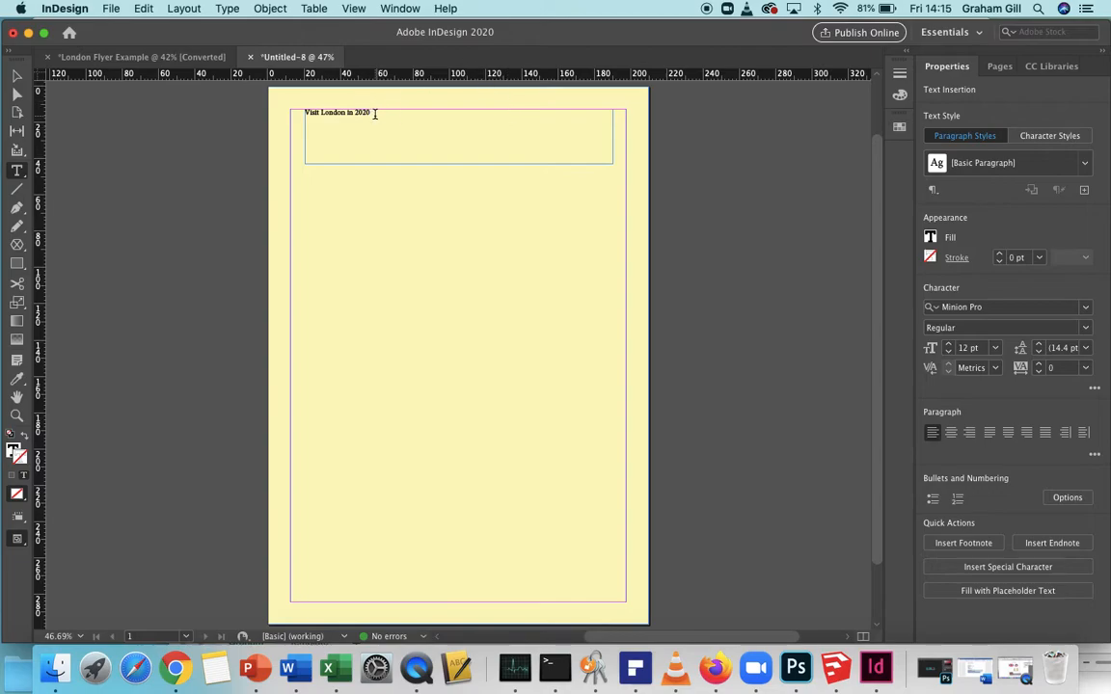
{"action": "triple_click", "coordinate": [336, 112]}
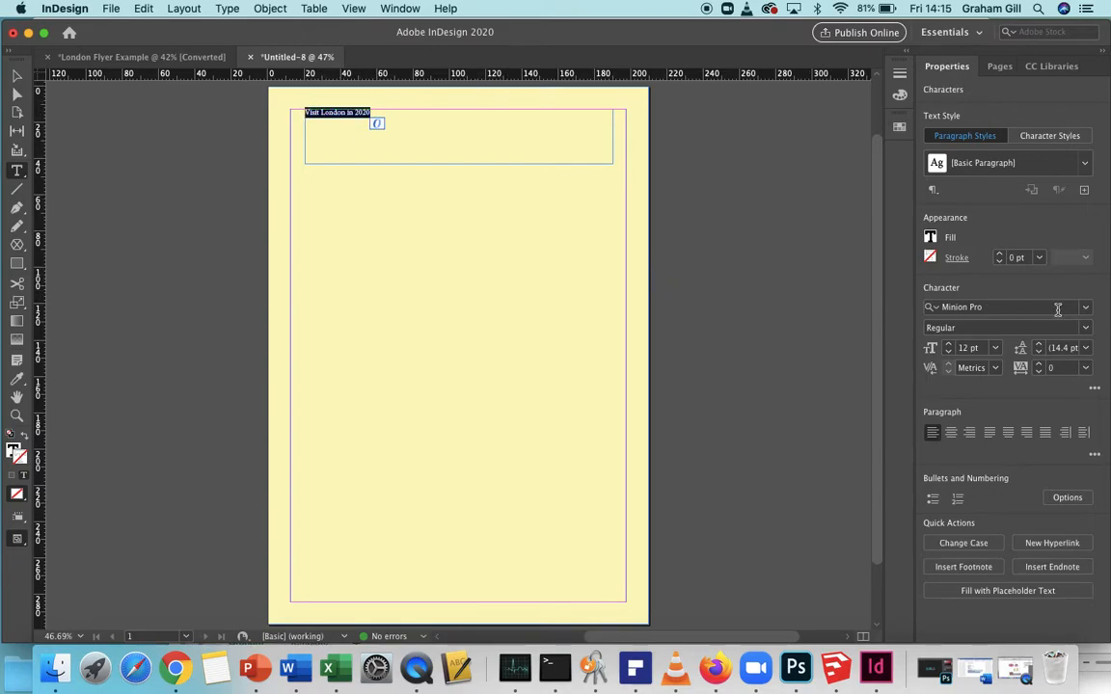
- Set the title in Tahoma at a larger point size and centre it in its frame
{"action": "left_click", "coordinate": [1086, 307]}
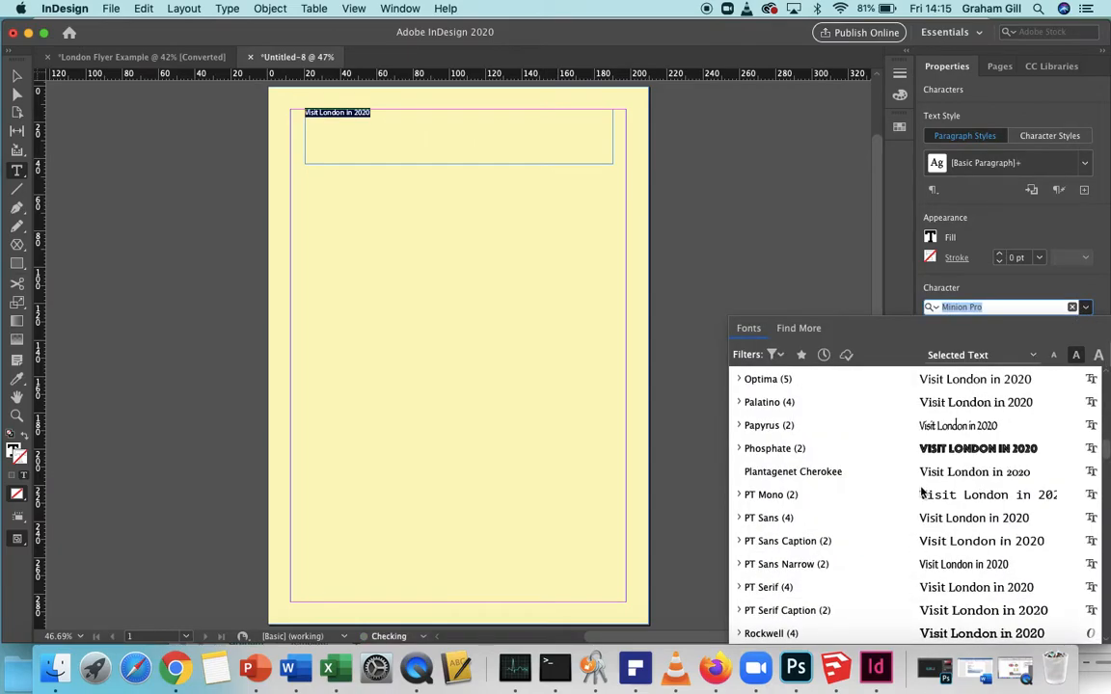
{"action": "scroll", "scroll_direction": "down", "scroll_amount": 3}
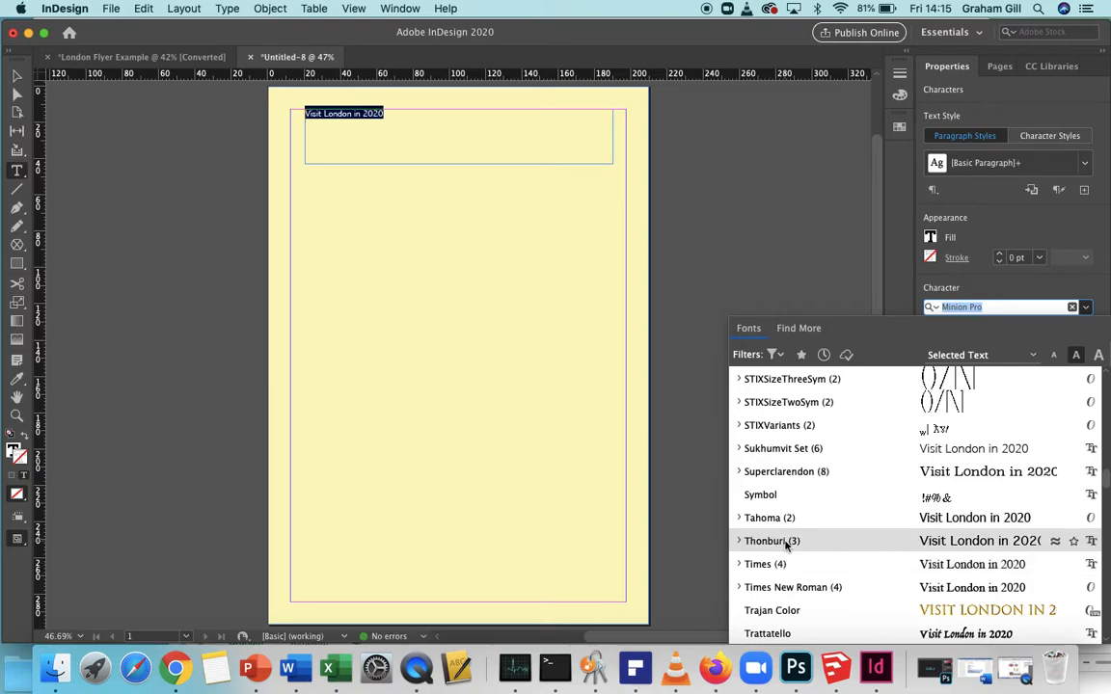
{"action": "left_click", "coordinate": [783, 517]}
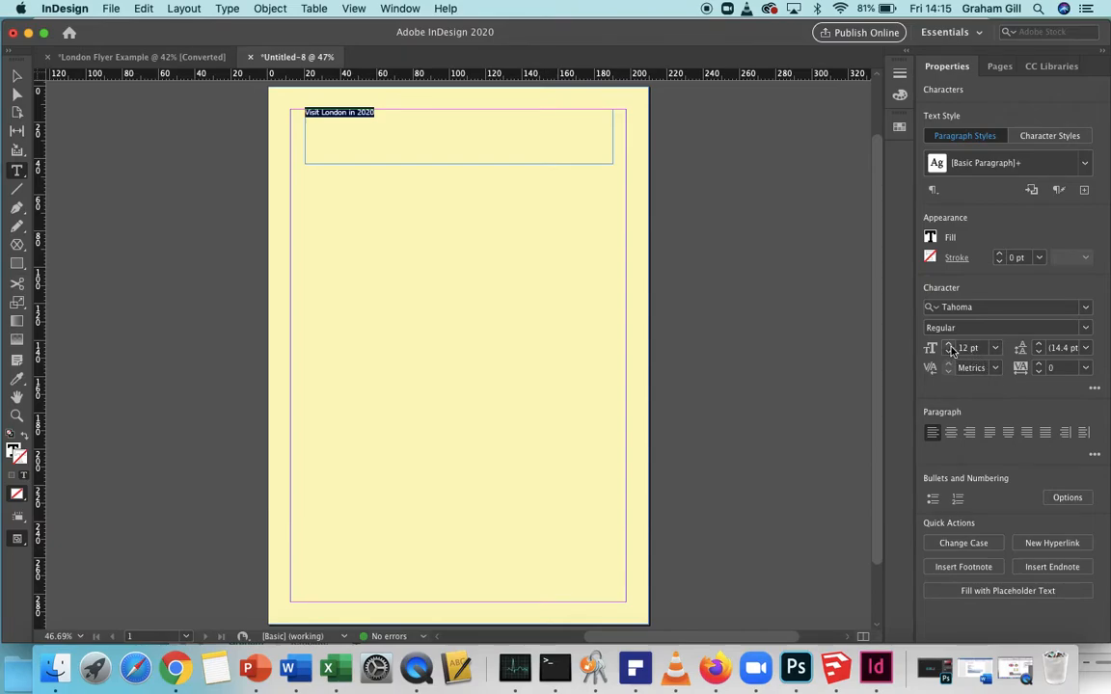
{"action": "left_click", "coordinate": [995, 347]}
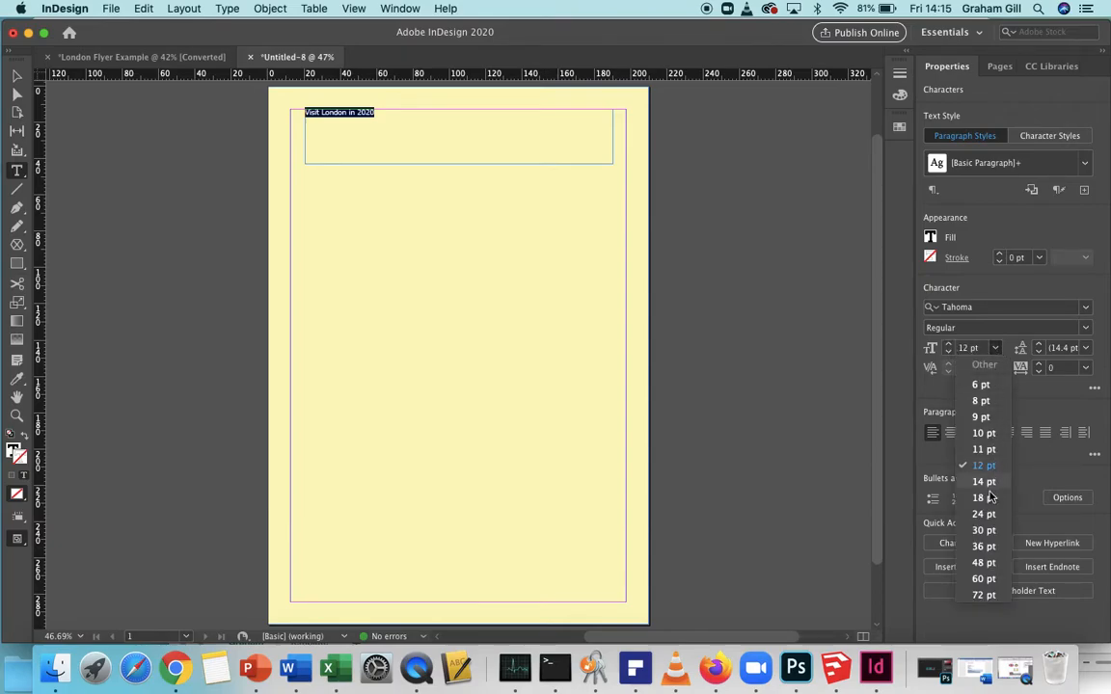
{"action": "mouse_move", "coordinate": [955, 348]}
{"action": "type", "text": "35"}
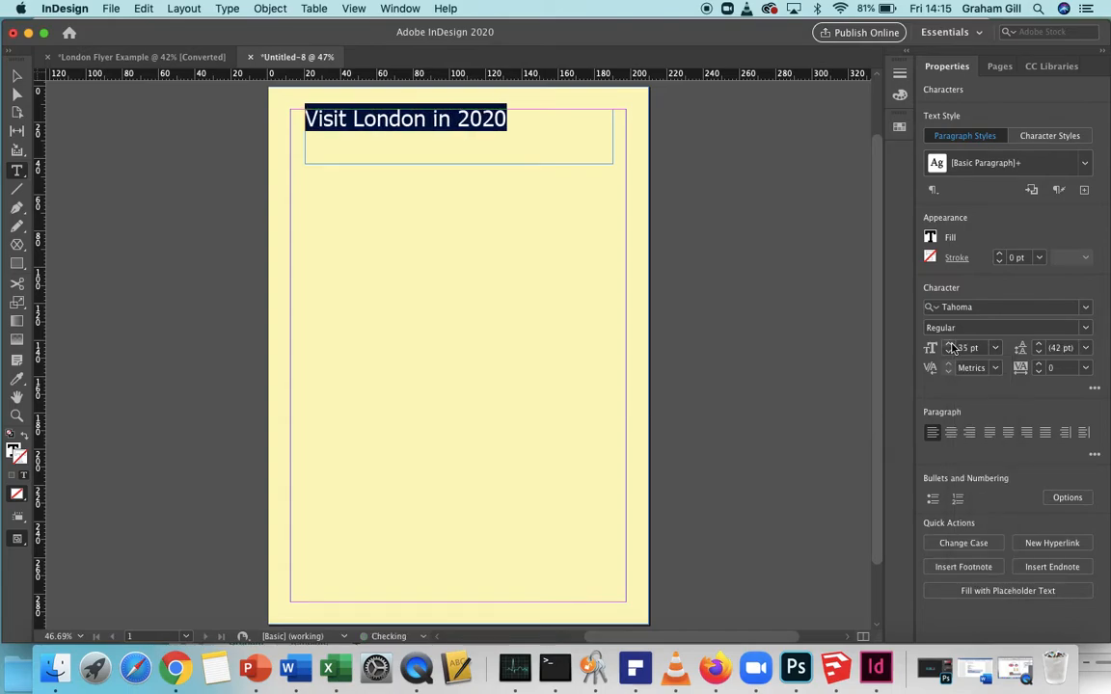
{"action": "mouse_move", "coordinate": [951, 432]}
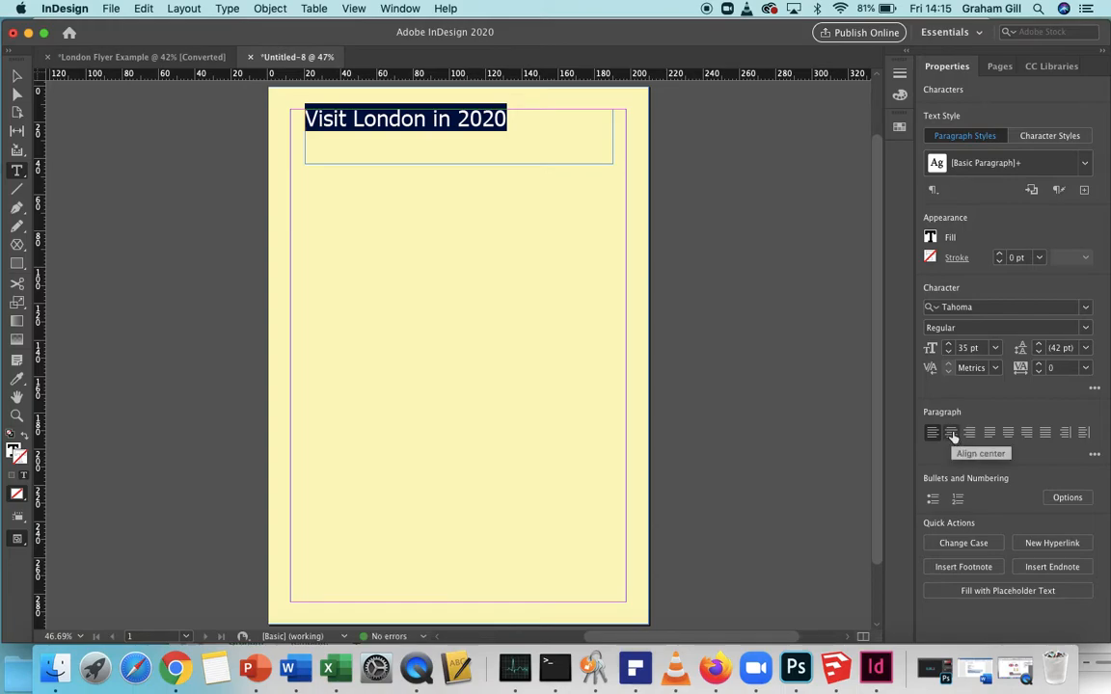
{"action": "left_click", "coordinate": [951, 432]}
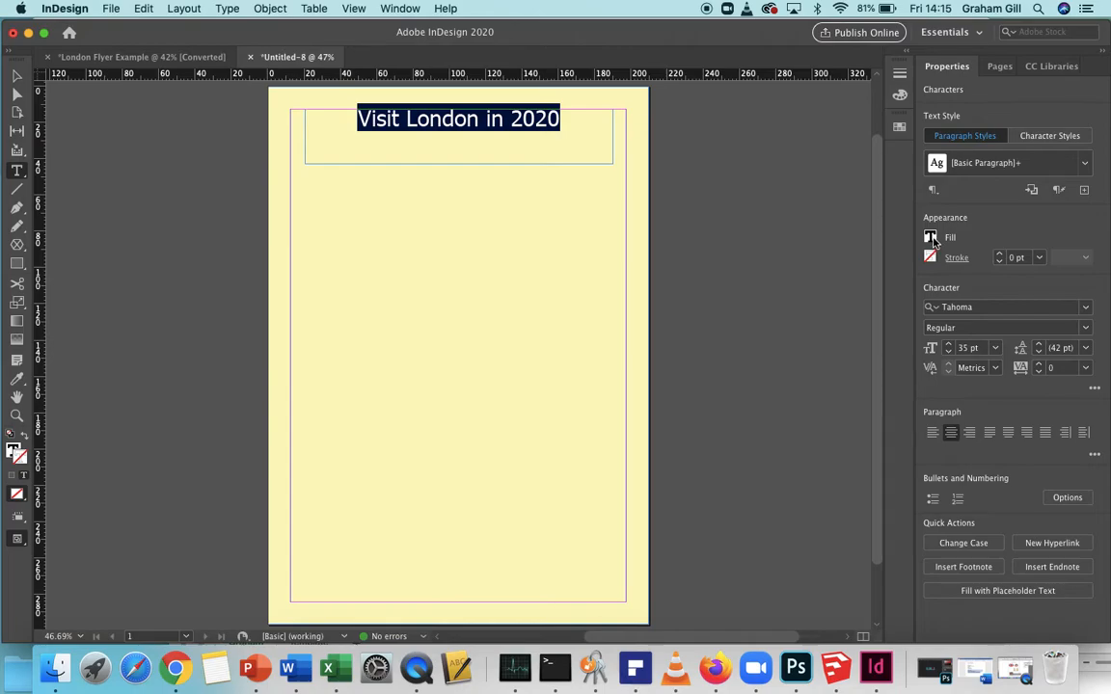
- Try magenta and other swatches for the title, then switch to mixing a custom colour
{"action": "left_click", "coordinate": [929, 237]}
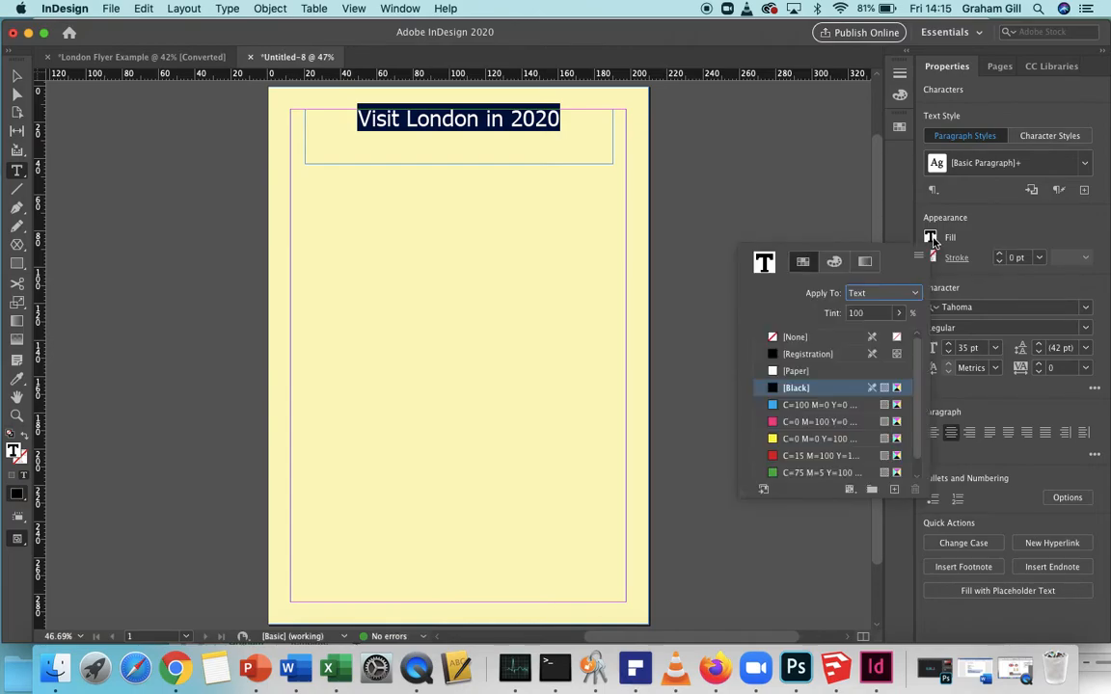
{"action": "left_click", "coordinate": [820, 420]}
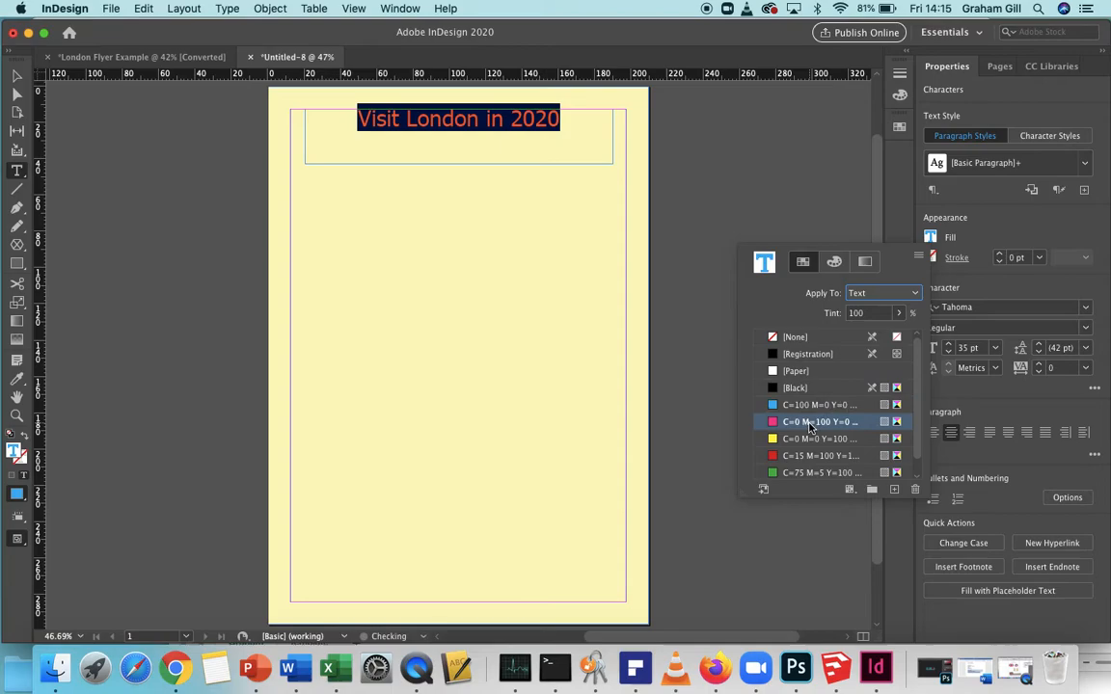
{"action": "left_click", "coordinate": [822, 472]}
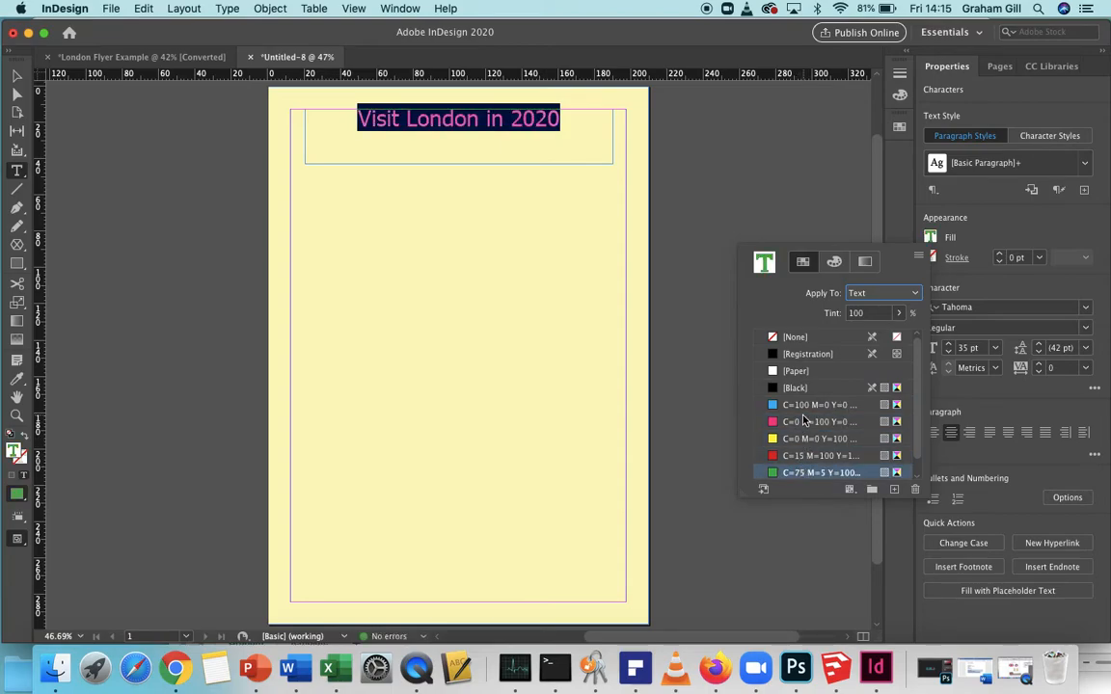
{"action": "left_click", "coordinate": [795, 335]}
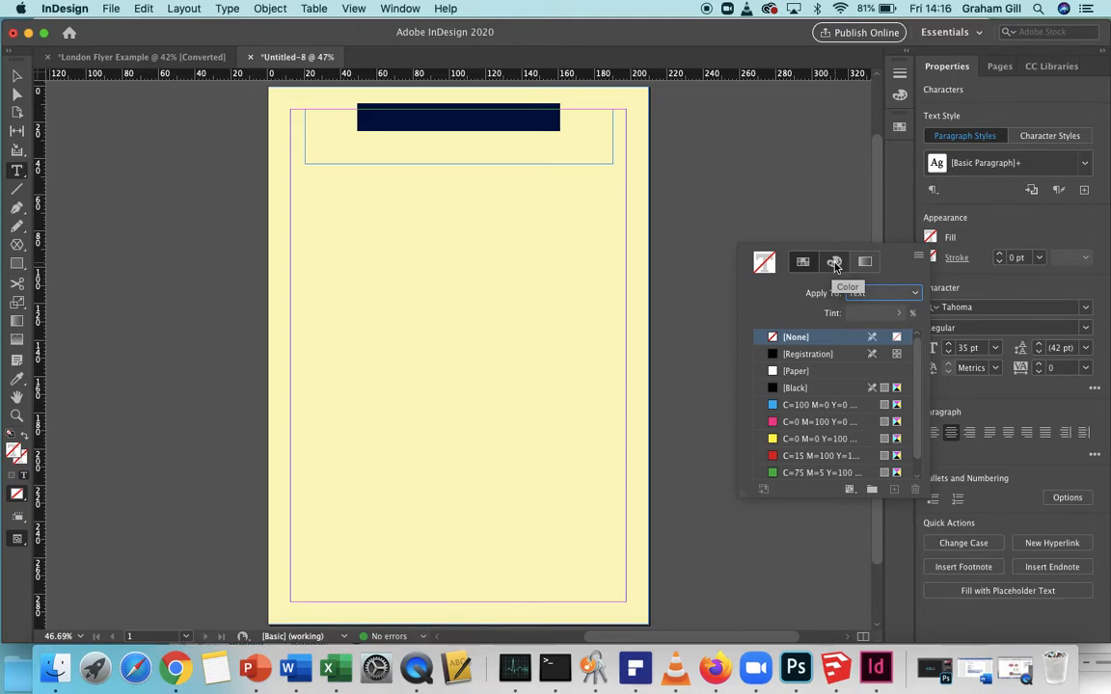
{"action": "left_click", "coordinate": [833, 262]}
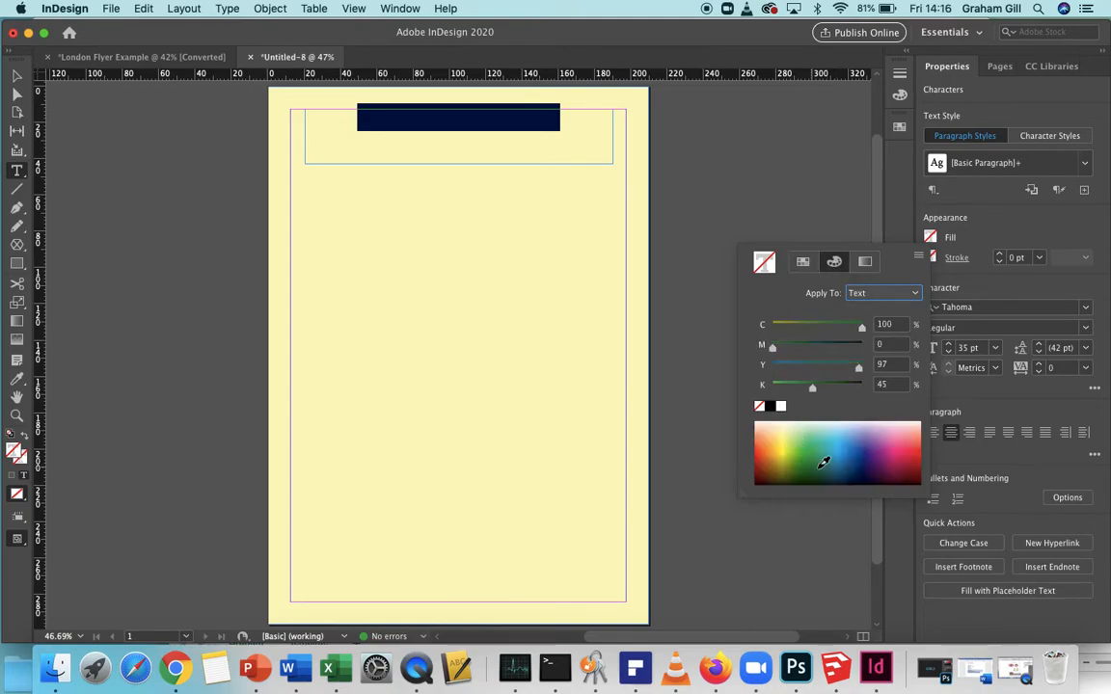
{"action": "left_click", "coordinate": [872, 447]}
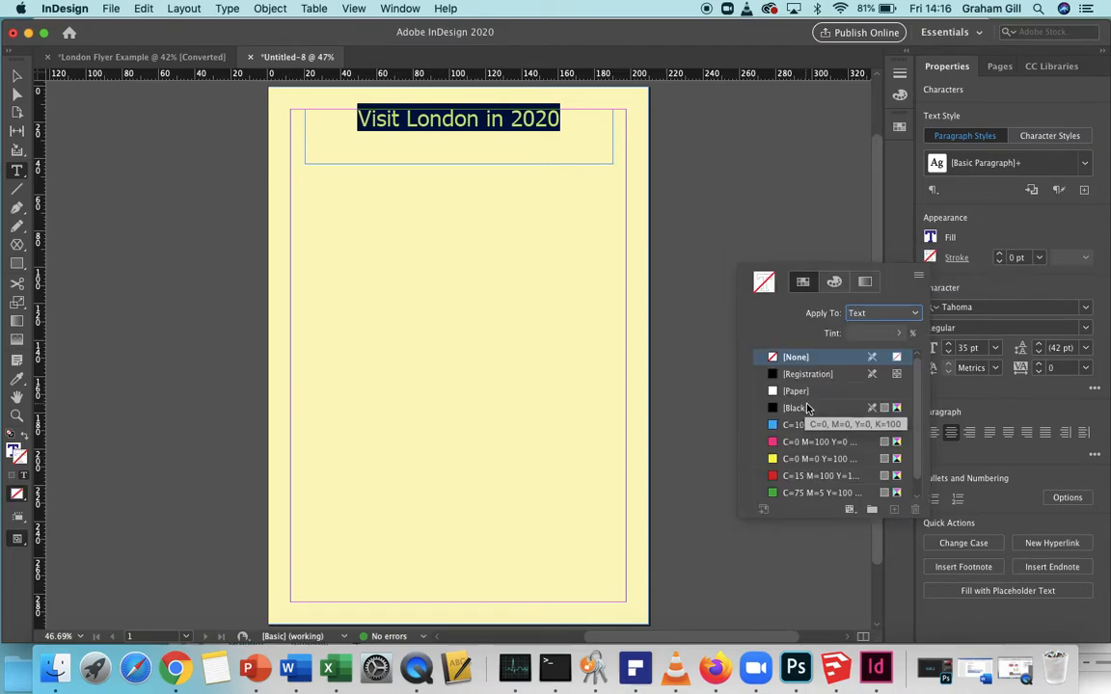
- Mix a custom purple shade and apply it to the 'Visit London in 2020' title
{"action": "left_click", "coordinate": [820, 475]}
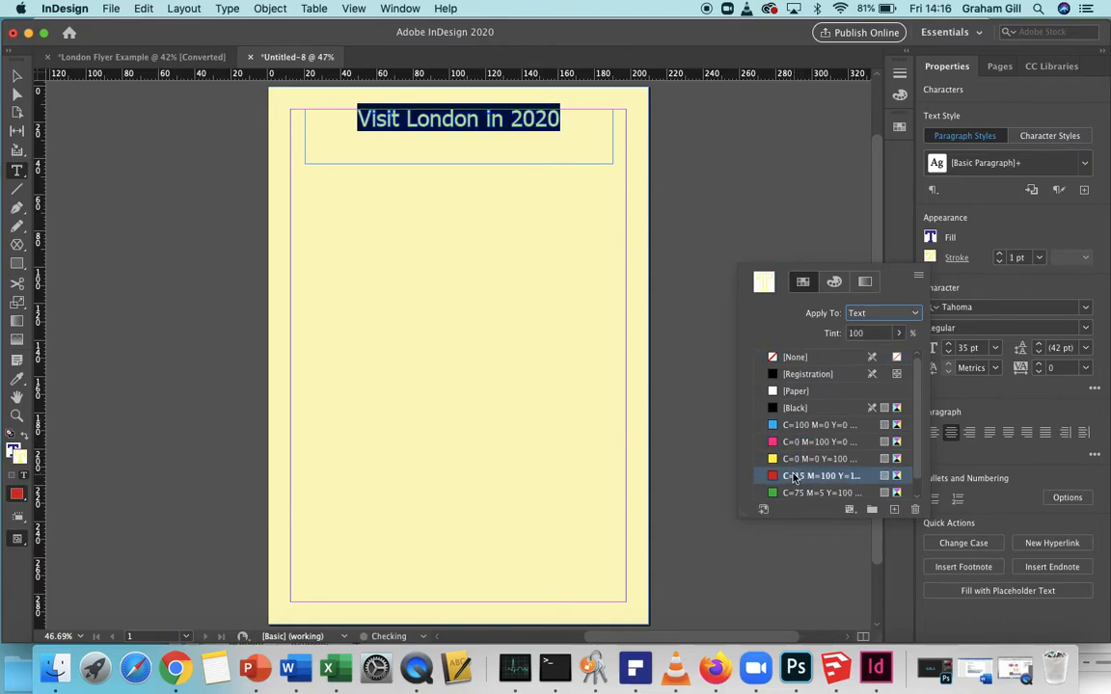
{"action": "left_click", "coordinate": [833, 281]}
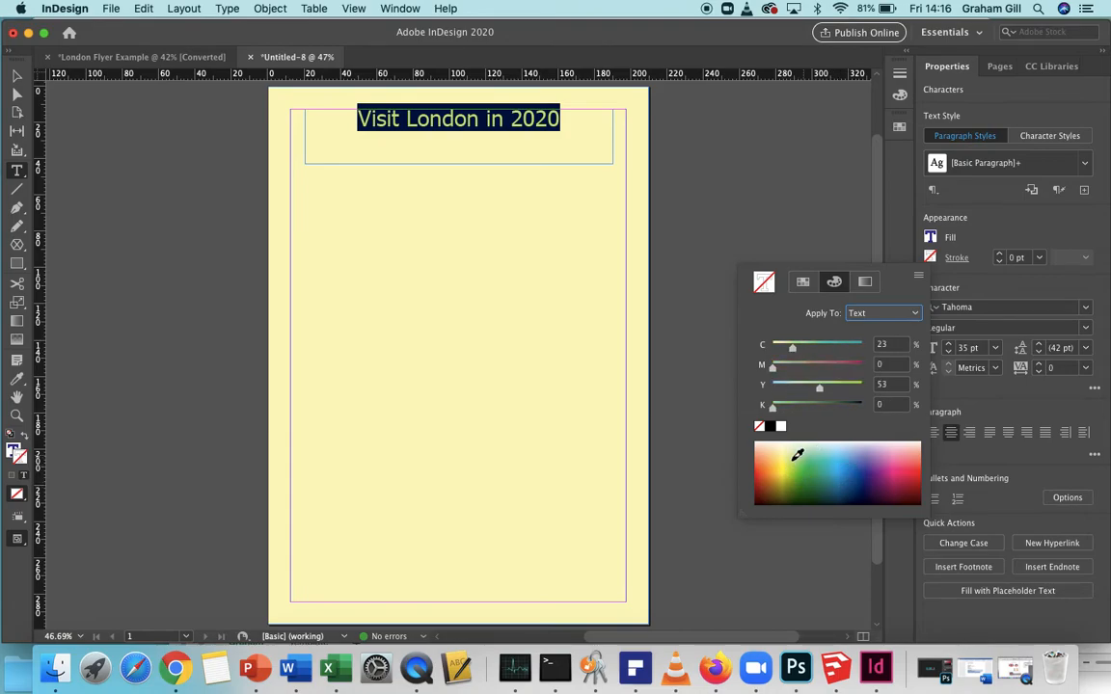
{"action": "left_click", "coordinate": [864, 483]}
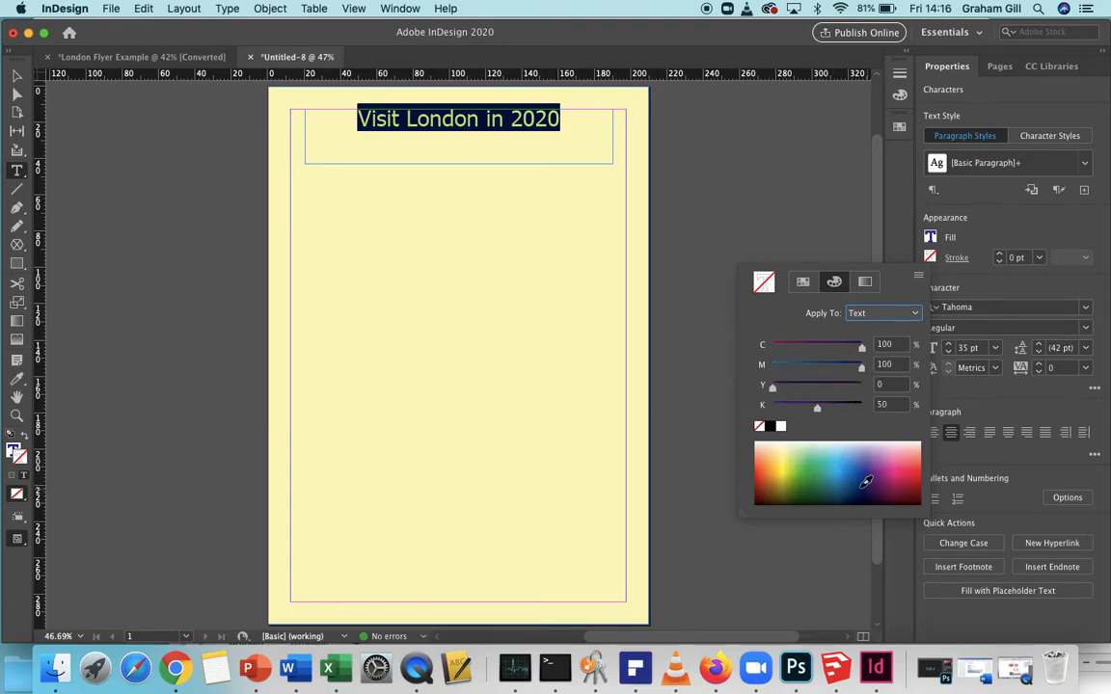
{"action": "left_click", "coordinate": [820, 470]}
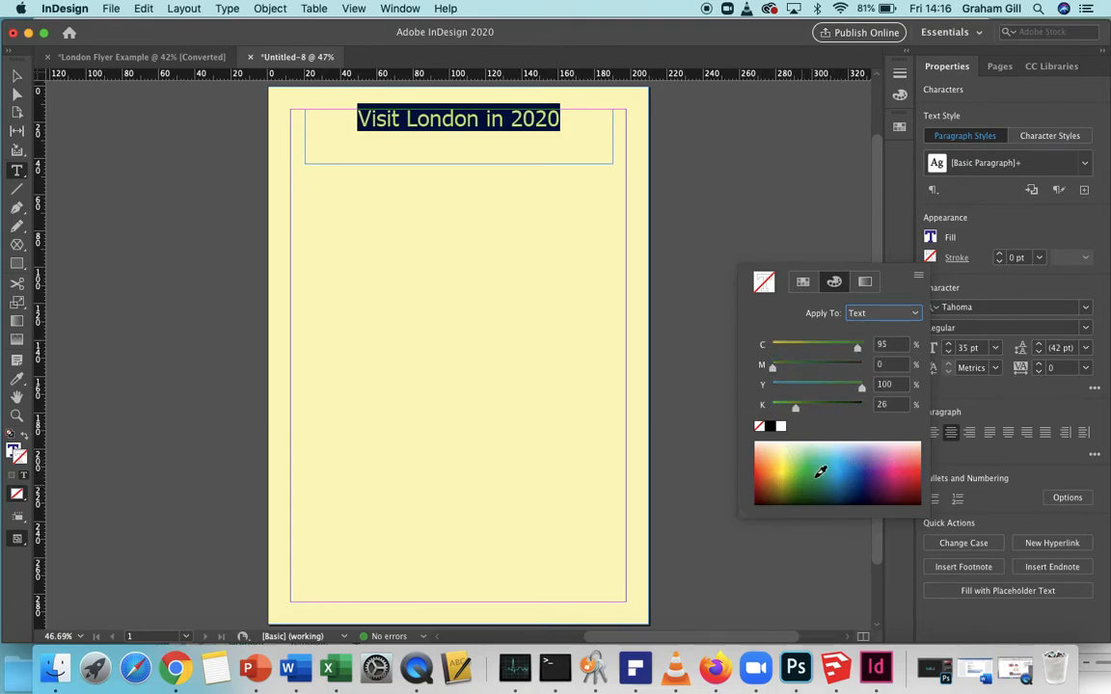
{"action": "left_click", "coordinate": [891, 459]}
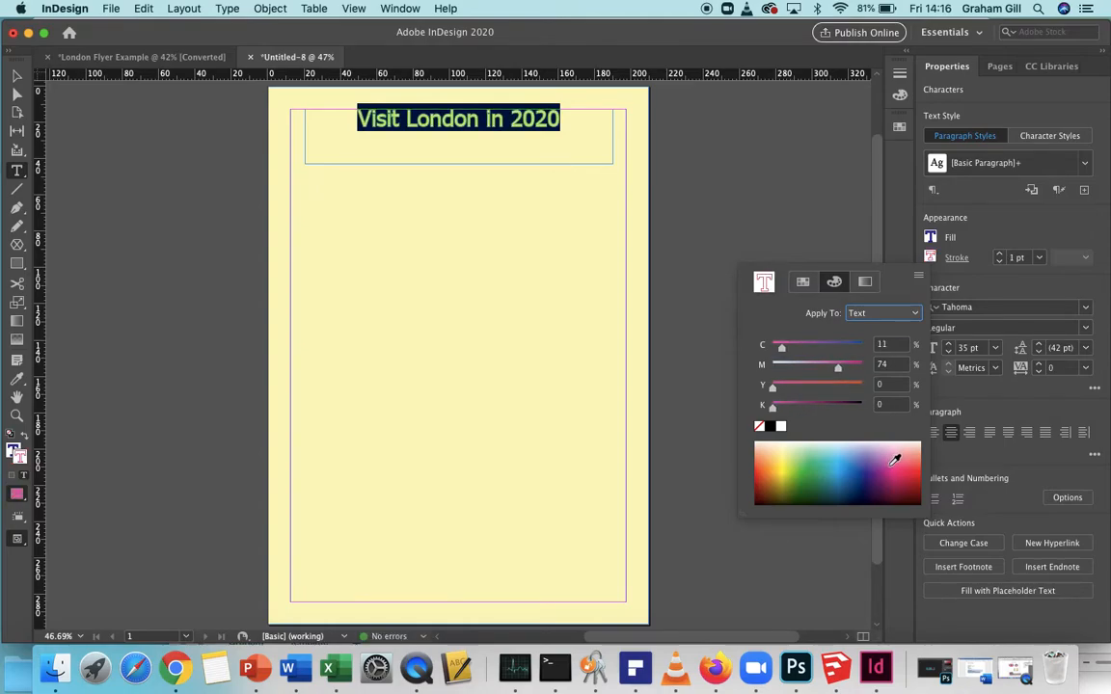
{"action": "left_click", "coordinate": [15, 78]}
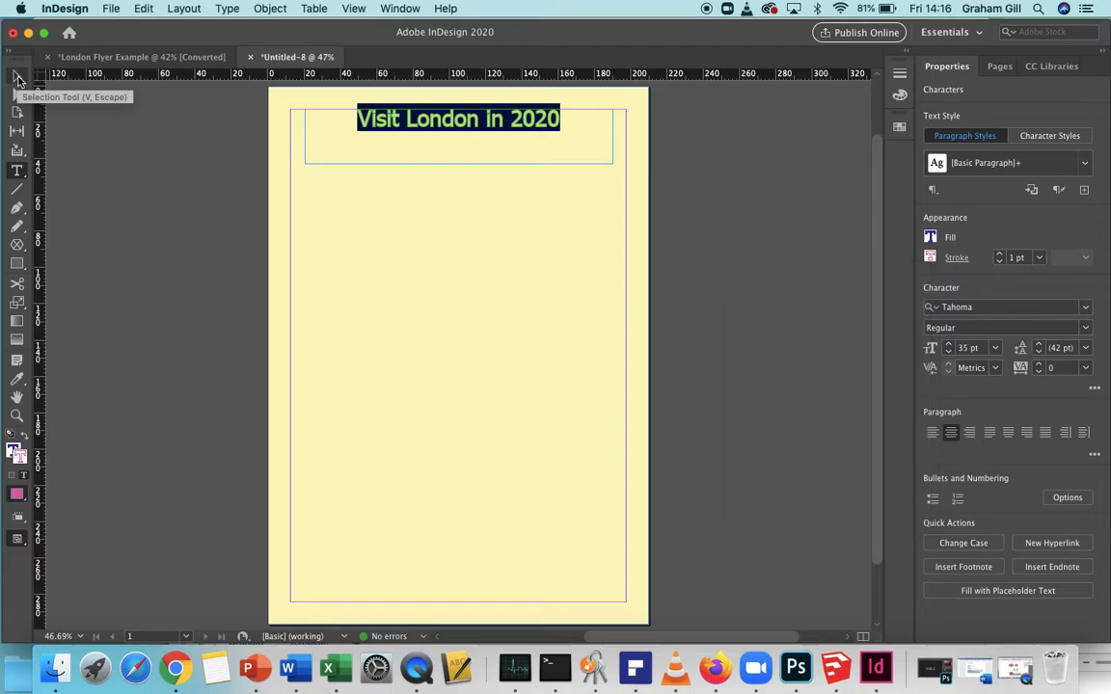
- Deselect the purple title and reveal the Pen tool's flyout of drawing tools
{"action": "left_click", "coordinate": [424, 282]}
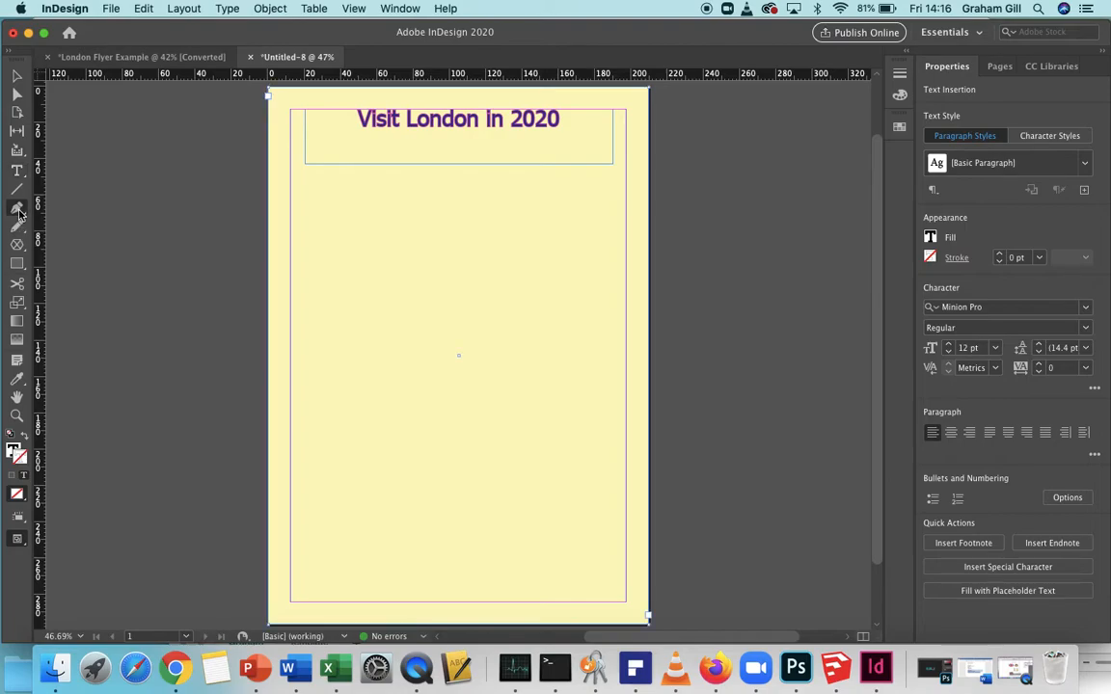
{"action": "left_click", "coordinate": [16, 208]}
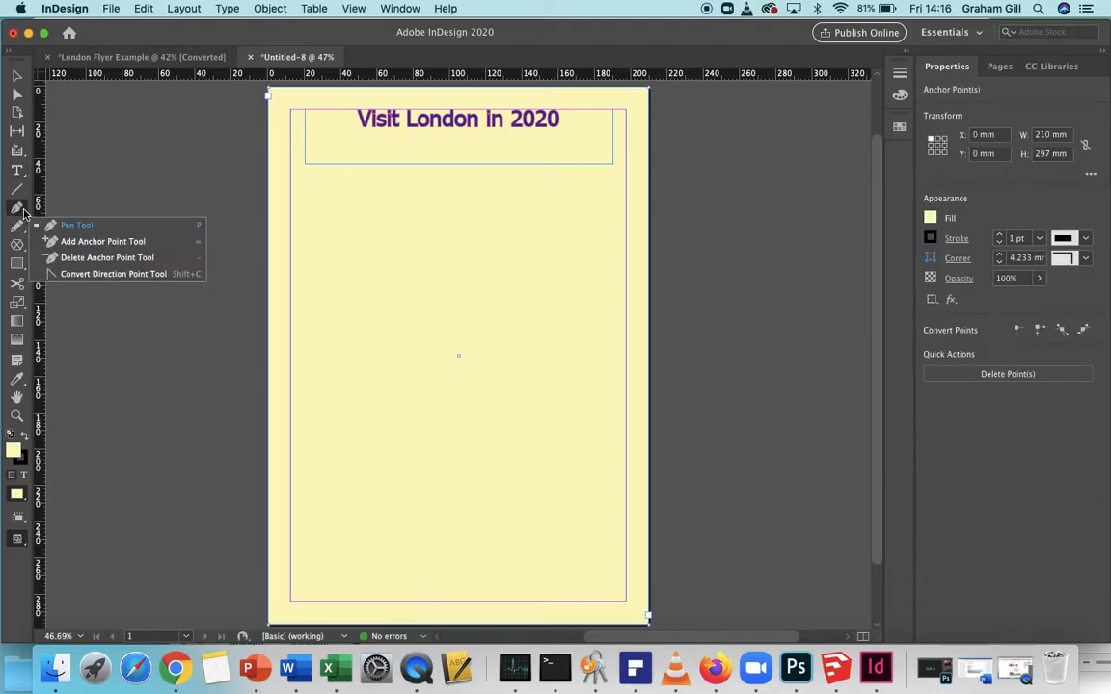
{"action": "mouse_move", "coordinate": [86, 281]}
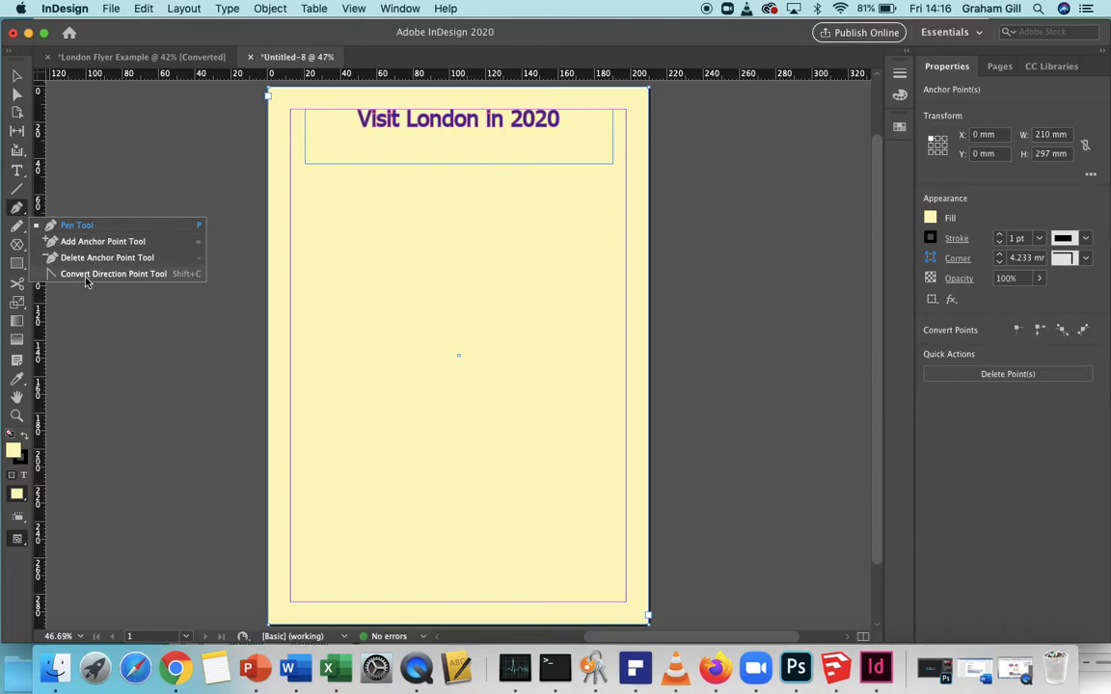
{"action": "mouse_move", "coordinate": [77, 224]}
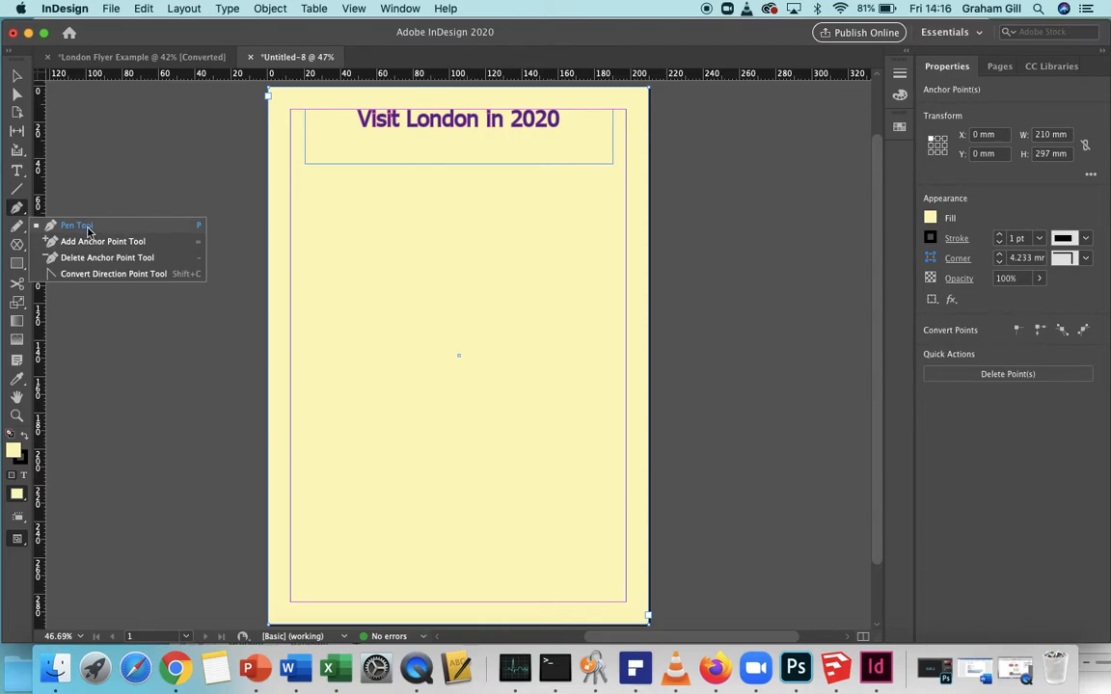
- Draw a shallow arched path beneath the title with the Pen tool and refine its curvature
{"action": "left_click", "coordinate": [76, 224]}
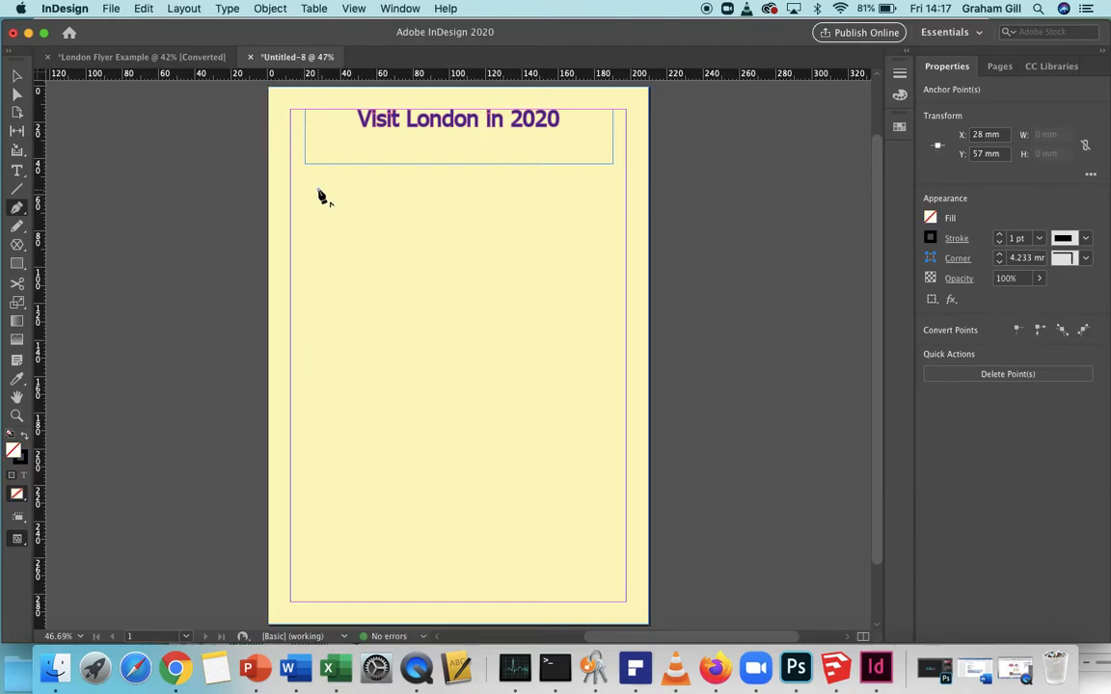
{"action": "mouse_move", "coordinate": [571, 207]}
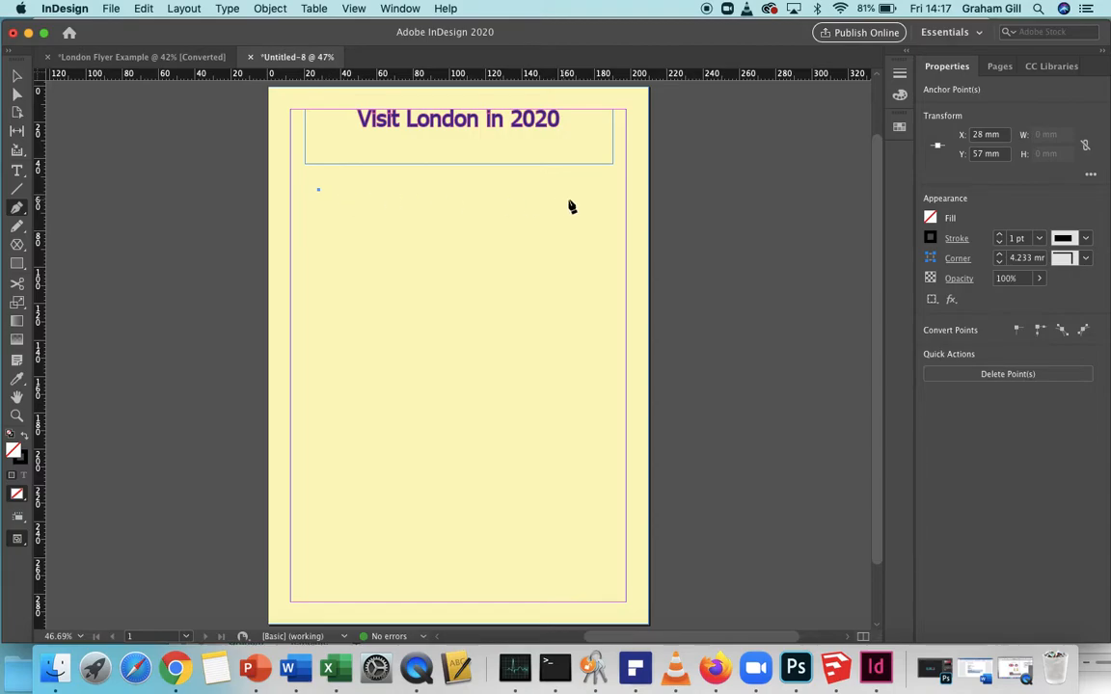
{"action": "mouse_move", "coordinate": [594, 197]}
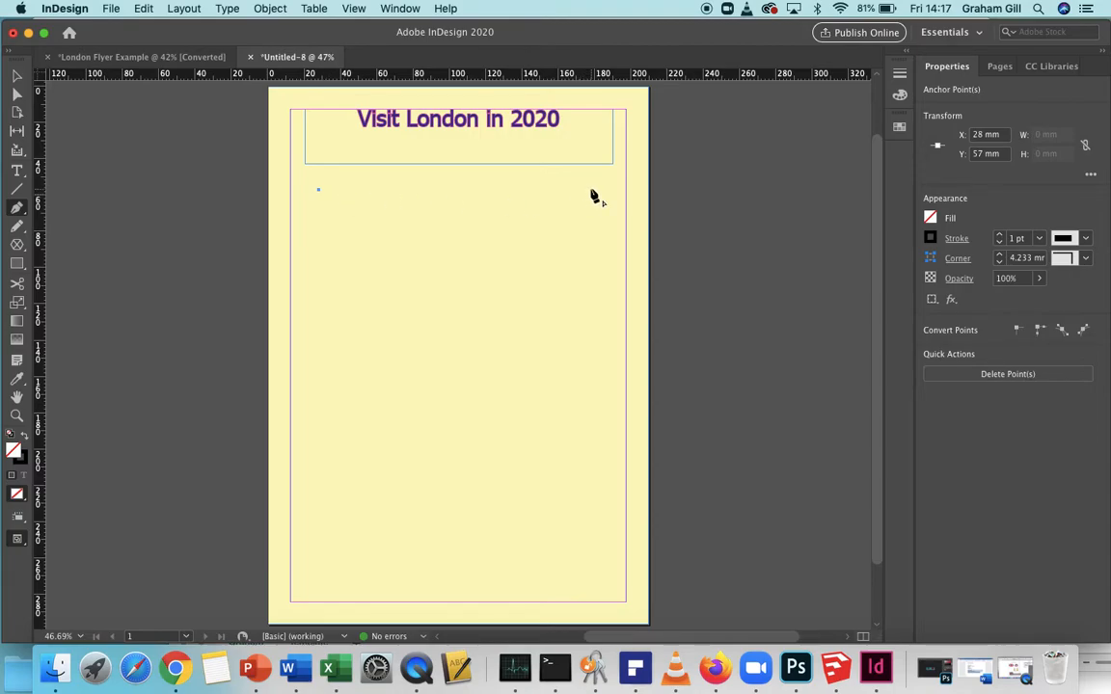
{"action": "mouse_move", "coordinate": [600, 192]}
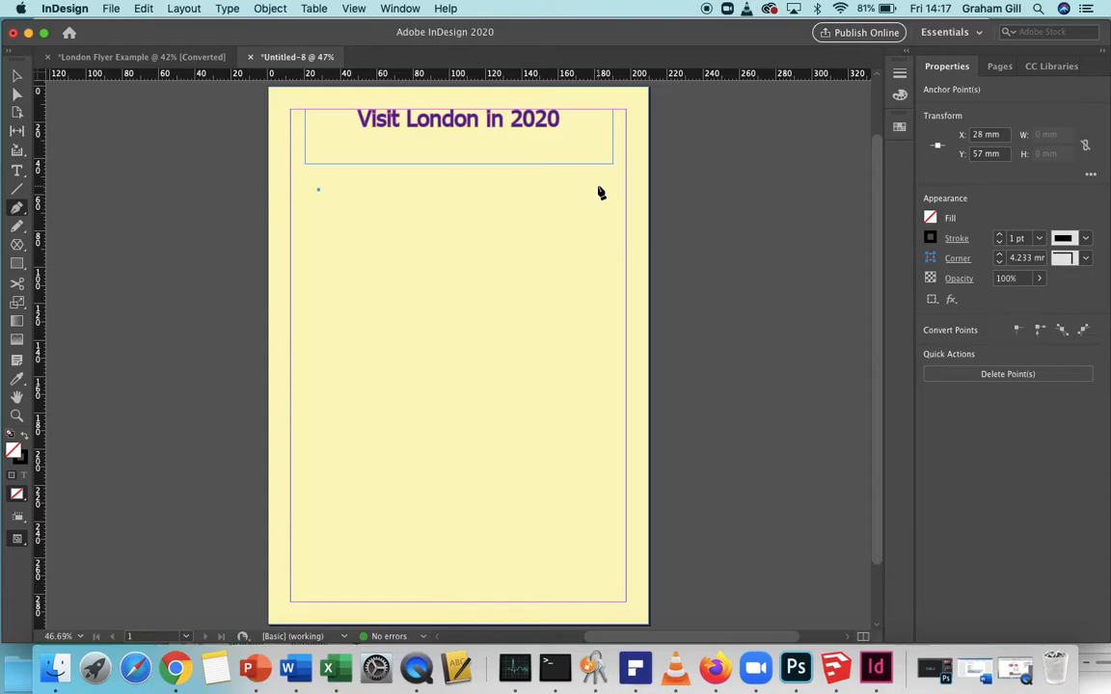
{"action": "left_click_drag", "start_coordinate": [318, 189], "coordinate": [596, 191]}
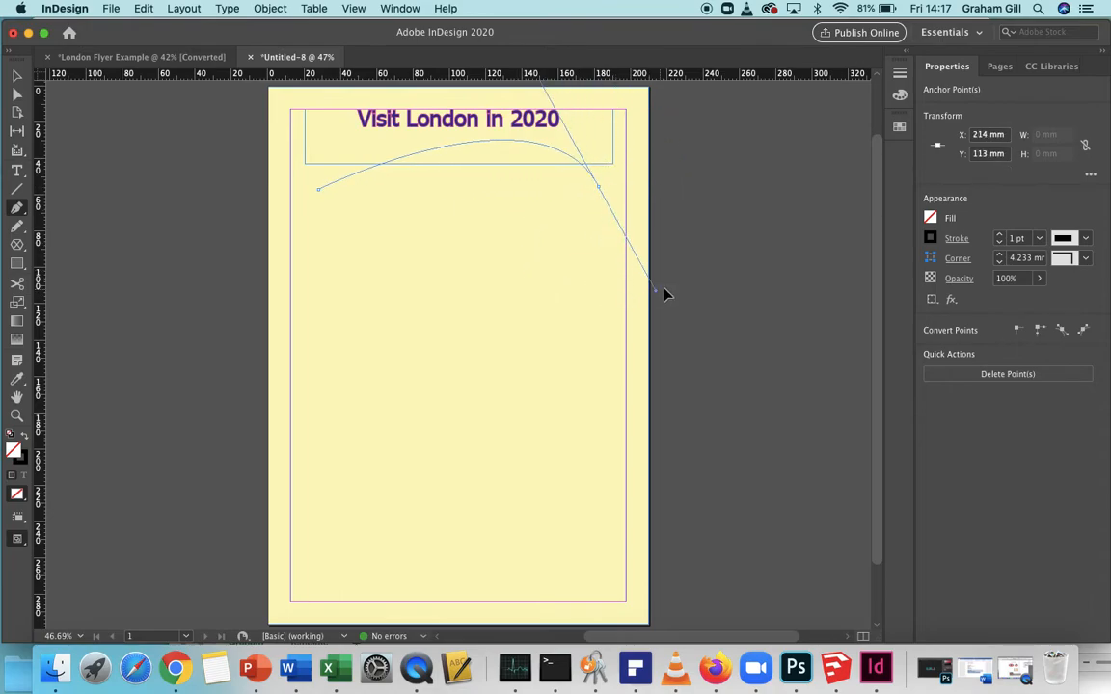
{"action": "left_click_drag", "start_coordinate": [660, 293], "coordinate": [781, 253]}
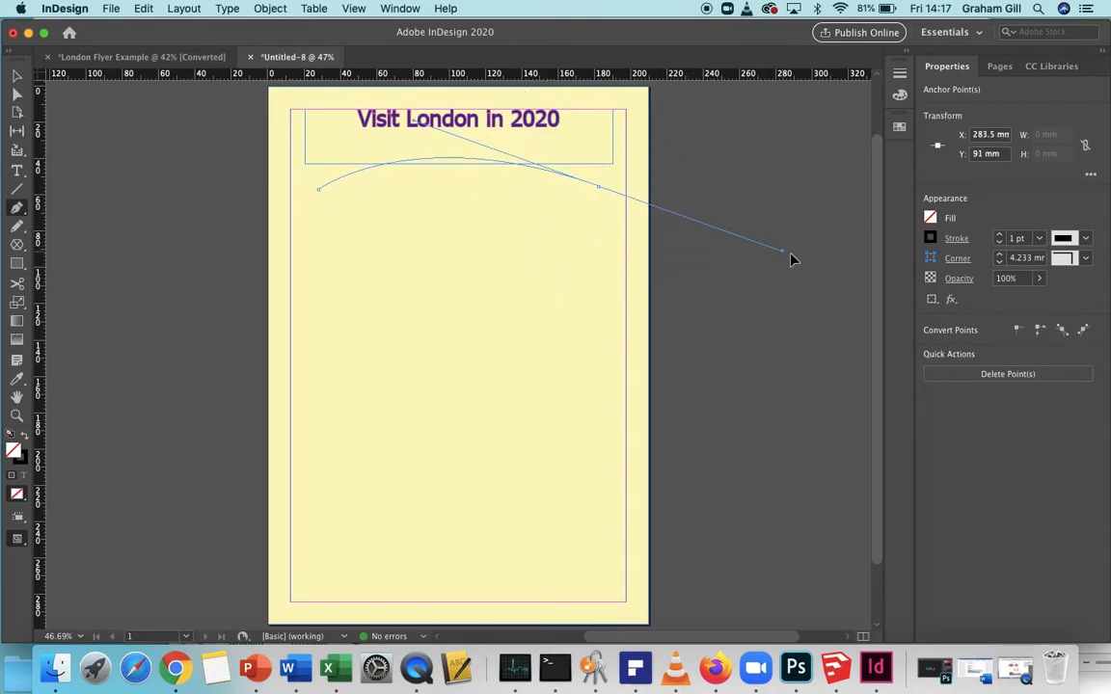
{"action": "left_click_drag", "start_coordinate": [781, 253], "coordinate": [780, 239]}
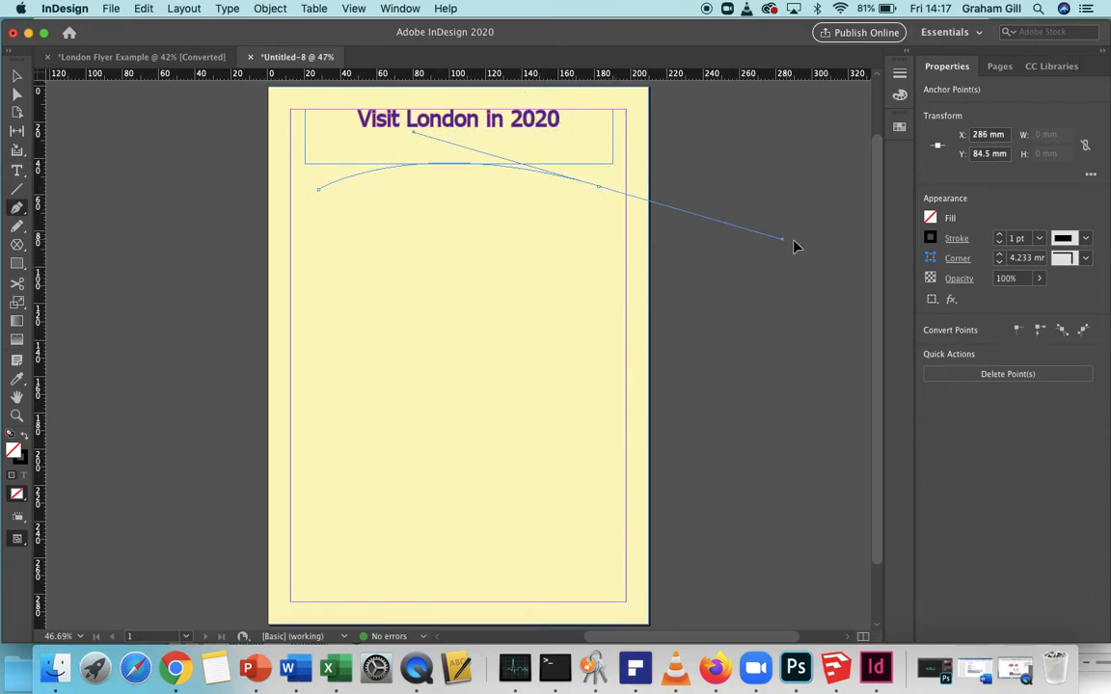
{"action": "left_click_drag", "start_coordinate": [781, 239], "coordinate": [699, 243]}
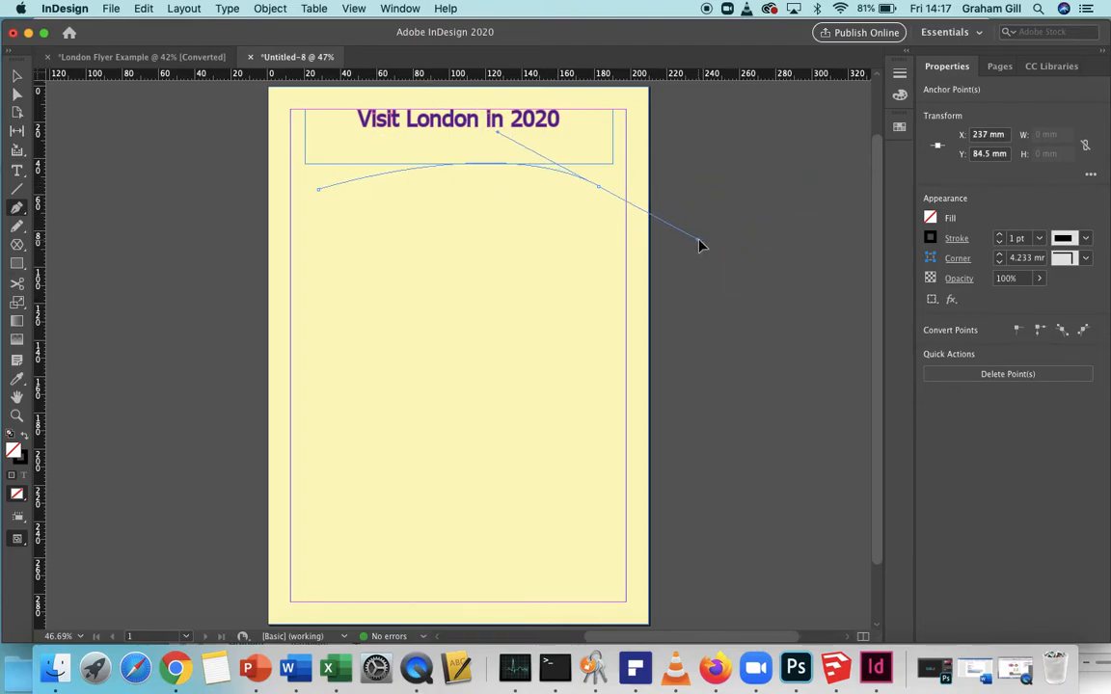
{"action": "left_click_drag", "start_coordinate": [702, 246], "coordinate": [737, 258]}
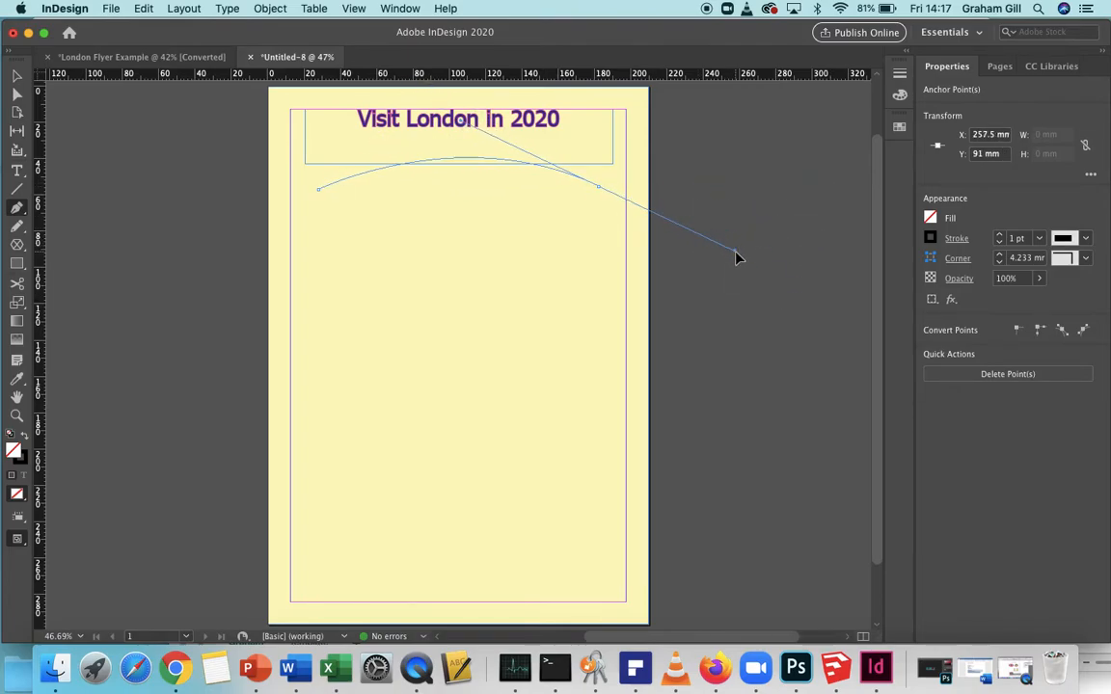
{"action": "left_click_drag", "start_coordinate": [737, 258], "coordinate": [752, 259]}
{"action": "type", "text": "It doesn't rain "}
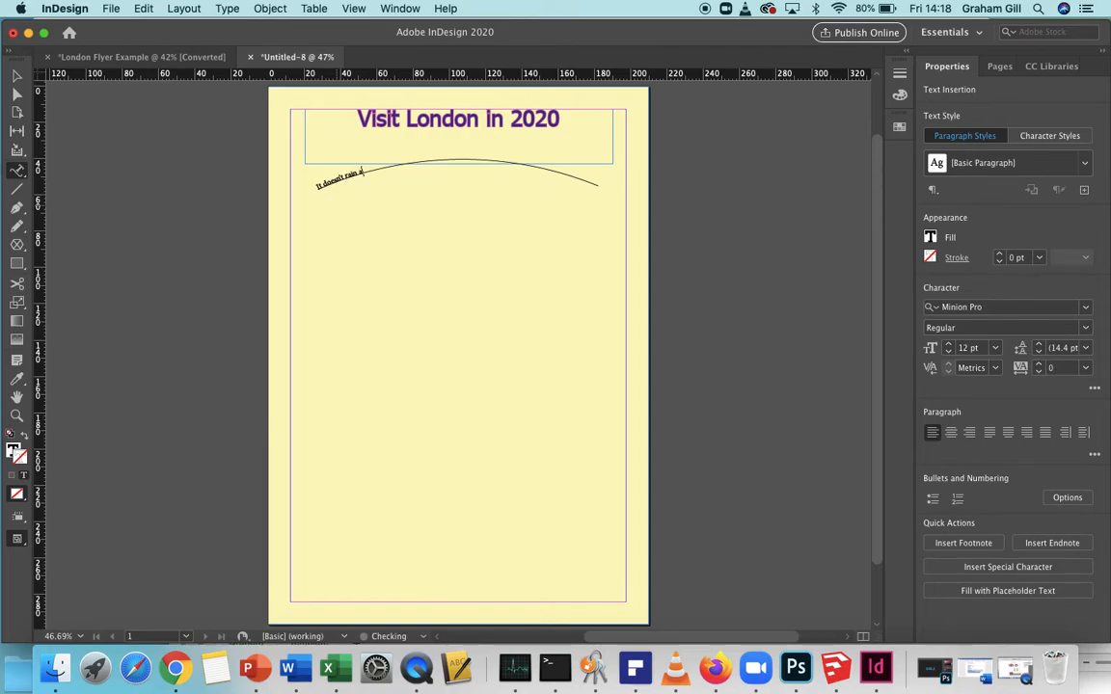
- Finish 'It doesn't rain as often as you think!', set it in Tahoma around 26 pt and centre it on the arch
{"action": "type", "text": "as often as!"}
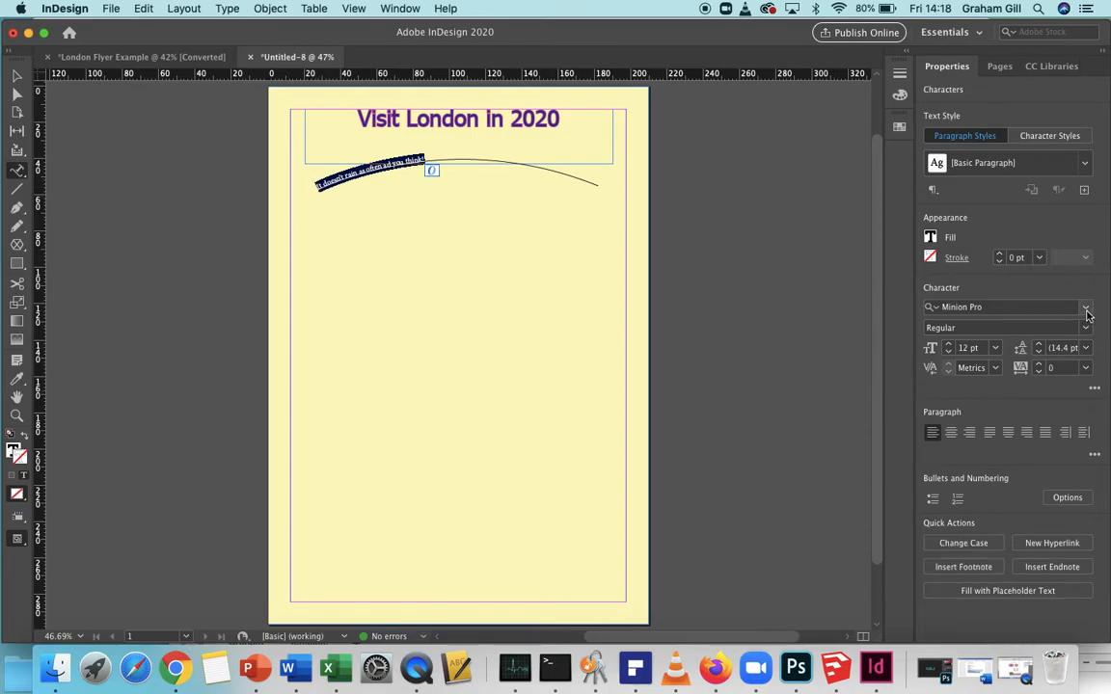
{"action": "left_click", "coordinate": [1086, 307]}
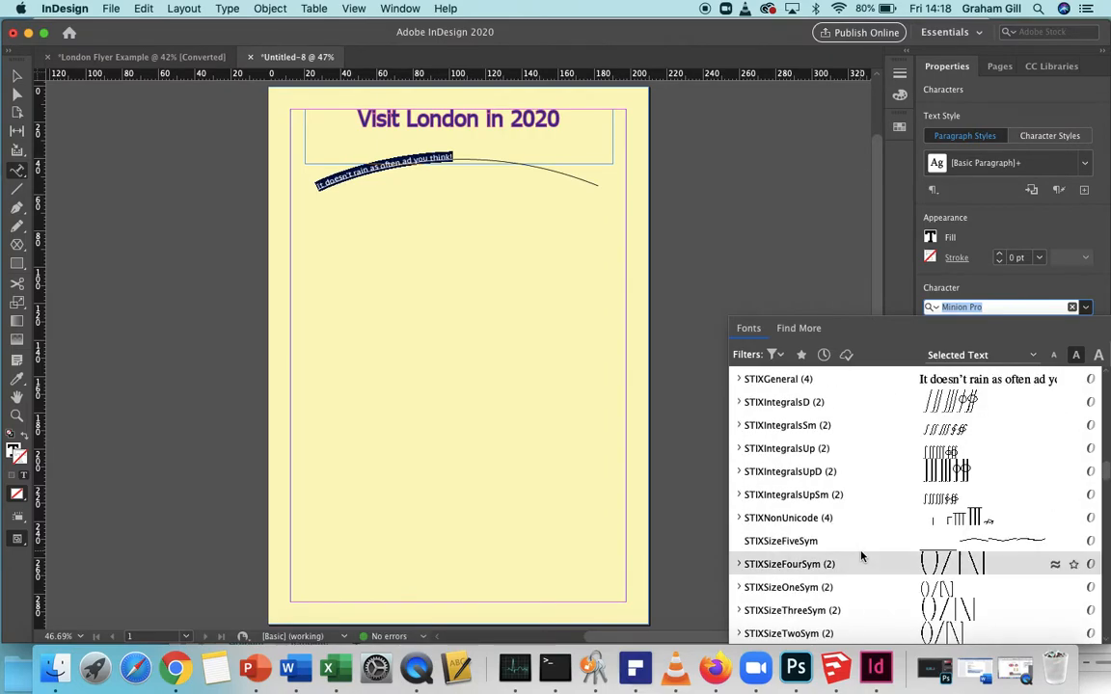
{"action": "scroll", "scroll_direction": "down", "scroll_amount": 3}
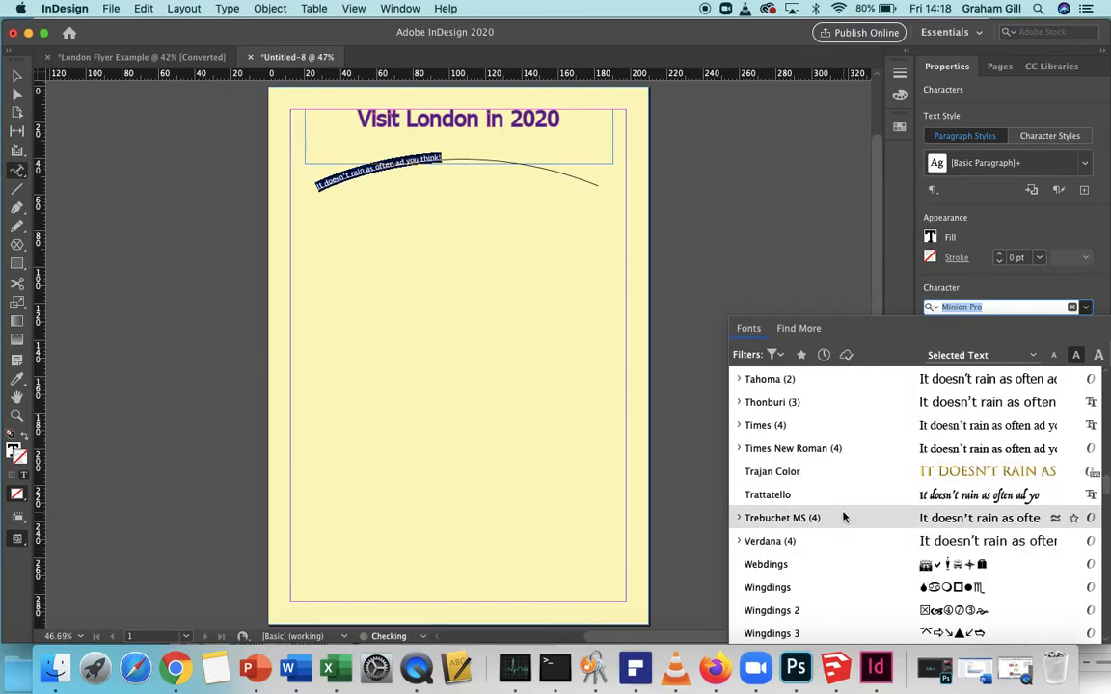
{"action": "left_click", "coordinate": [762, 378]}
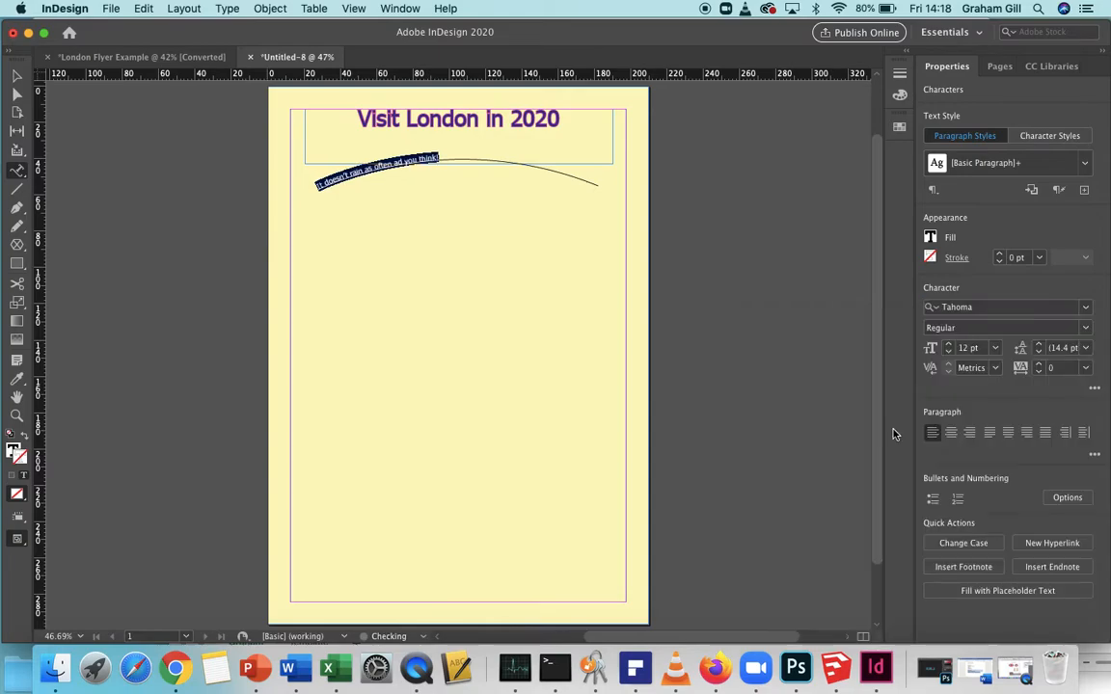
{"action": "mouse_move", "coordinate": [951, 433]}
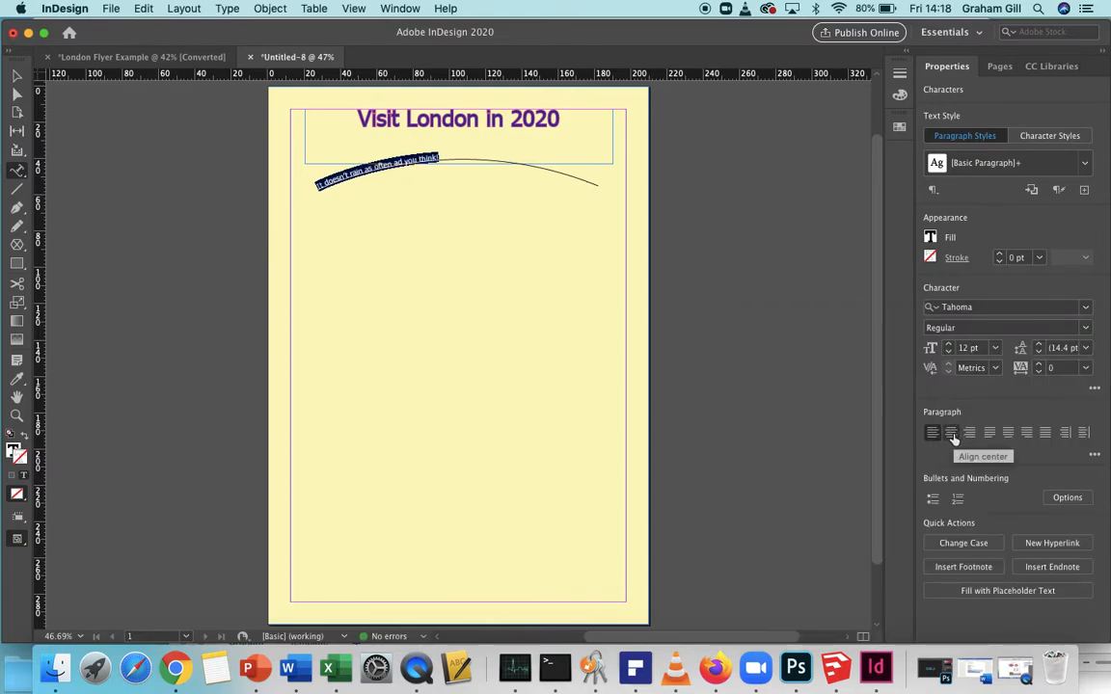
{"action": "left_click", "coordinate": [951, 432]}
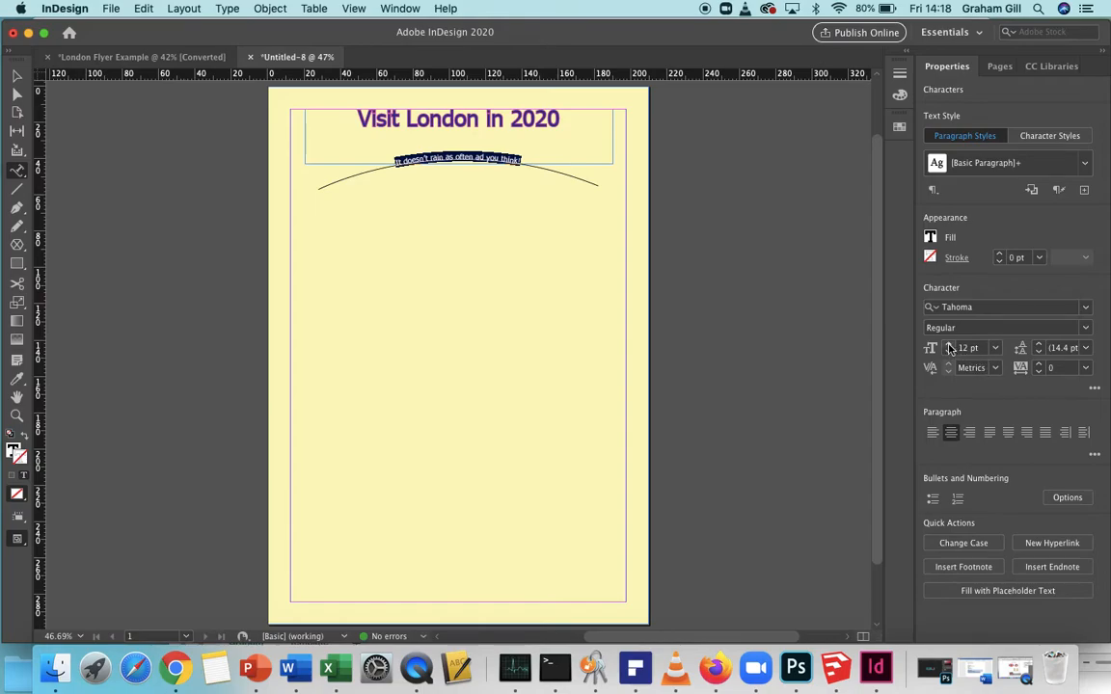
{"action": "type", "text": "26"}
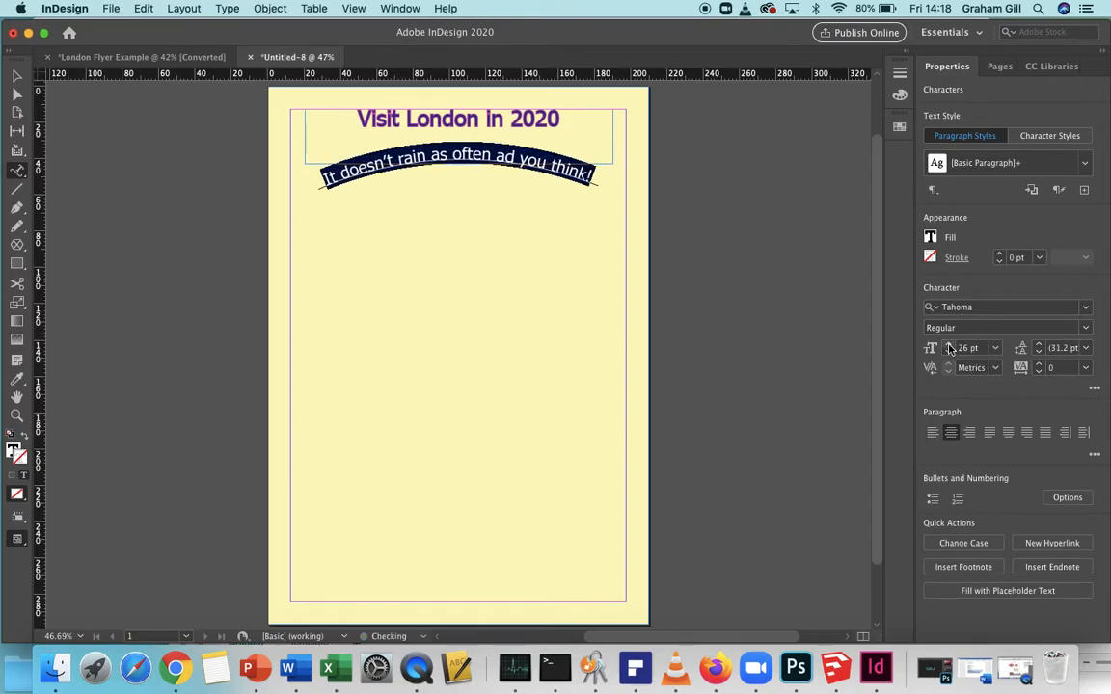
{"action": "left_click", "coordinate": [949, 343]}
{"action": "type", "text": "s"}
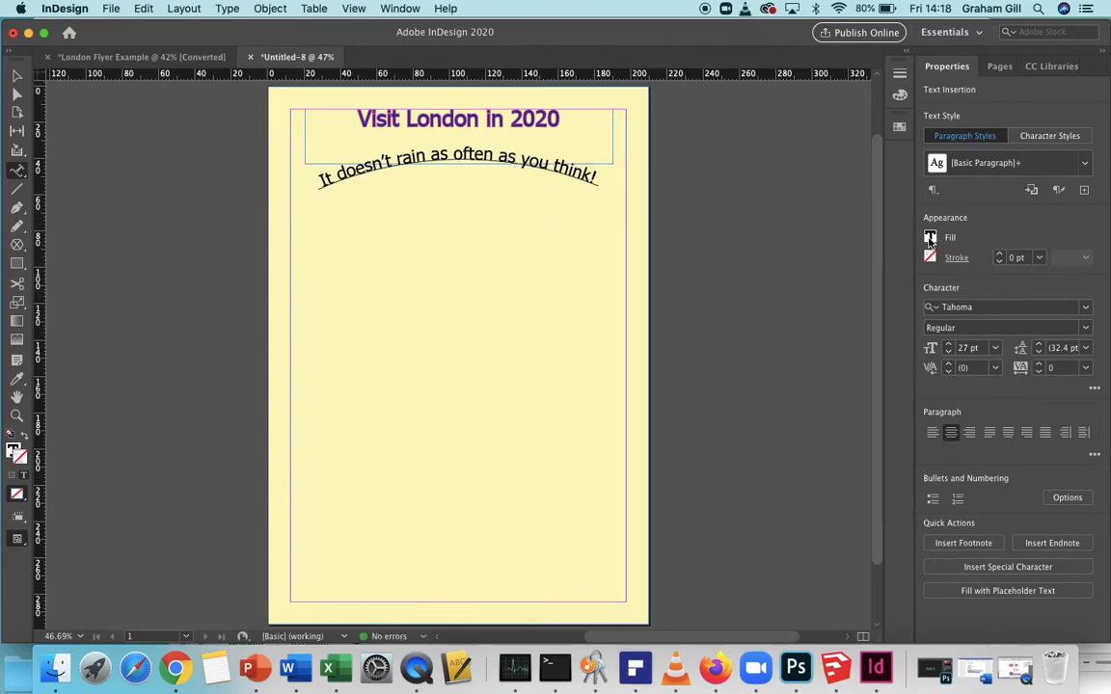
- Bring up the colour settings for the curved text and select the whole line
{"action": "left_click", "coordinate": [930, 237]}
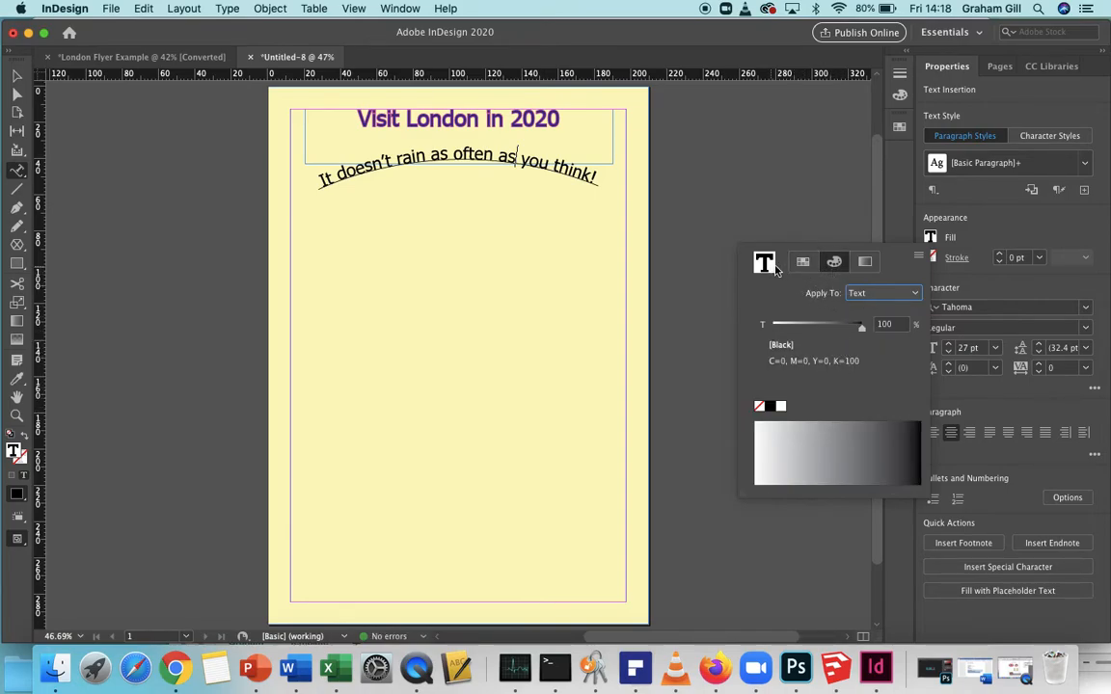
{"action": "left_click", "coordinate": [803, 262]}
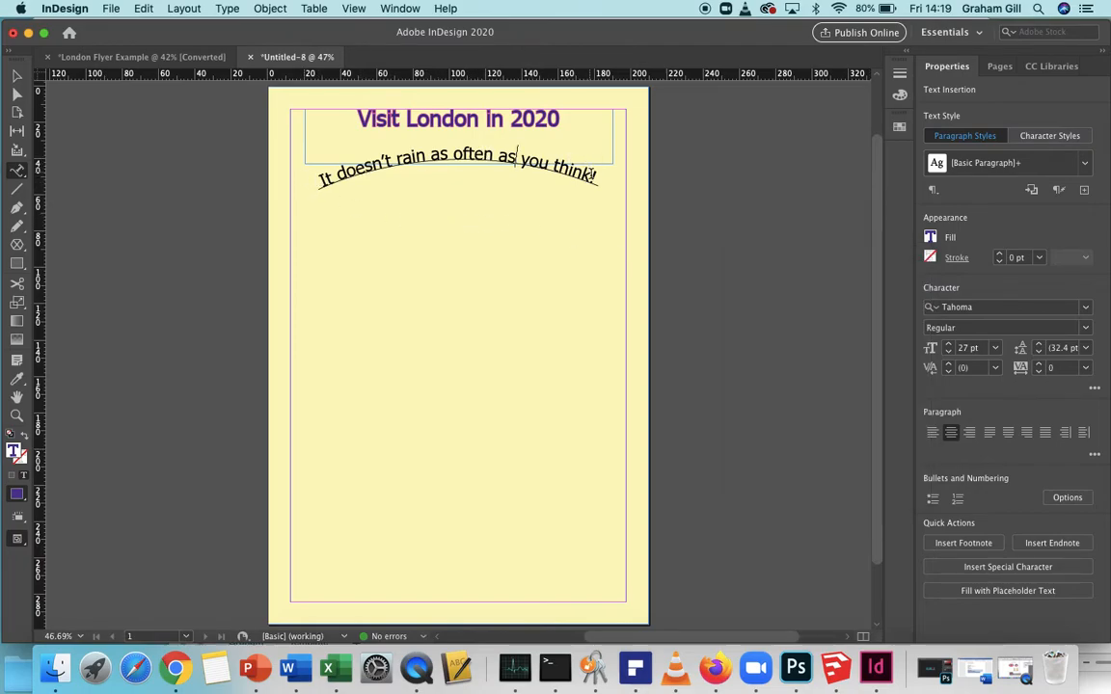
{"action": "triple_click", "coordinate": [459, 165]}
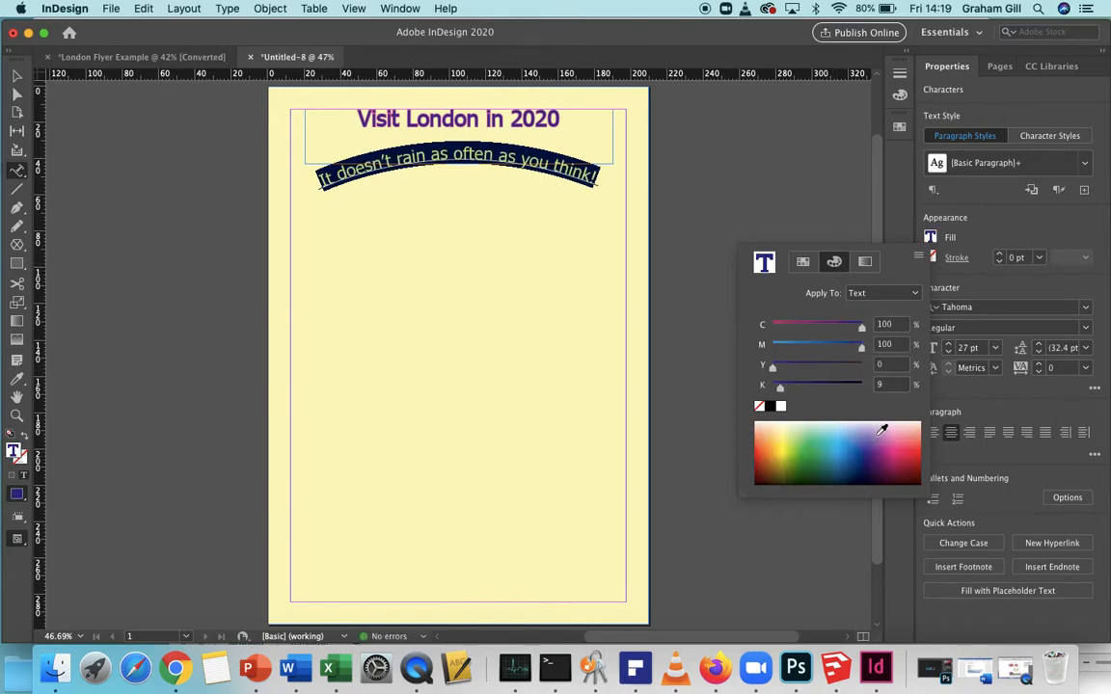
{"action": "mouse_move", "coordinate": [21, 92]}
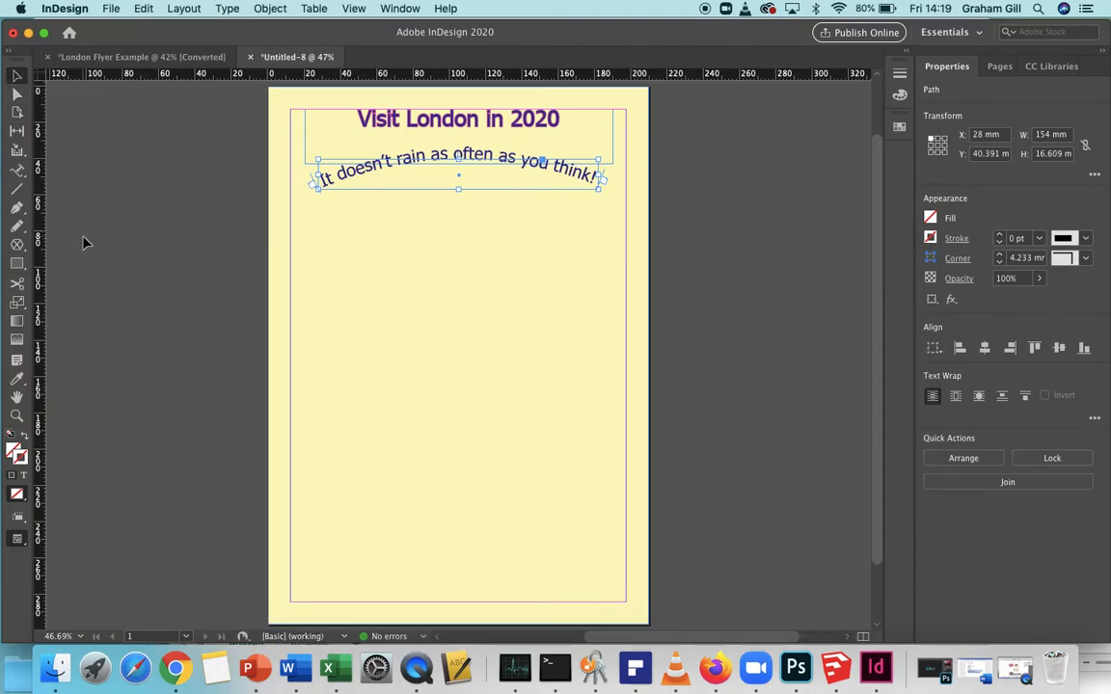
- Give the curved line under the title a darker purple-blue colour and deselect it
{"action": "left_click", "coordinate": [139, 58]}
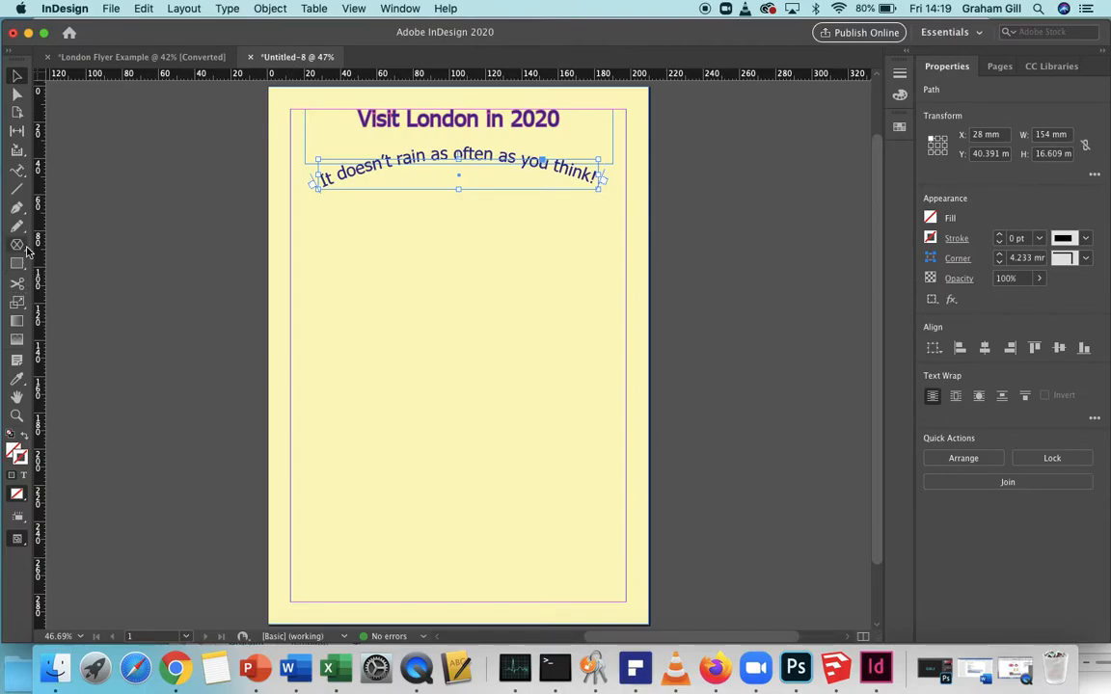
- Draw a wide rectangular image frame and a square frame below the curved text
{"action": "left_click", "coordinate": [16, 243]}
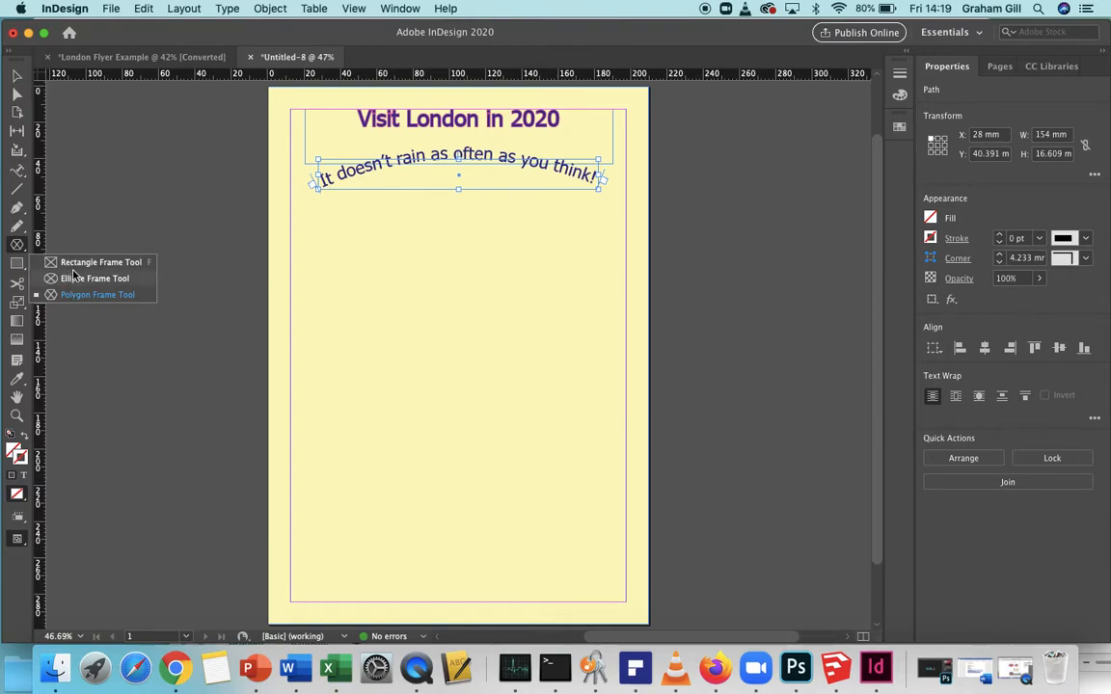
{"action": "mouse_move", "coordinate": [85, 293]}
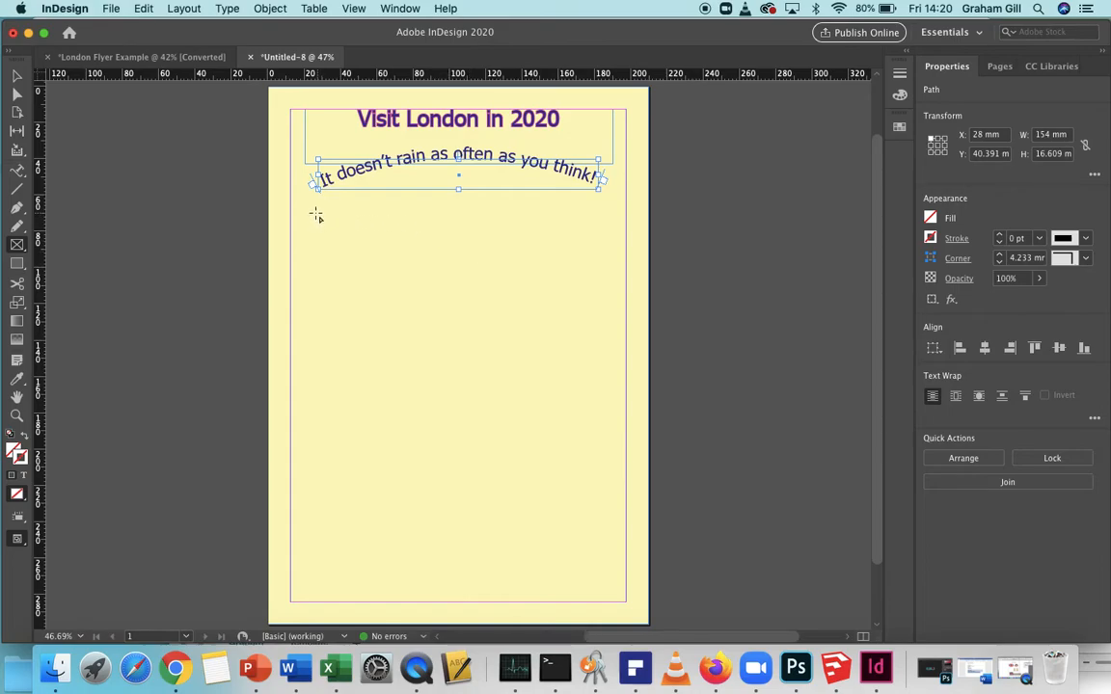
{"action": "left_click_drag", "start_coordinate": [319, 209], "coordinate": [586, 293]}
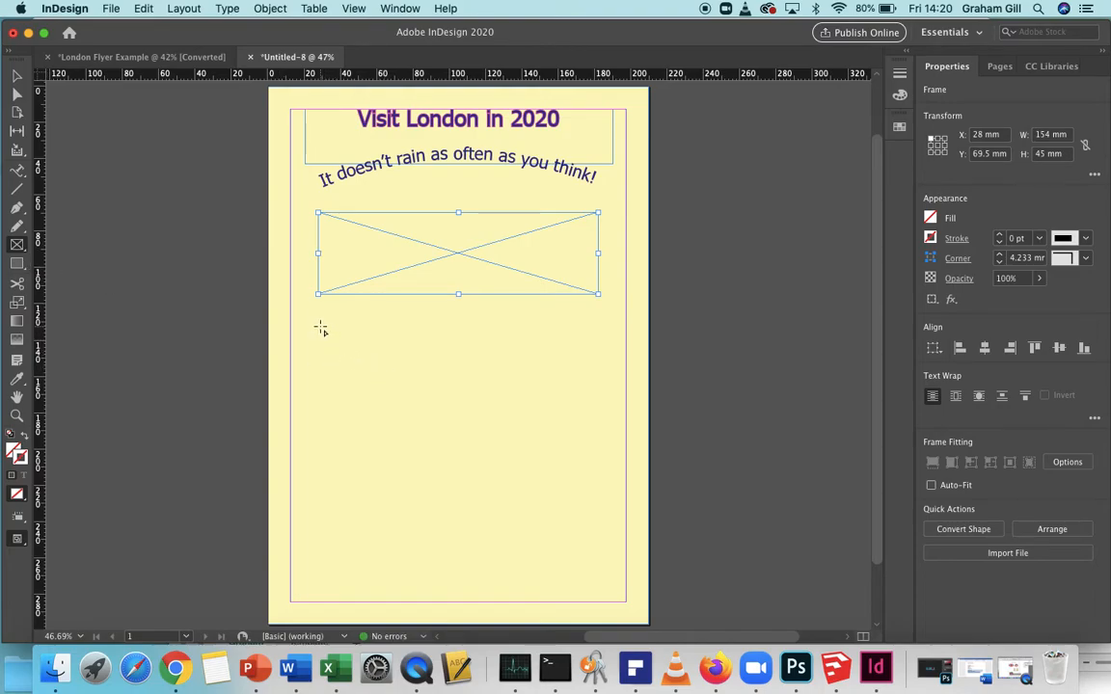
{"action": "left_click_drag", "start_coordinate": [318, 328], "coordinate": [424, 421]}
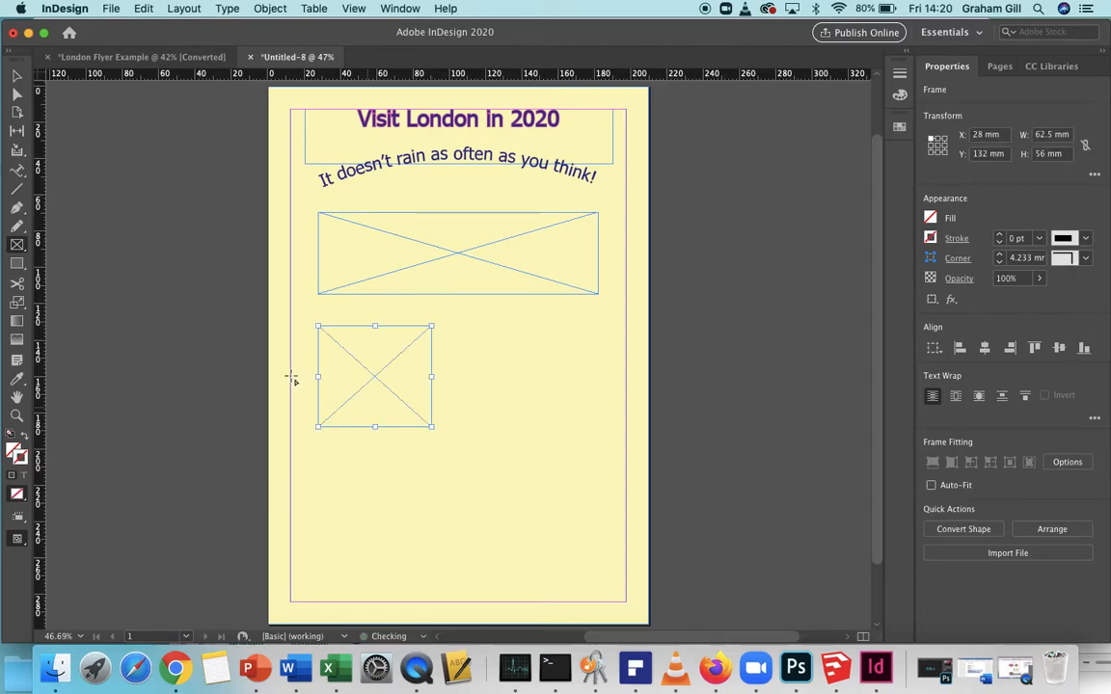
- Draw a circular frame to the right of the square with the Ellipse Frame Tool
{"action": "left_click", "coordinate": [16, 262]}
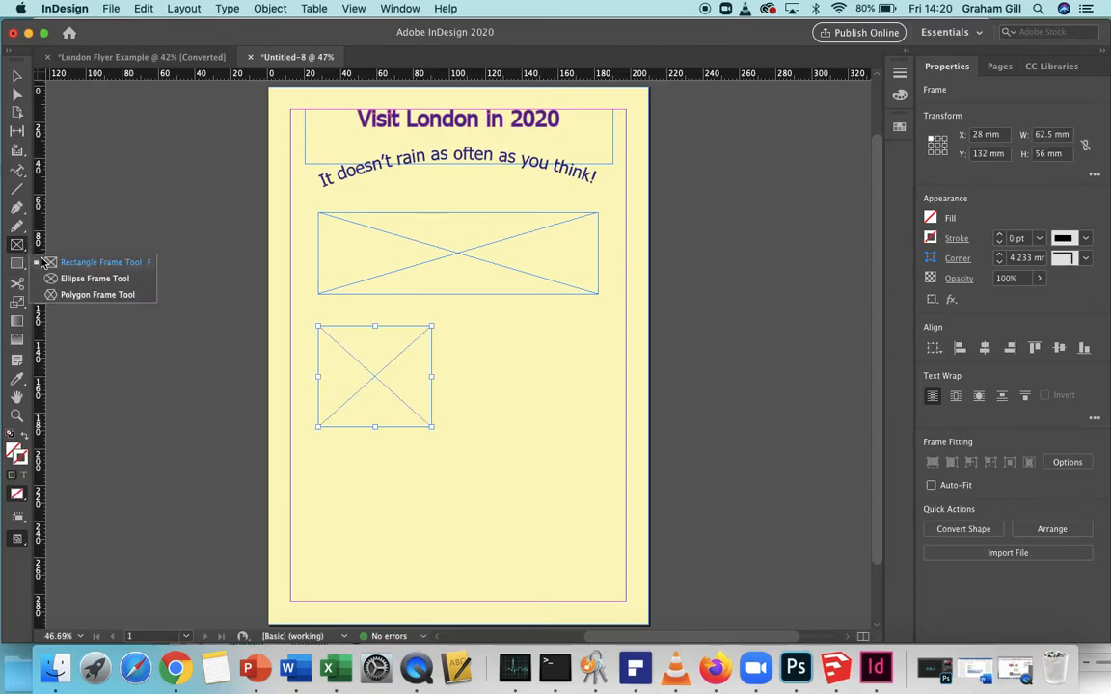
{"action": "mouse_move", "coordinate": [100, 286]}
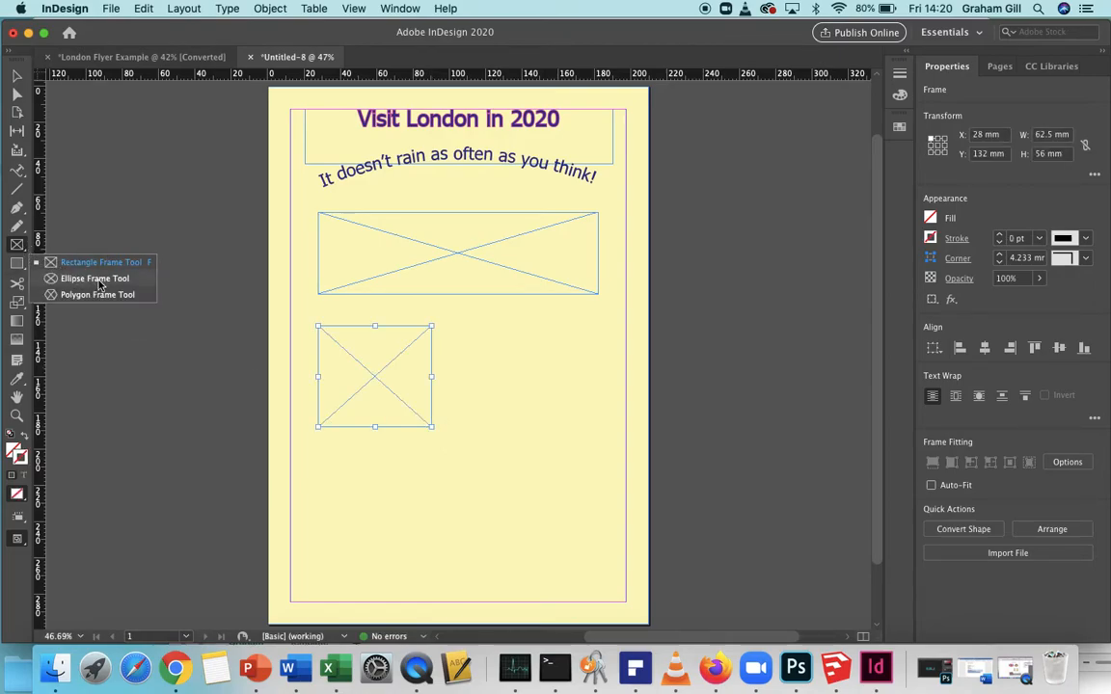
{"action": "left_click_drag", "start_coordinate": [492, 326], "coordinate": [558, 393]}
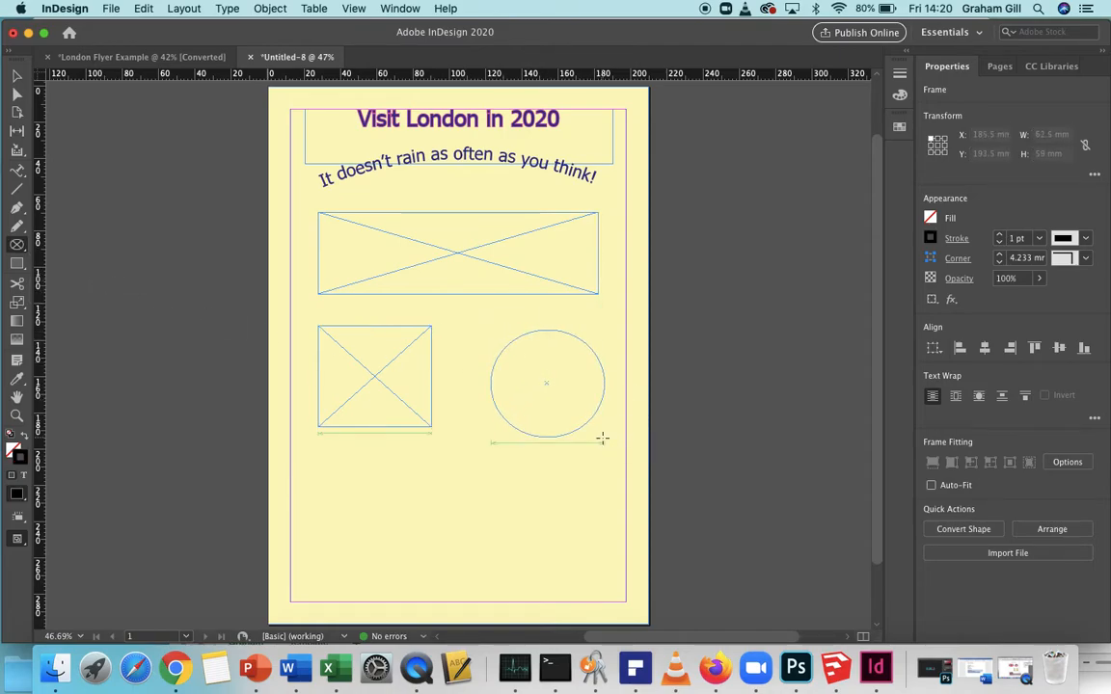
{"action": "left_click", "coordinate": [548, 382]}
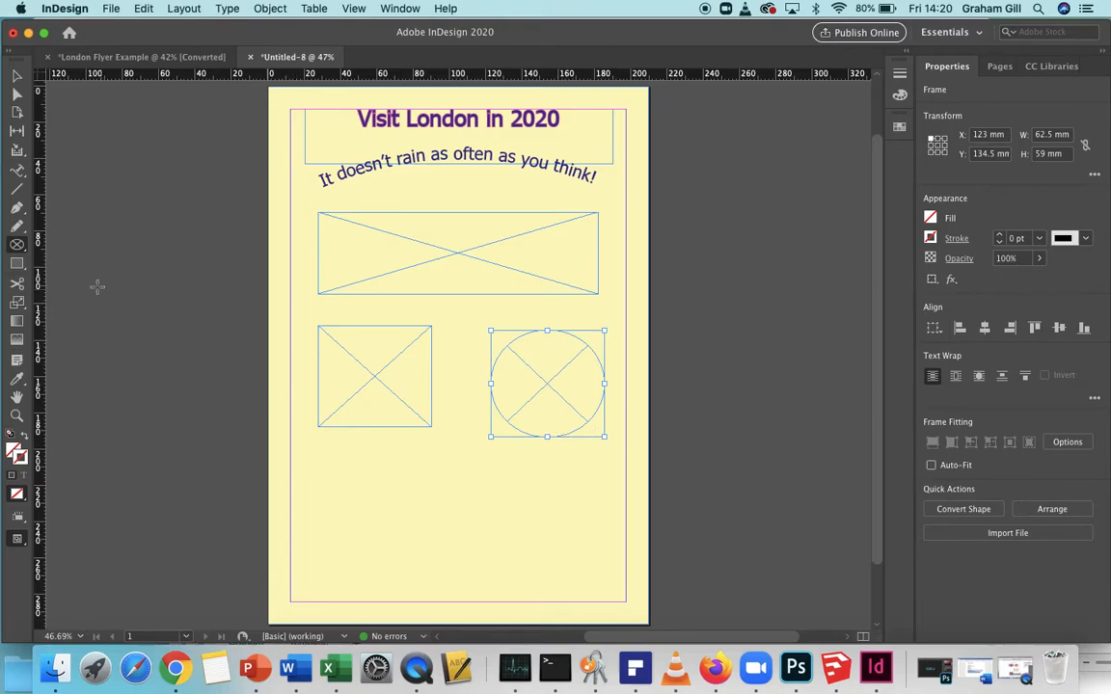
{"action": "left_click", "coordinate": [15, 263]}
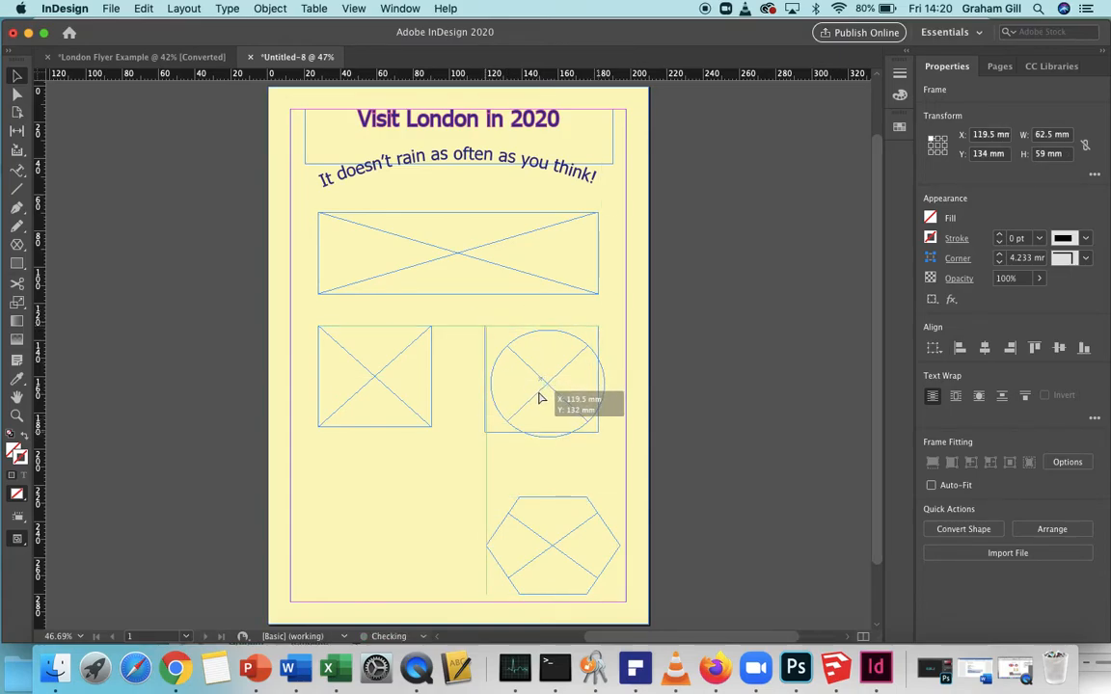
- Select the wide rectangle frame ready to hold a photo
{"action": "left_click", "coordinate": [540, 376]}
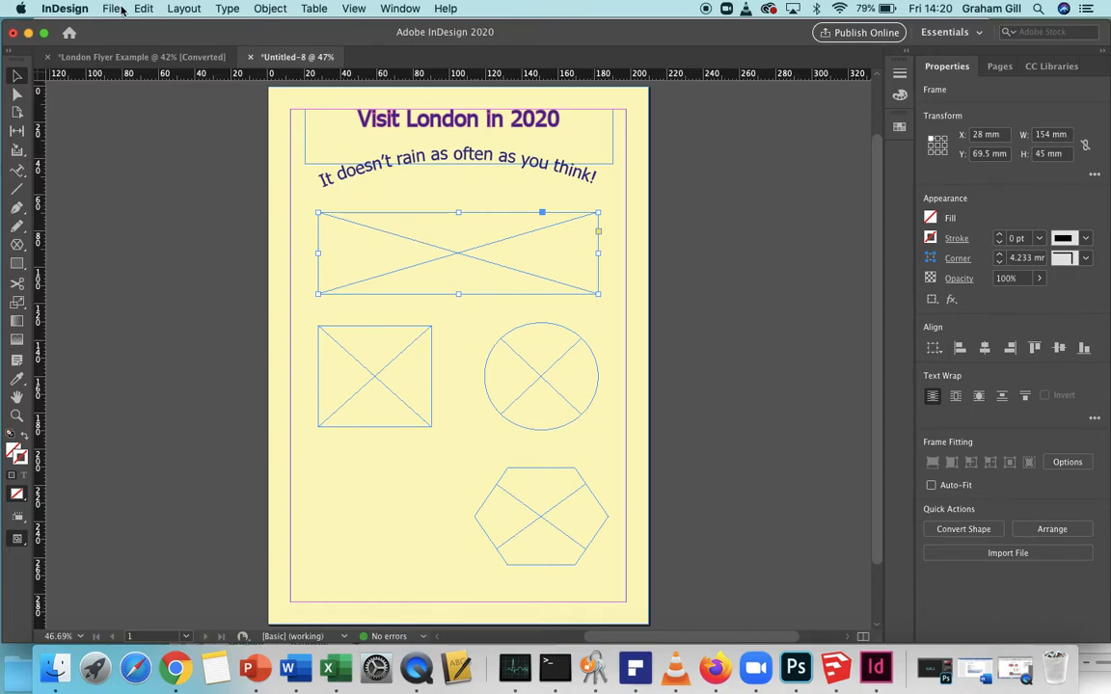
- Place Parliament-and-London-Eye.jpg from Desktop > London Flyer into the wide frame
{"action": "left_click", "coordinate": [112, 7]}
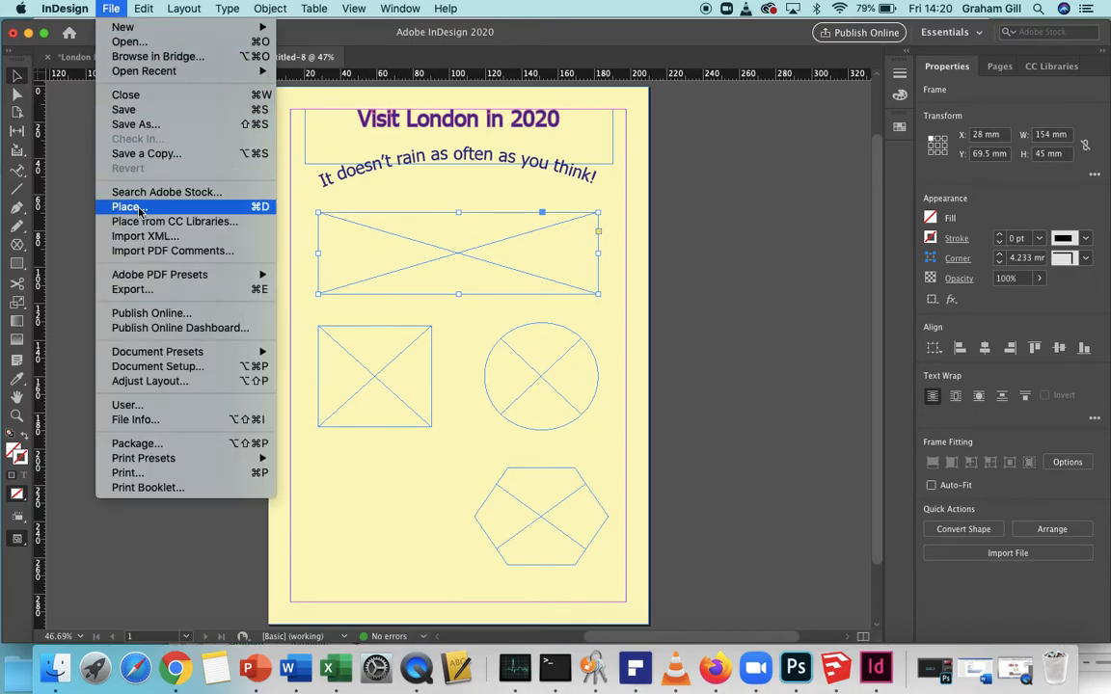
{"action": "left_click", "coordinate": [128, 206]}
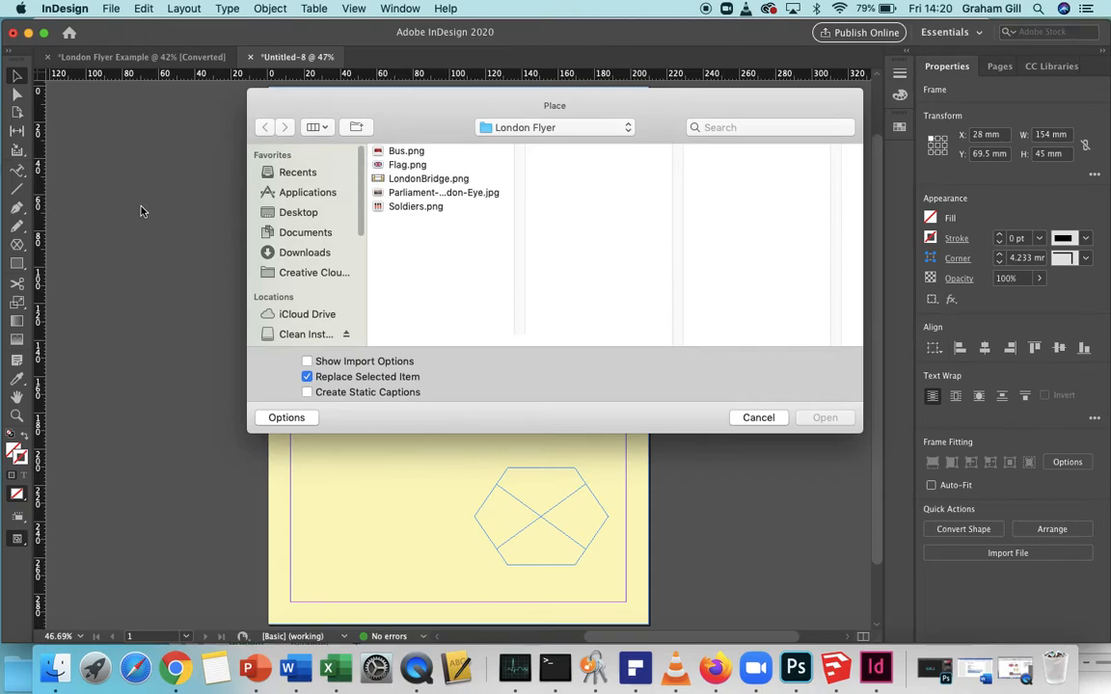
{"action": "mouse_move", "coordinate": [143, 214]}
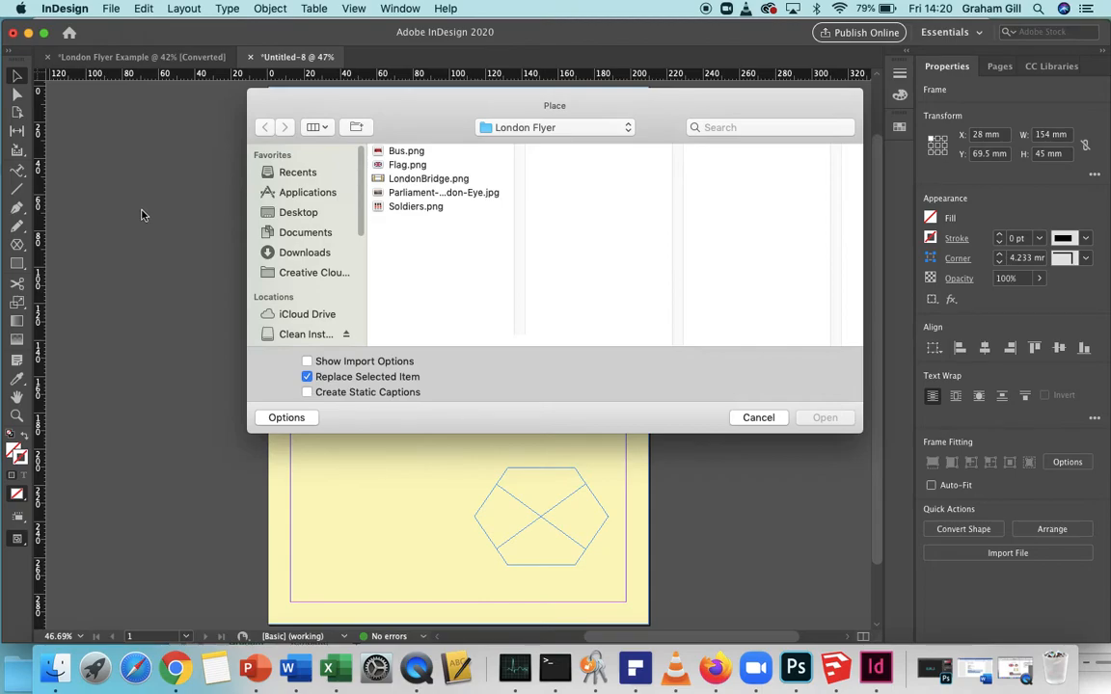
{"action": "left_click", "coordinate": [297, 213]}
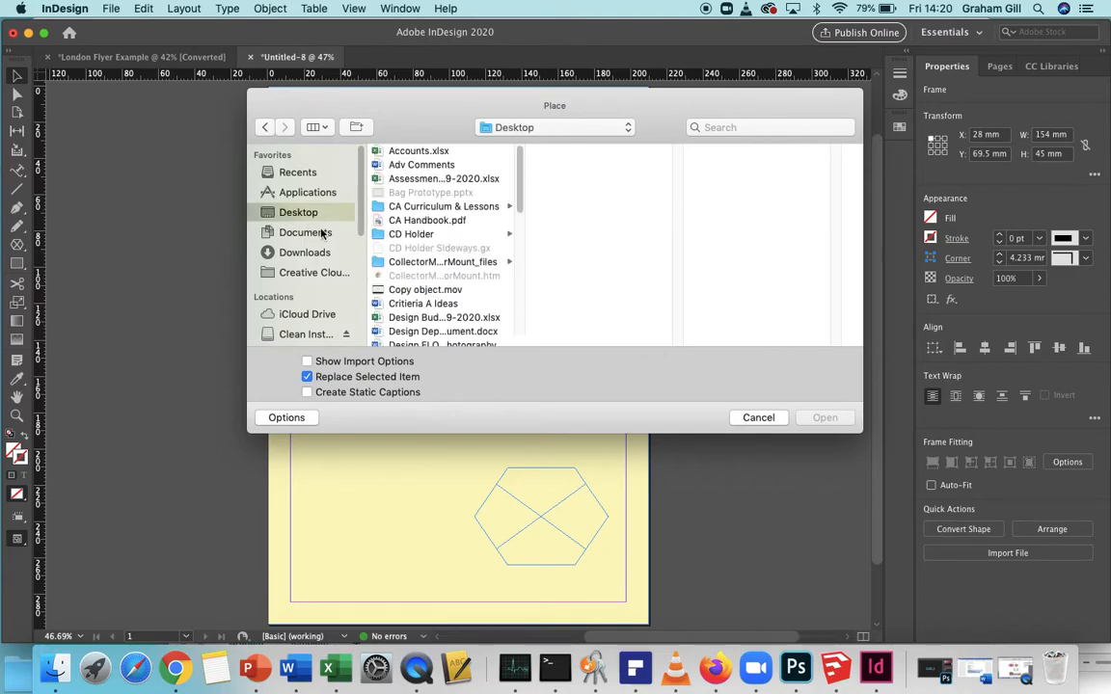
{"action": "scroll", "scroll_direction": "down", "scroll_amount": 3}
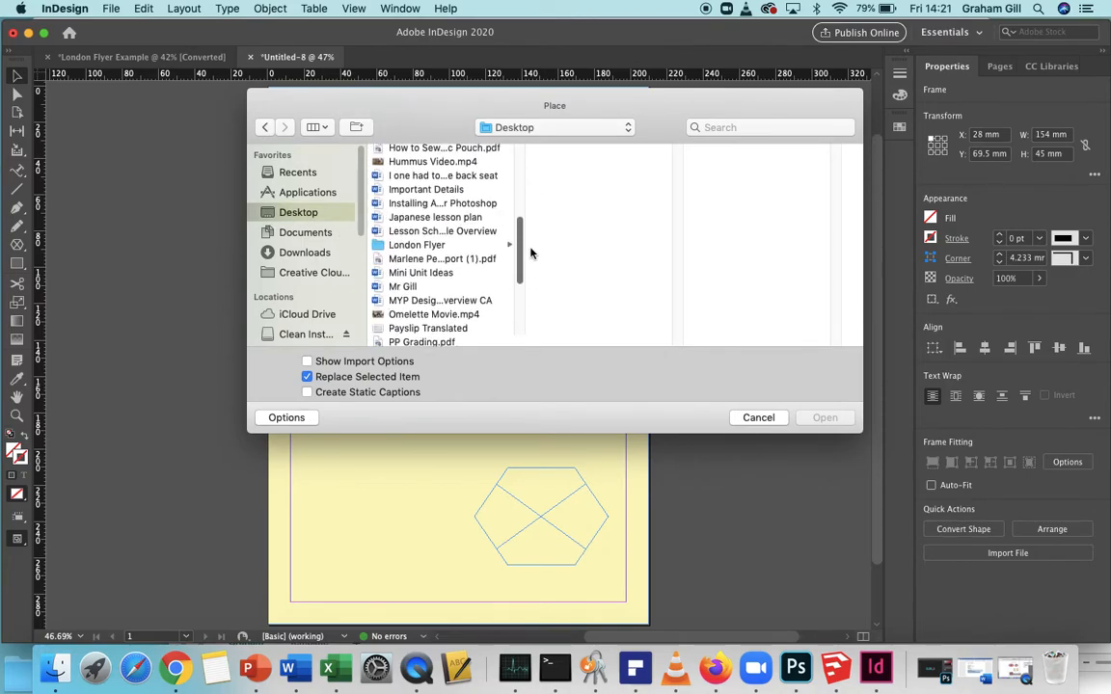
{"action": "left_click", "coordinate": [416, 243]}
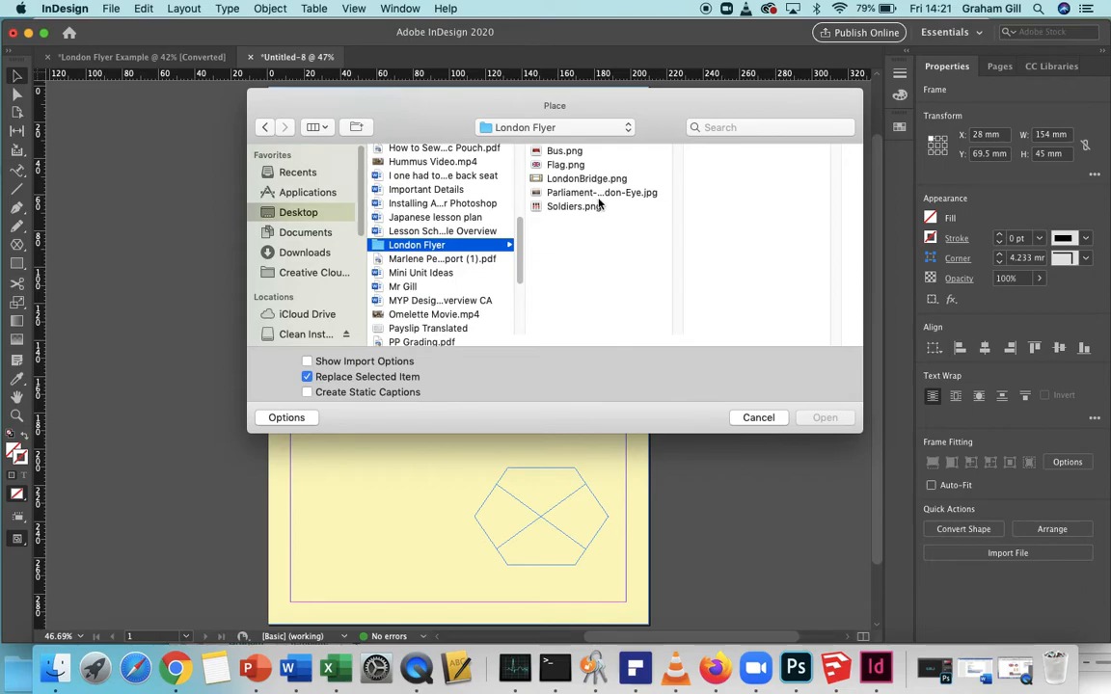
{"action": "left_click", "coordinate": [602, 193]}
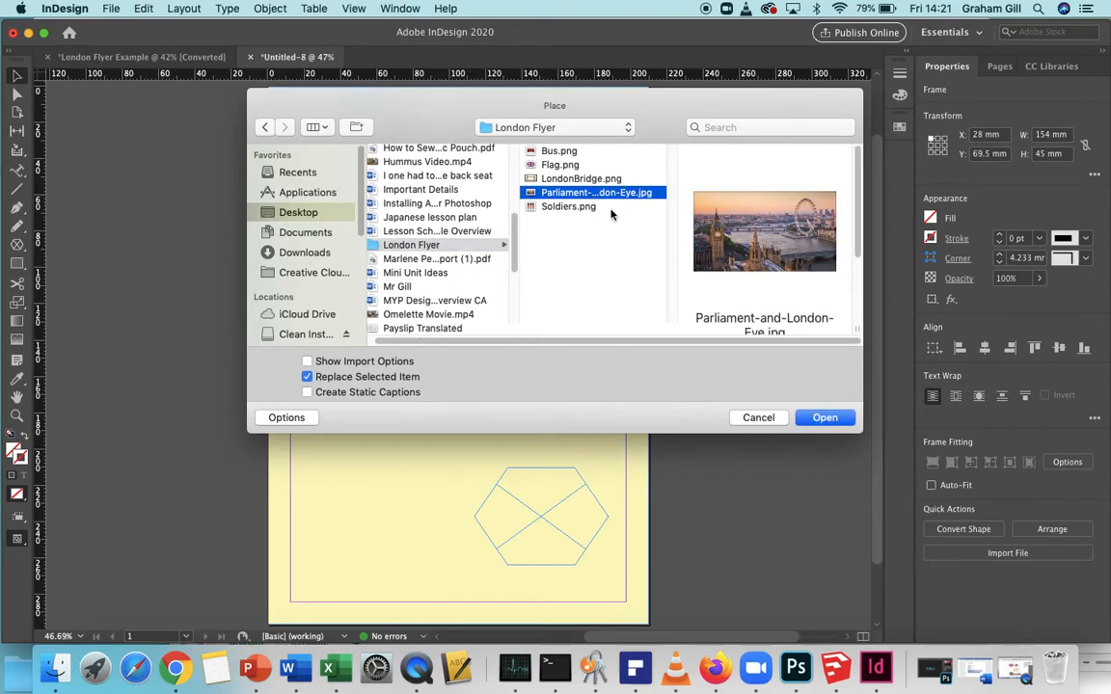
{"action": "left_click", "coordinate": [825, 417]}
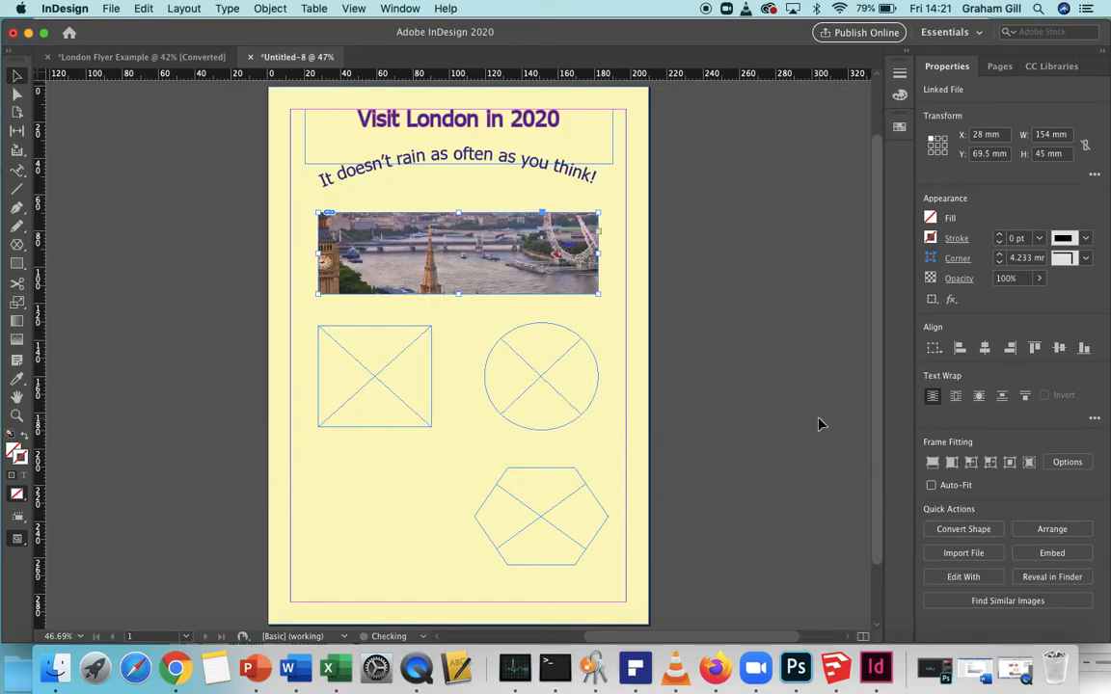
{"action": "mouse_move", "coordinate": [578, 351]}
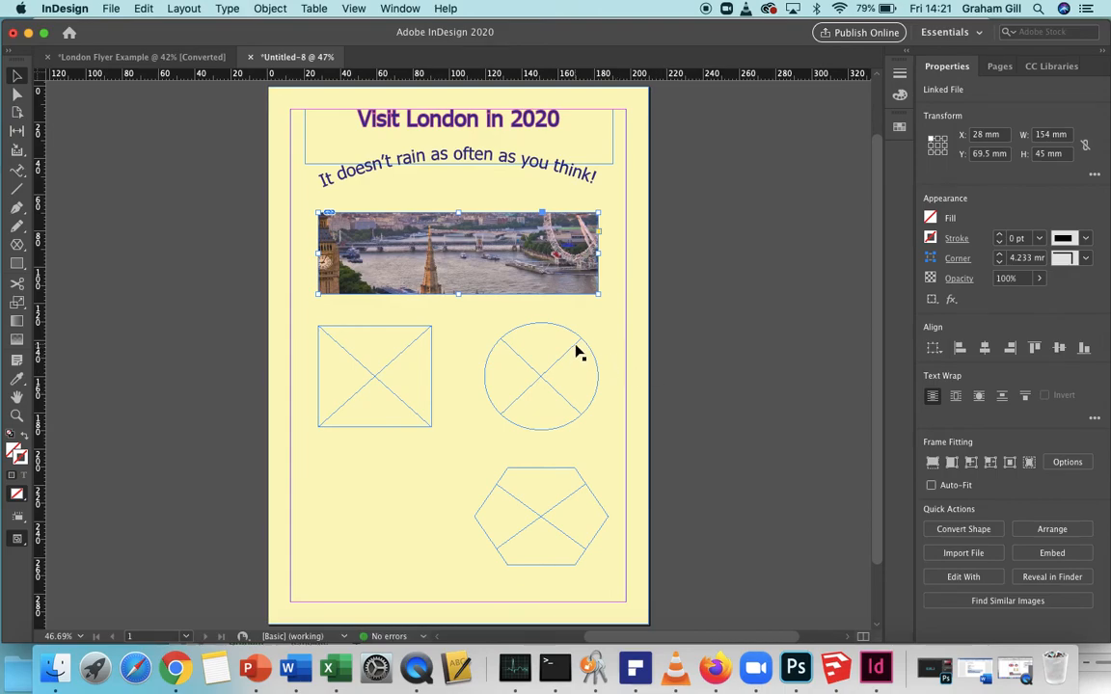
{"action": "mouse_move", "coordinate": [569, 349]}
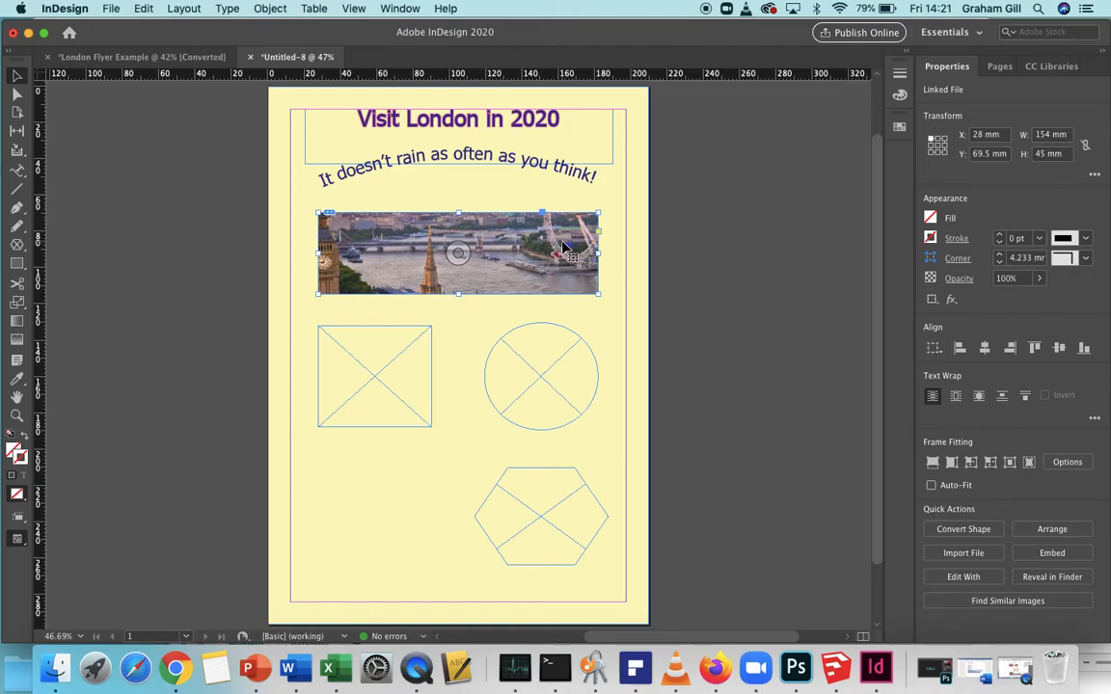
- Fit the skyline photo with Fill Frame Proportionally, then select the empty square frame
{"action": "right_click", "coordinate": [459, 252]}
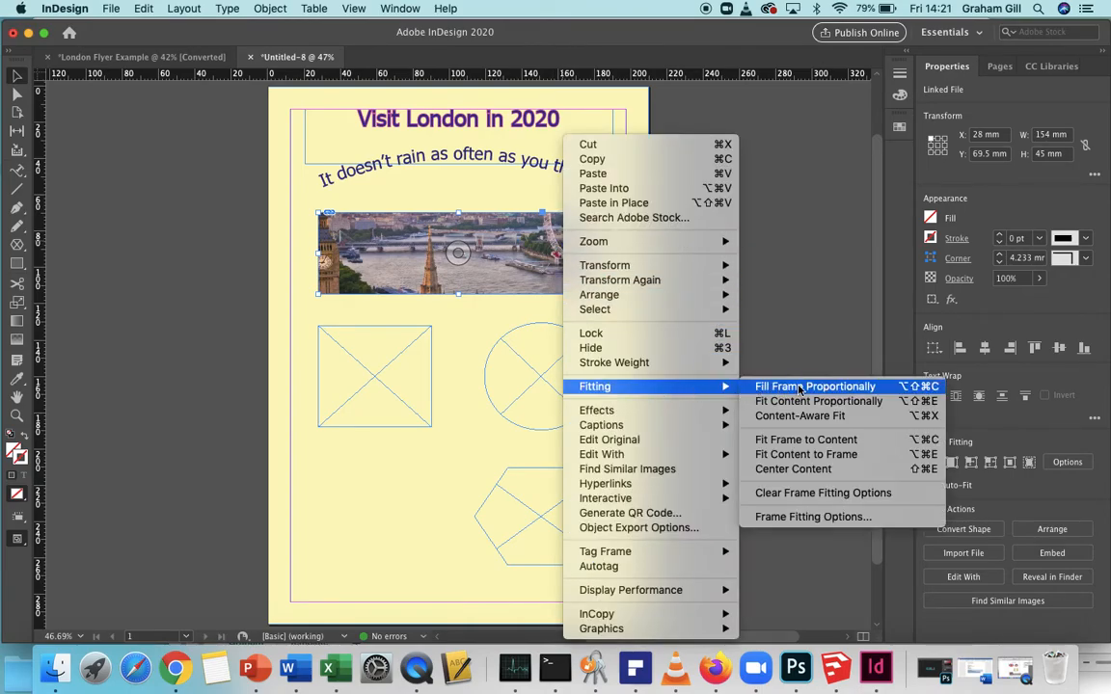
{"action": "left_click", "coordinate": [815, 386]}
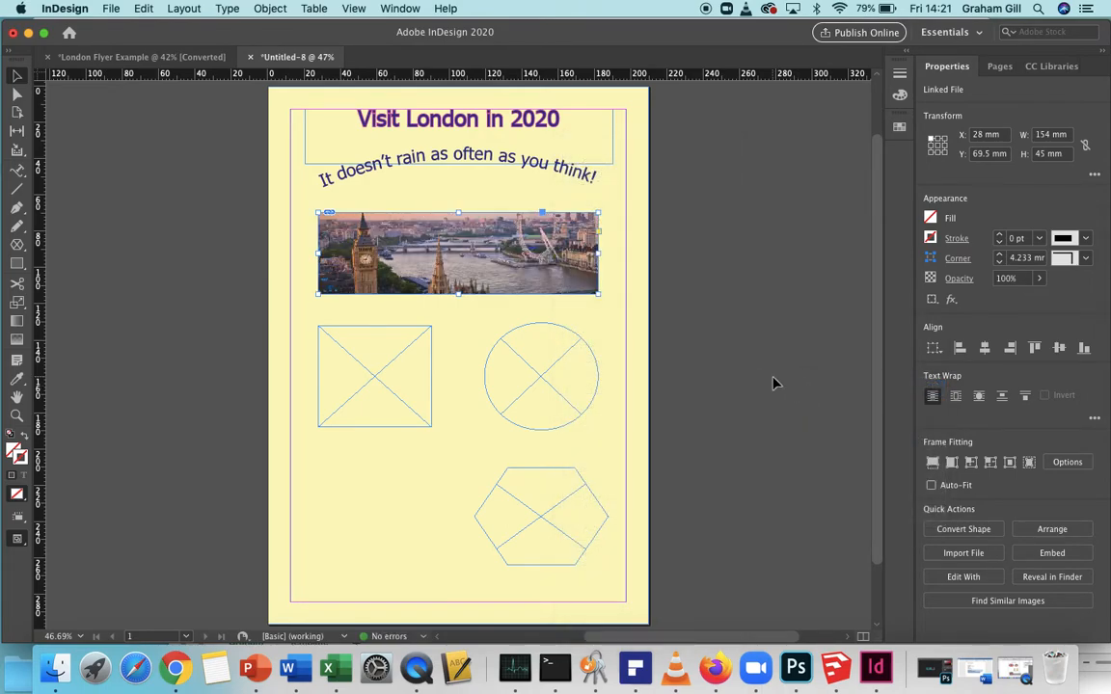
{"action": "right_click", "coordinate": [459, 255]}
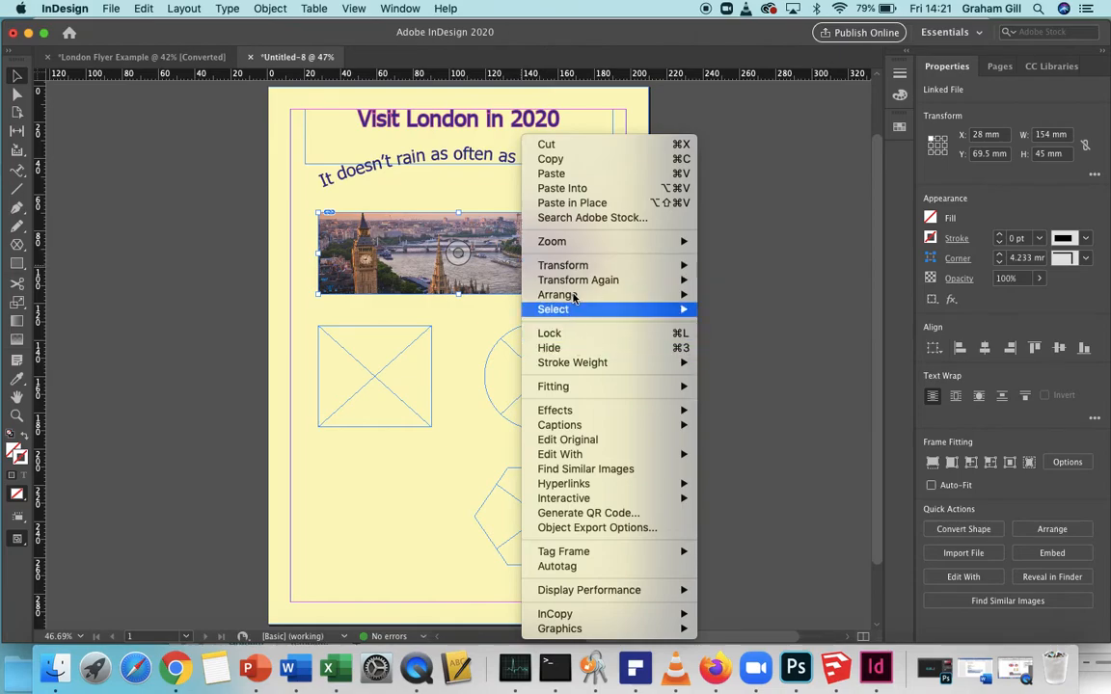
{"action": "mouse_move", "coordinate": [552, 386]}
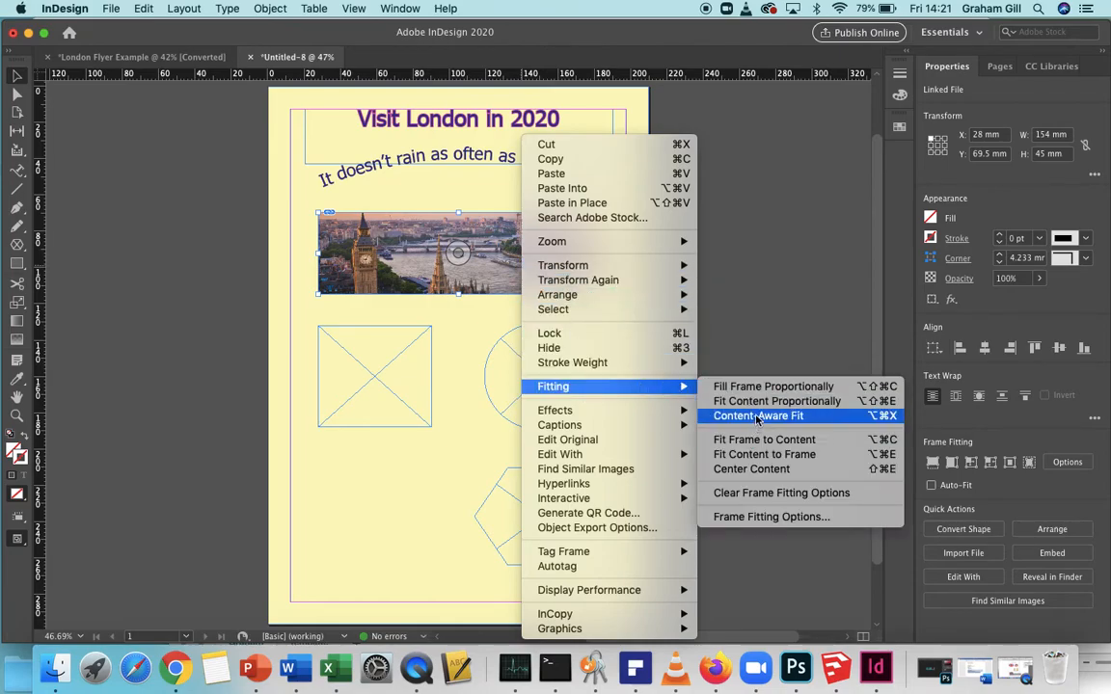
{"action": "left_click", "coordinate": [758, 417]}
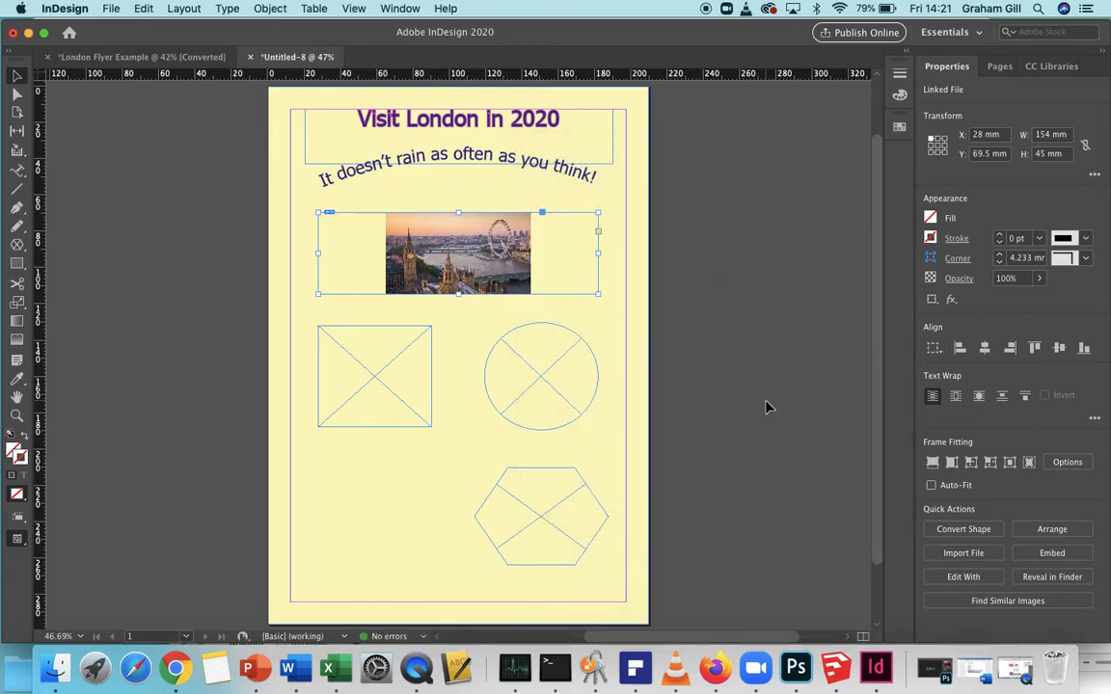
{"action": "right_click", "coordinate": [459, 253]}
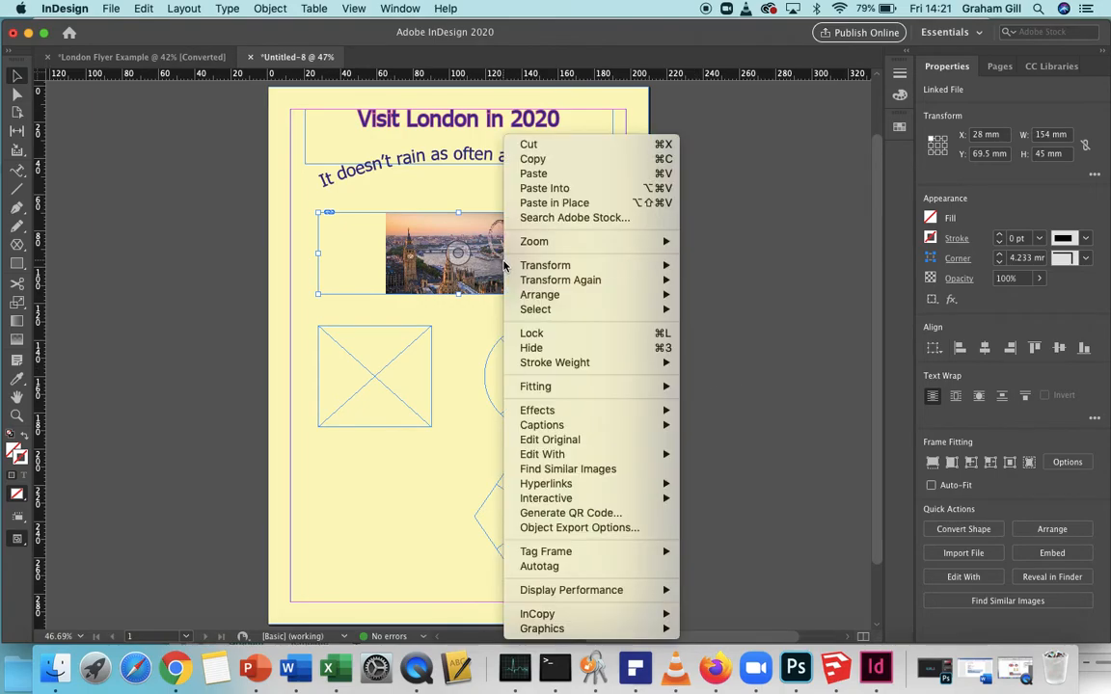
{"action": "mouse_move", "coordinate": [536, 386]}
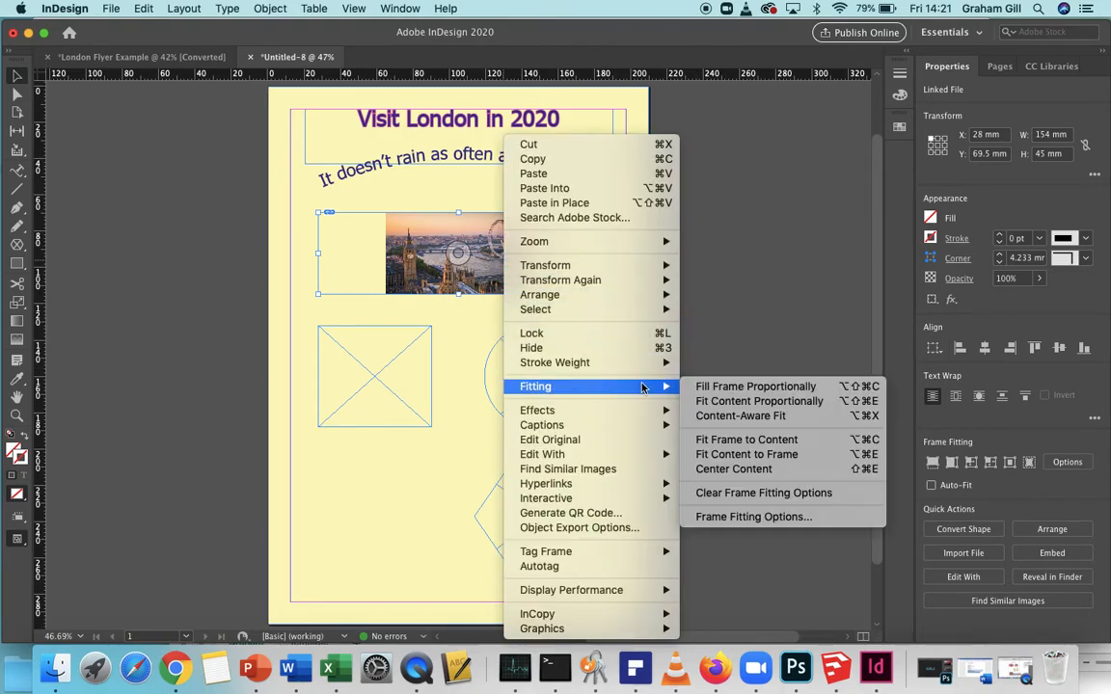
{"action": "mouse_move", "coordinate": [757, 386]}
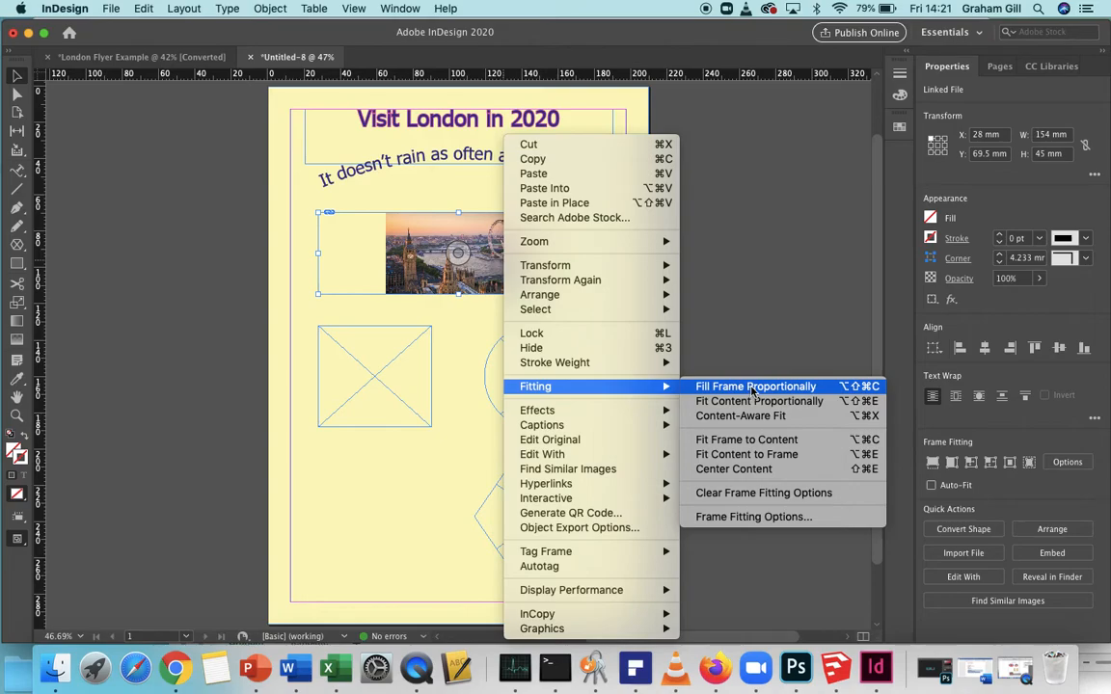
{"action": "left_click", "coordinate": [756, 386]}
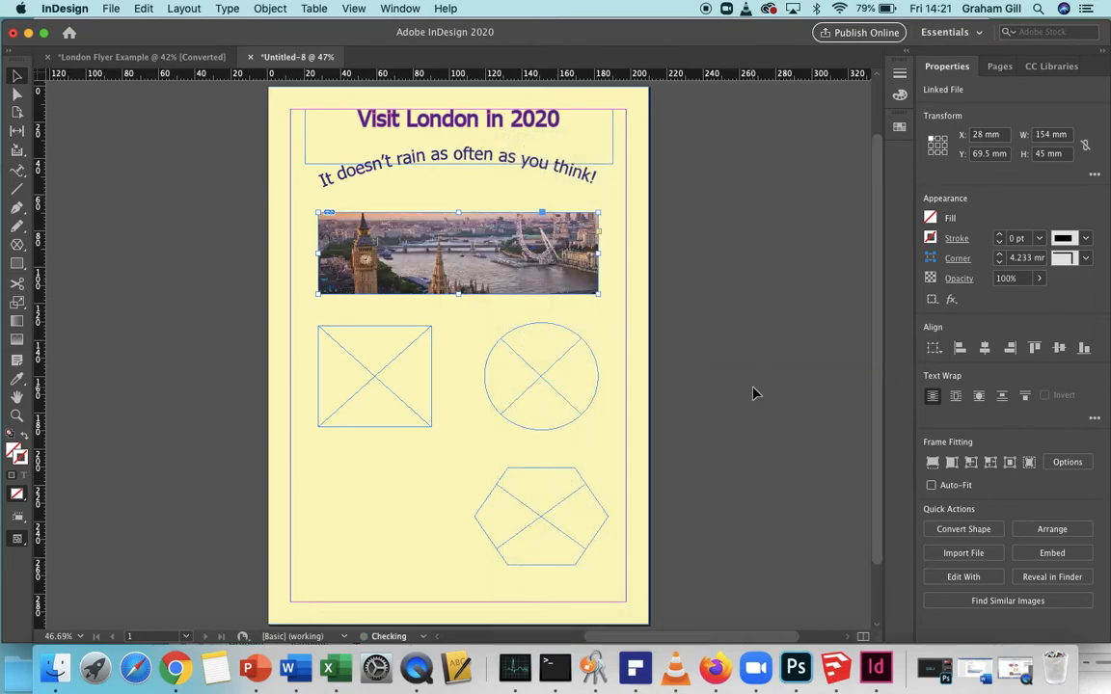
{"action": "left_click", "coordinate": [375, 376]}
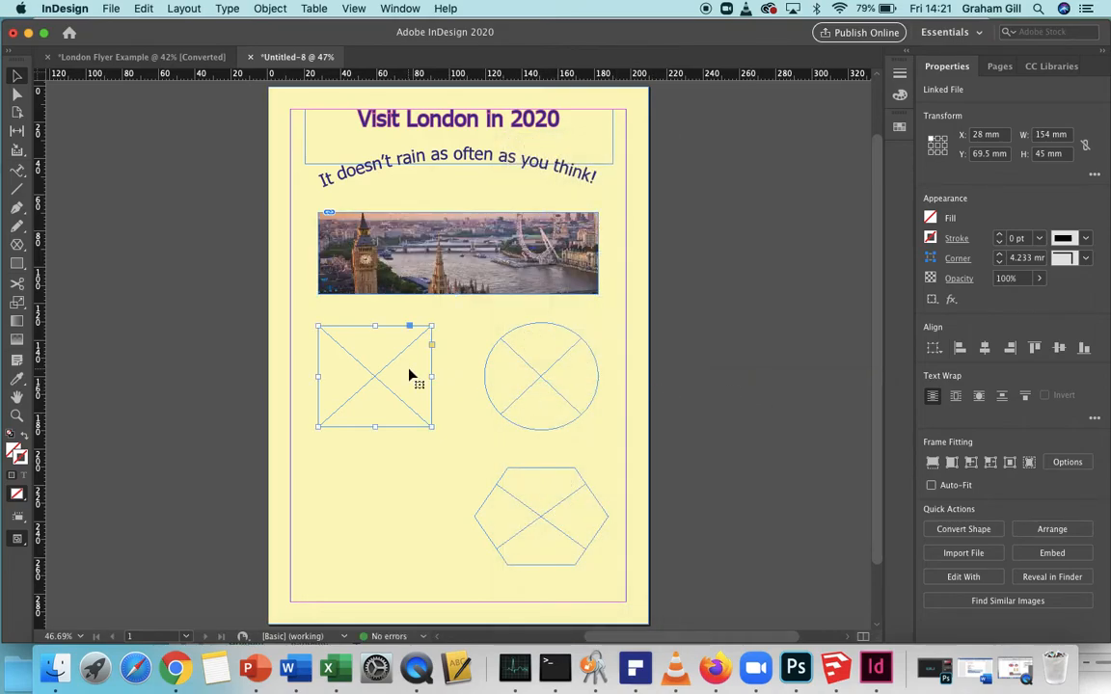
- Place Flag.png into the selected square frame below the skyline photo
{"action": "left_click", "coordinate": [110, 8]}
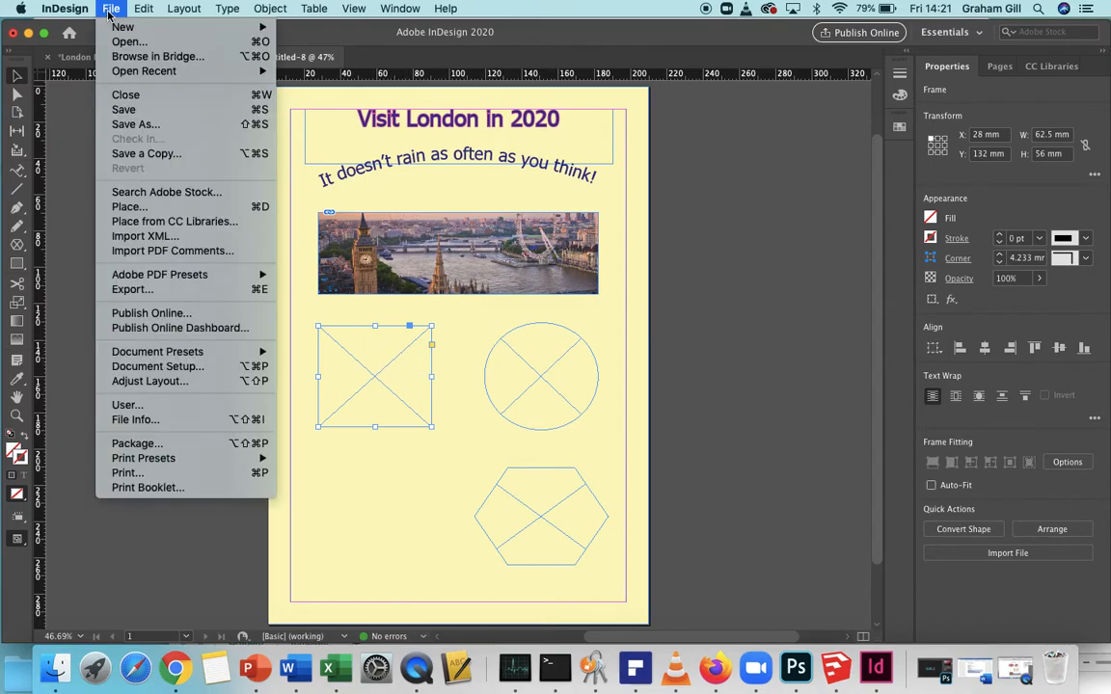
{"action": "mouse_move", "coordinate": [129, 206]}
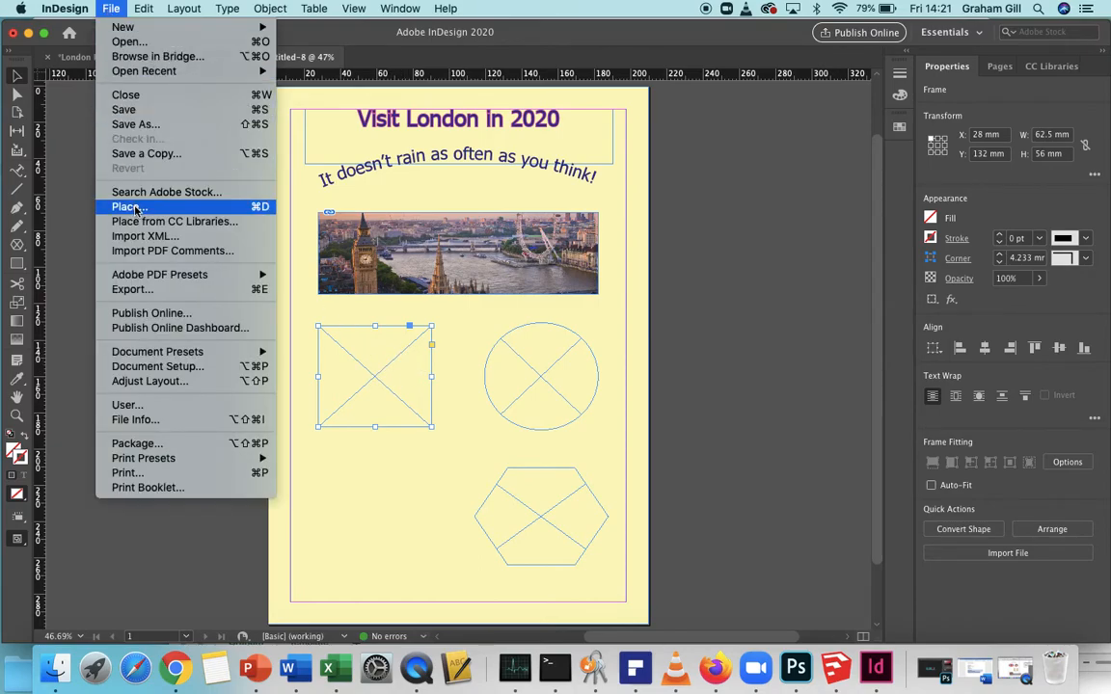
{"action": "left_click", "coordinate": [128, 207]}
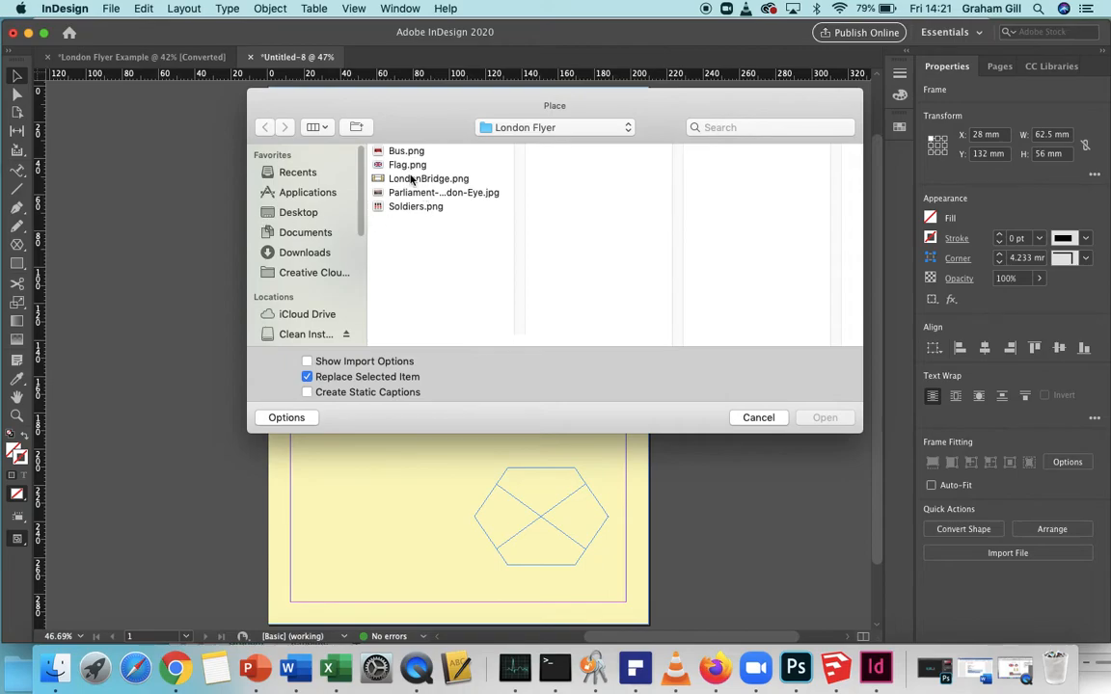
{"action": "left_click", "coordinate": [407, 164]}
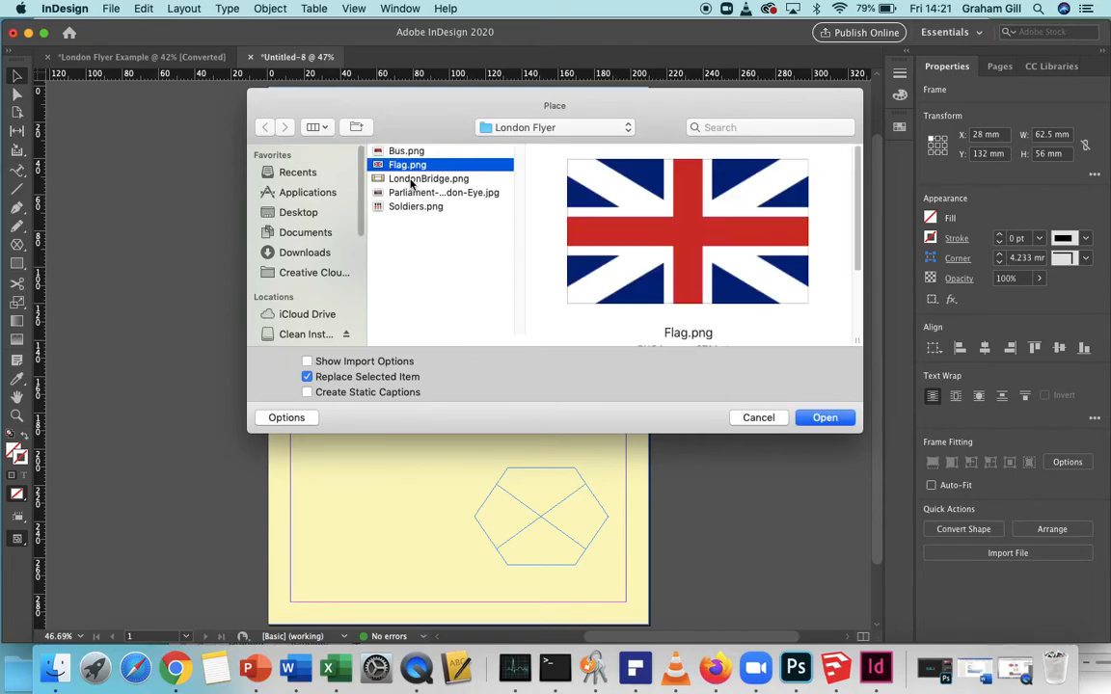
{"action": "mouse_move", "coordinate": [525, 255]}
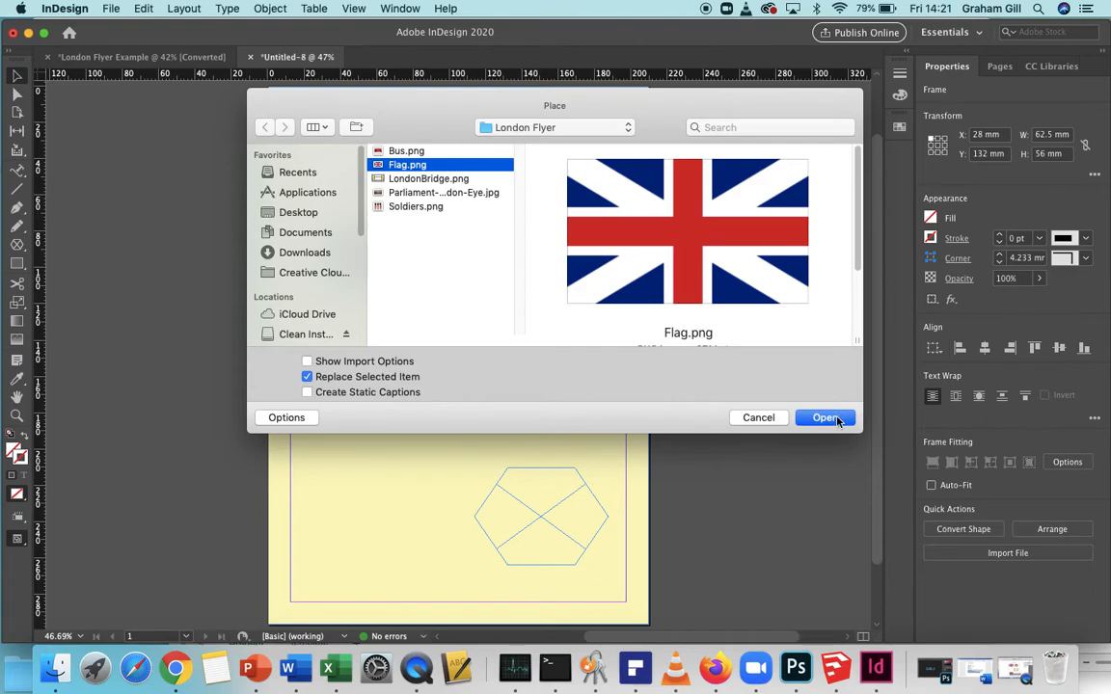
{"action": "left_click", "coordinate": [826, 417]}
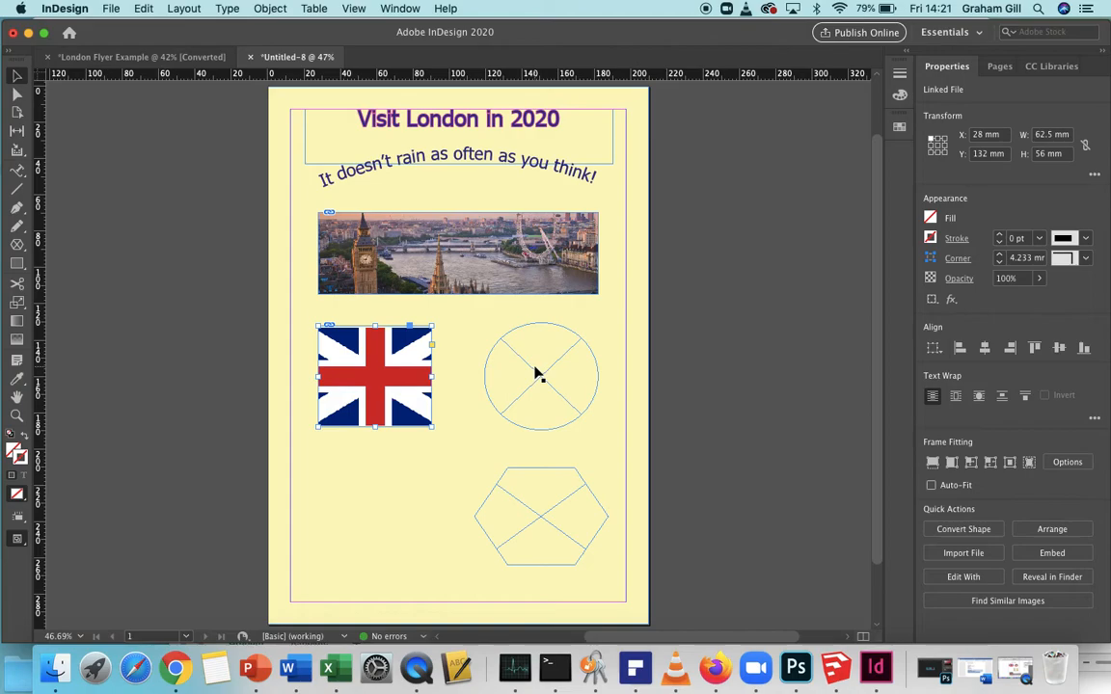
- Check the example flyer for reference and start placing an image into the circle frame
{"action": "left_click", "coordinate": [139, 56]}
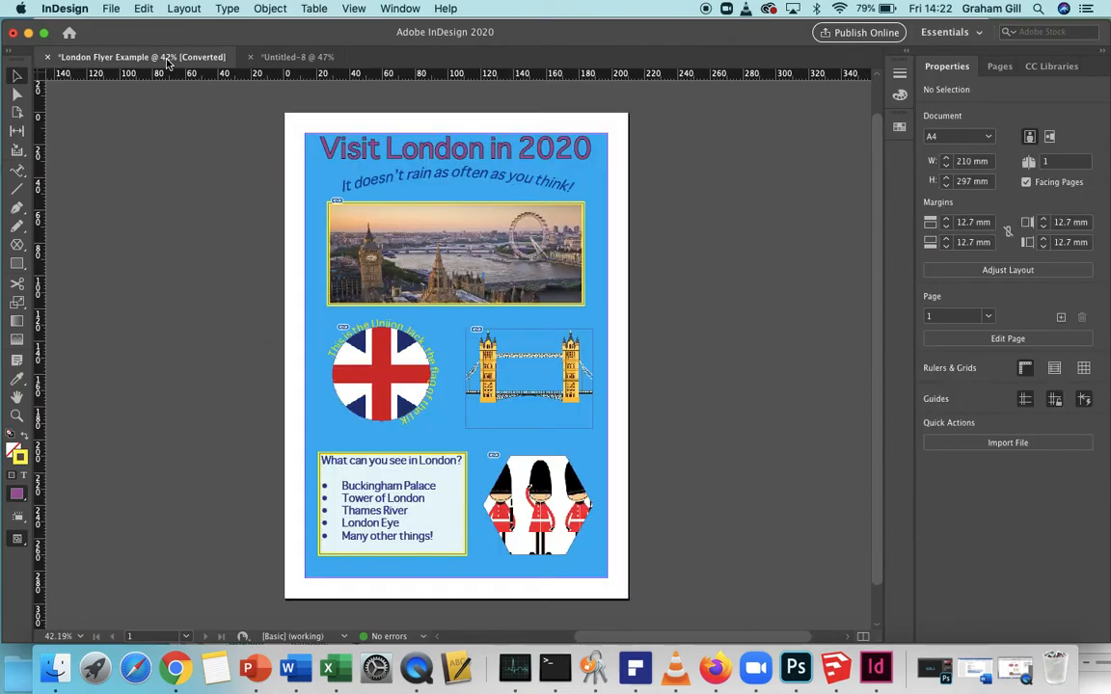
{"action": "left_click", "coordinate": [292, 56]}
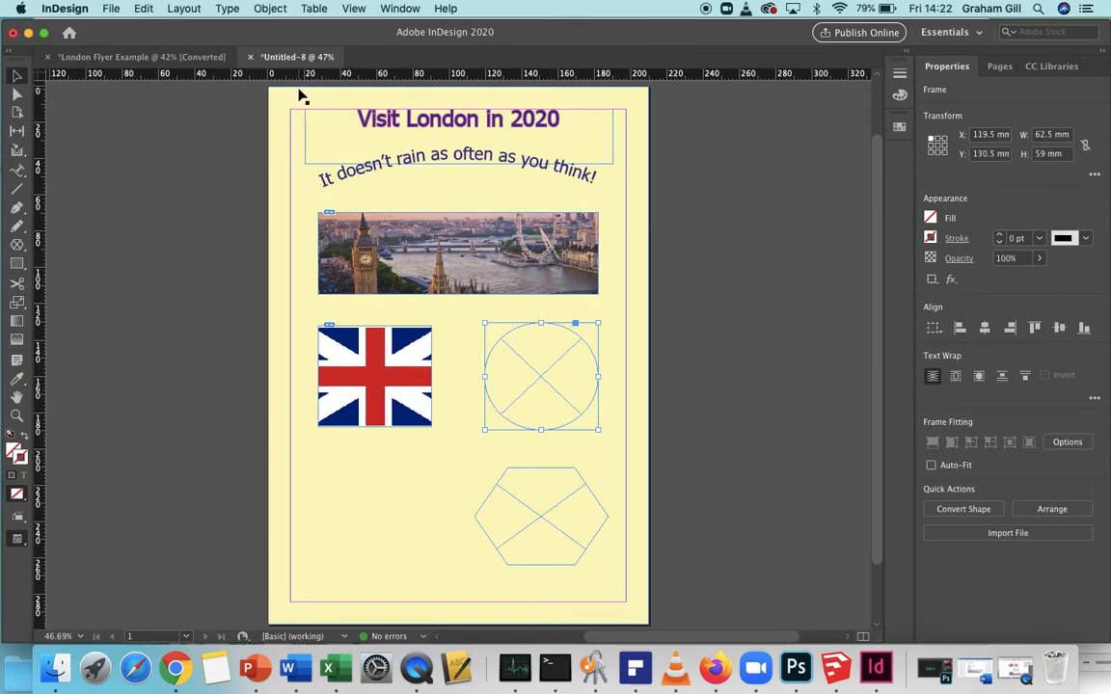
{"action": "left_click", "coordinate": [112, 8]}
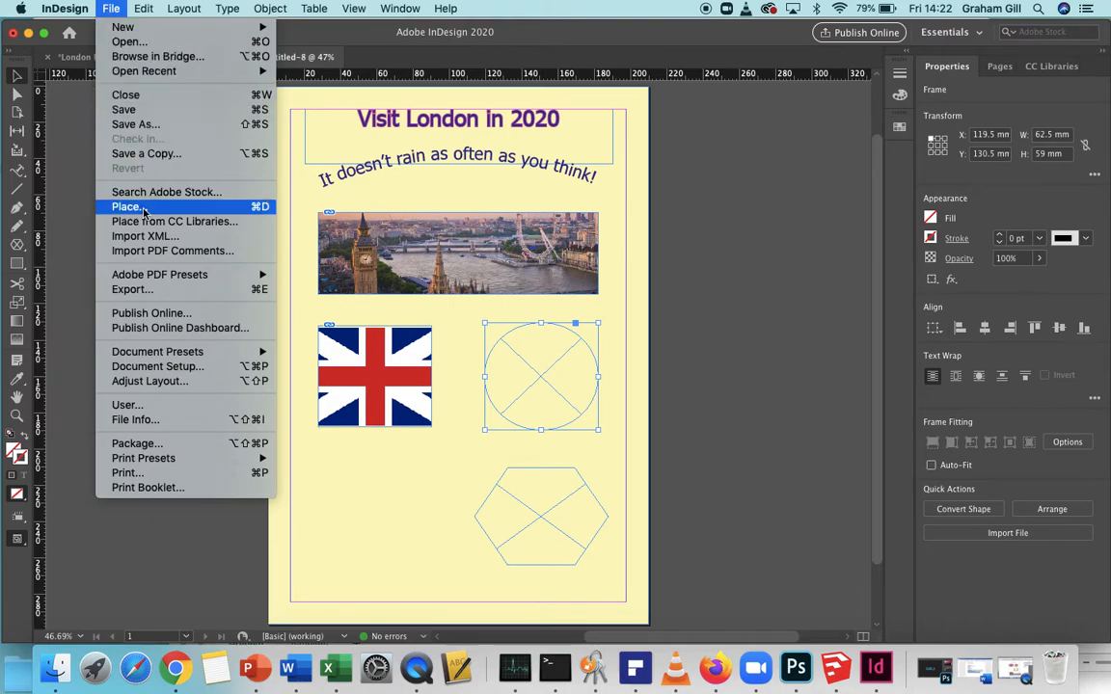
{"action": "left_click", "coordinate": [127, 206]}
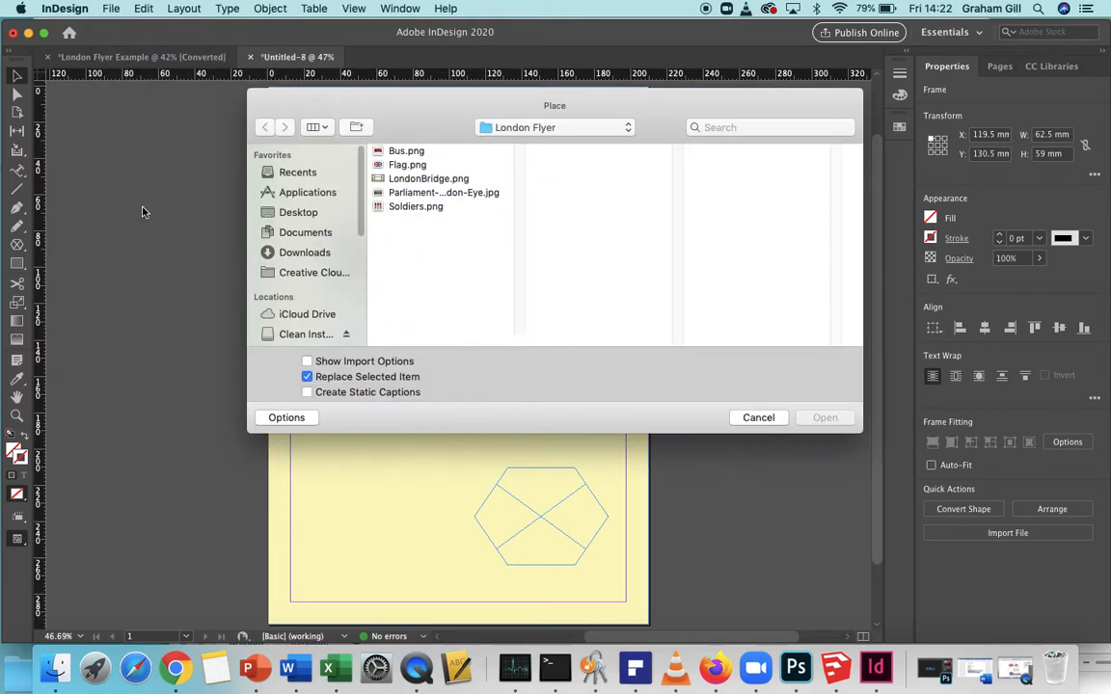
- Place LondonBridge.png into the circular frame and bring up its fitting options
{"action": "left_click", "coordinate": [428, 177]}
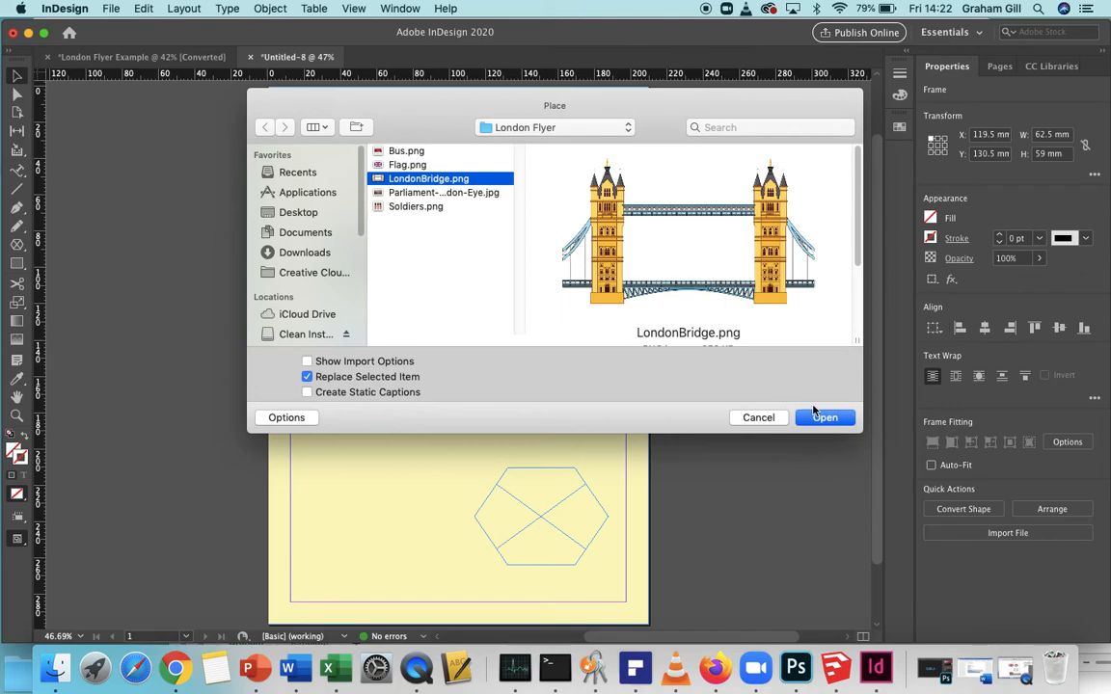
{"action": "left_click", "coordinate": [823, 417]}
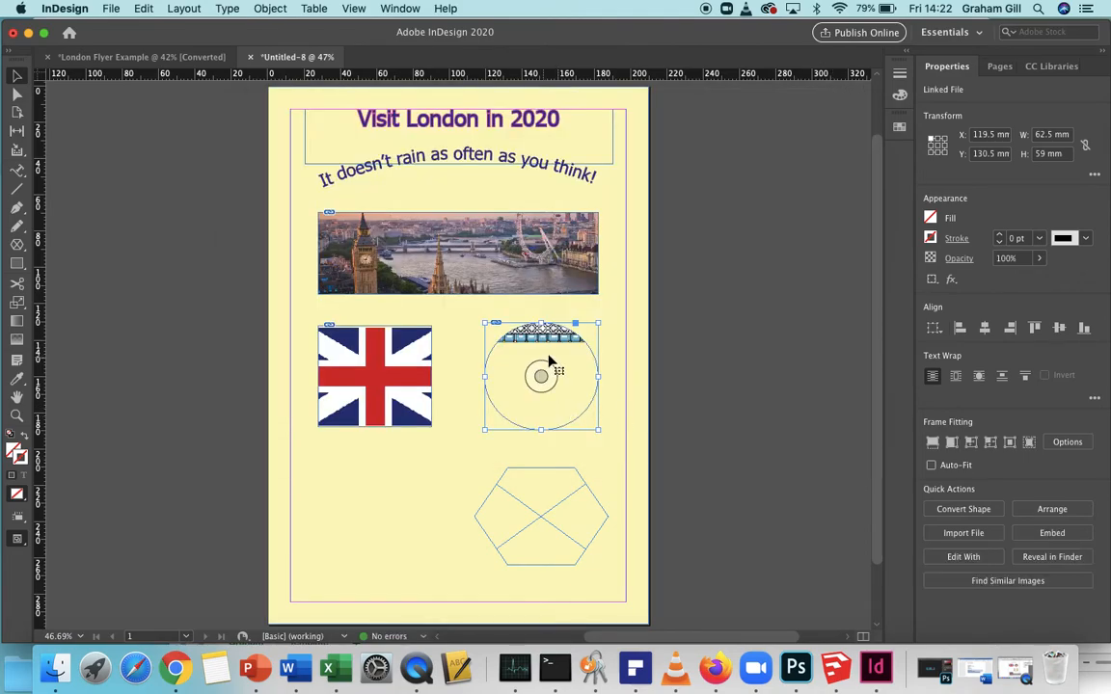
{"action": "right_click", "coordinate": [540, 376]}
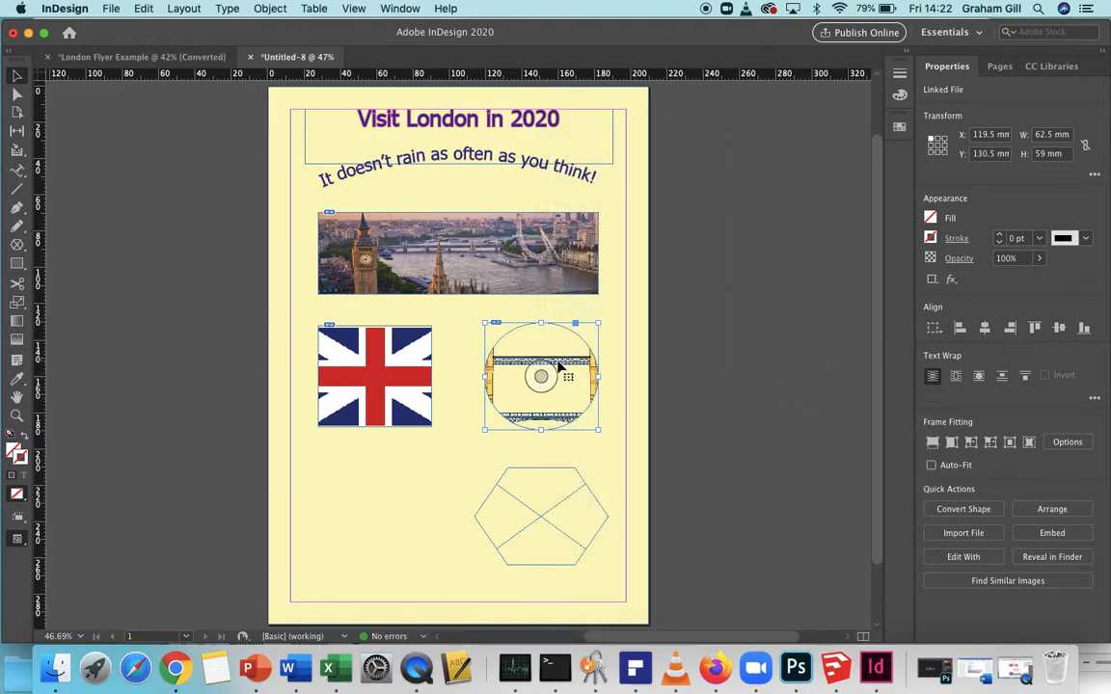
{"action": "mouse_move", "coordinate": [540, 376]}
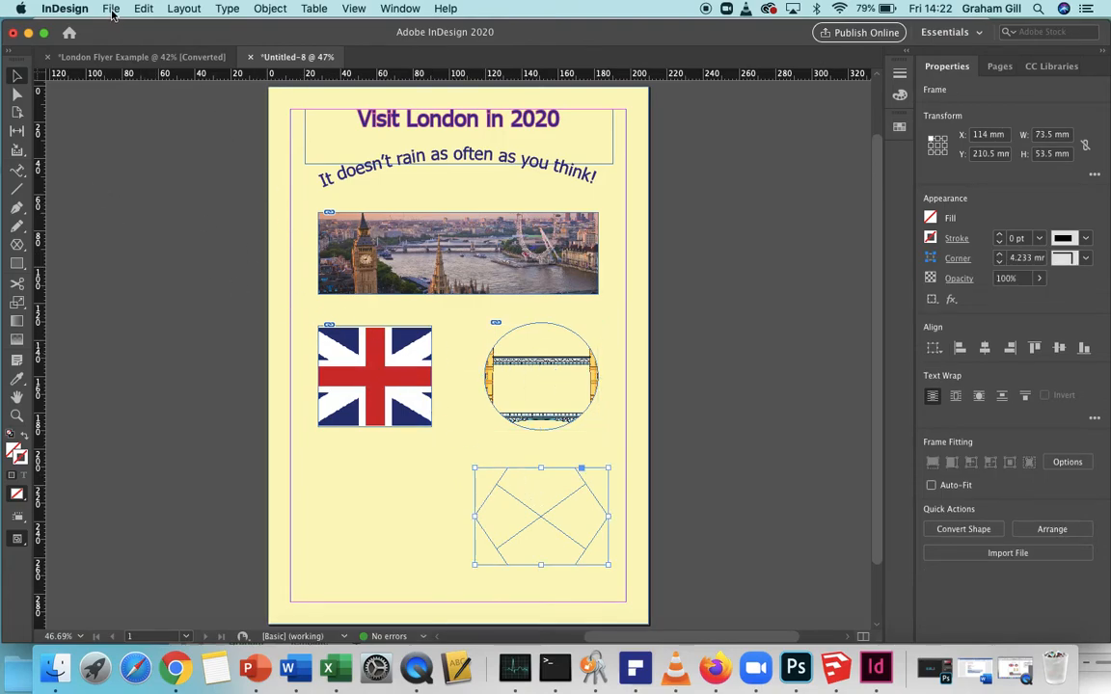
- Place Soldiers.png into the hexagon frame, then select the bridge picture in the circle
{"action": "left_click", "coordinate": [112, 7]}
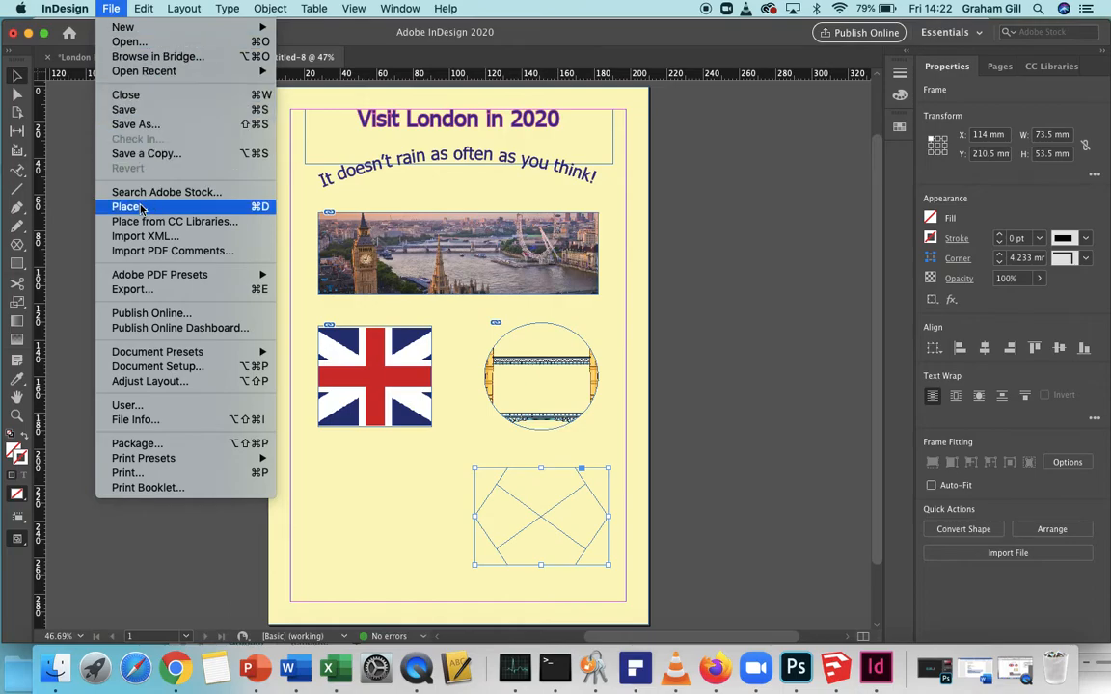
{"action": "left_click", "coordinate": [128, 206]}
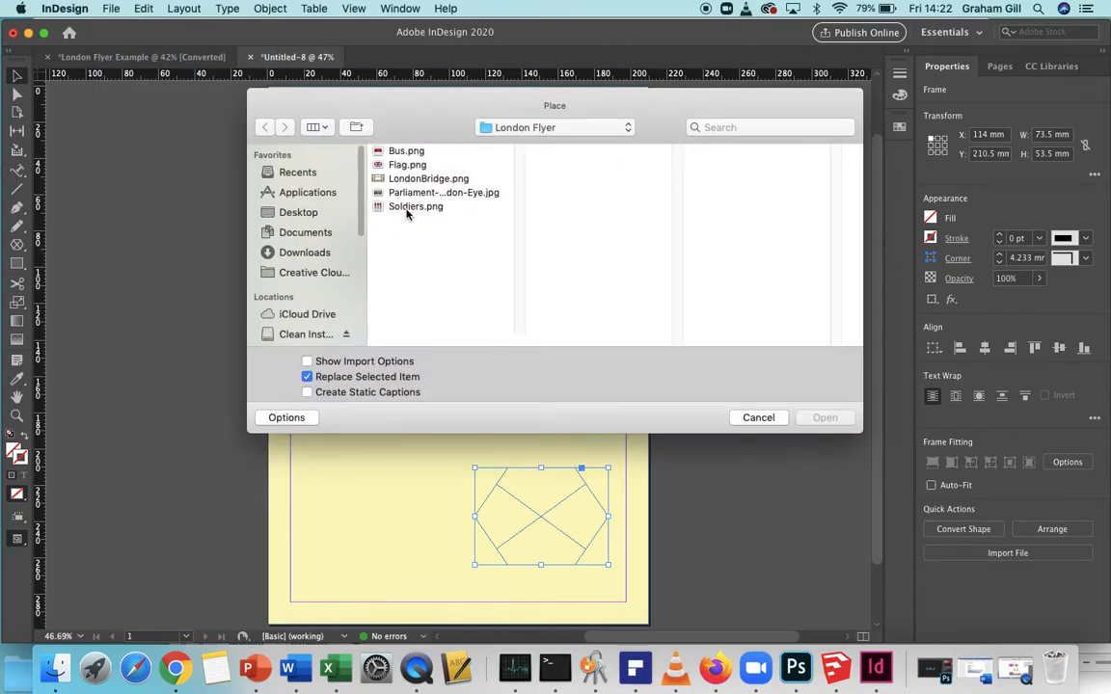
{"action": "left_click", "coordinate": [417, 207]}
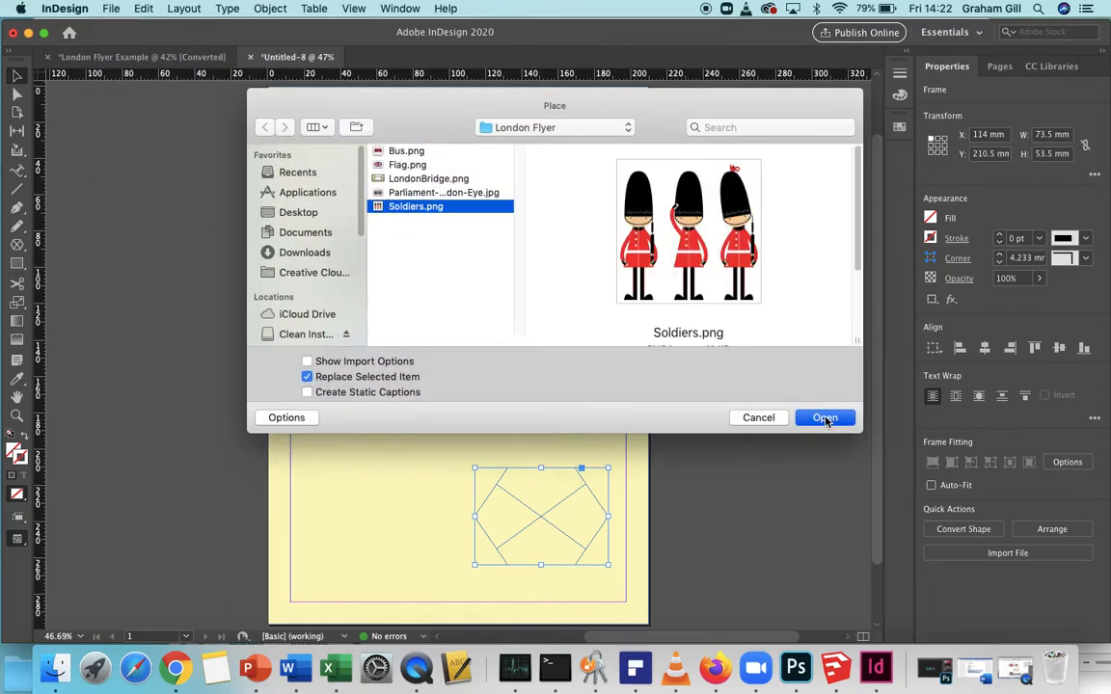
{"action": "left_click", "coordinate": [826, 417]}
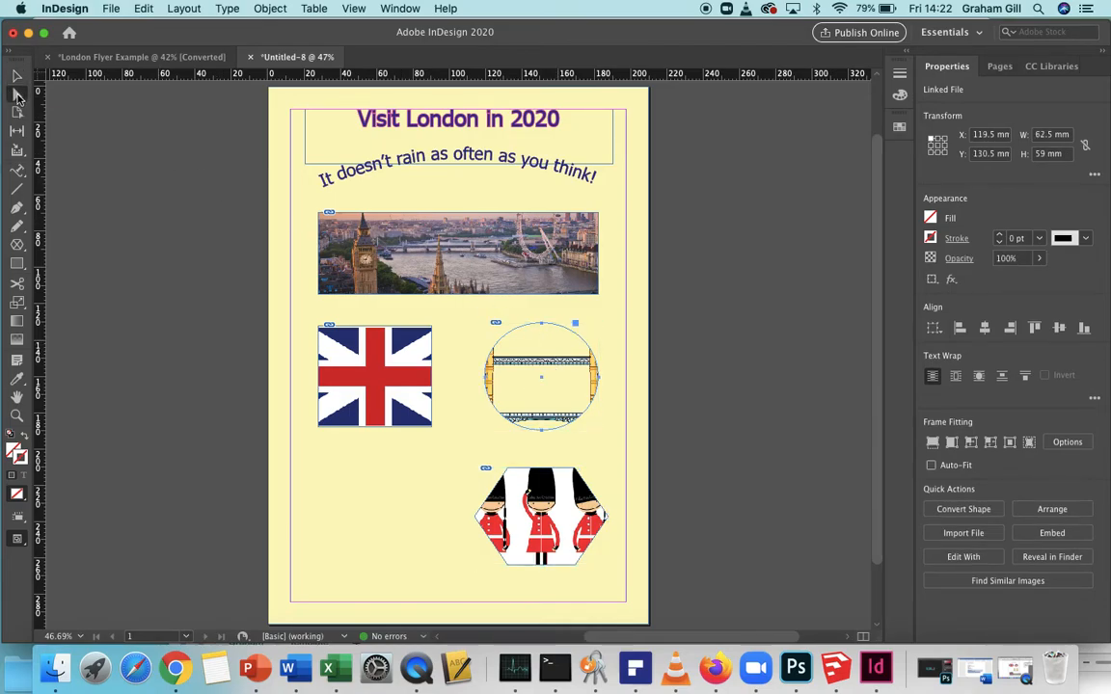
{"action": "left_click", "coordinate": [540, 376]}
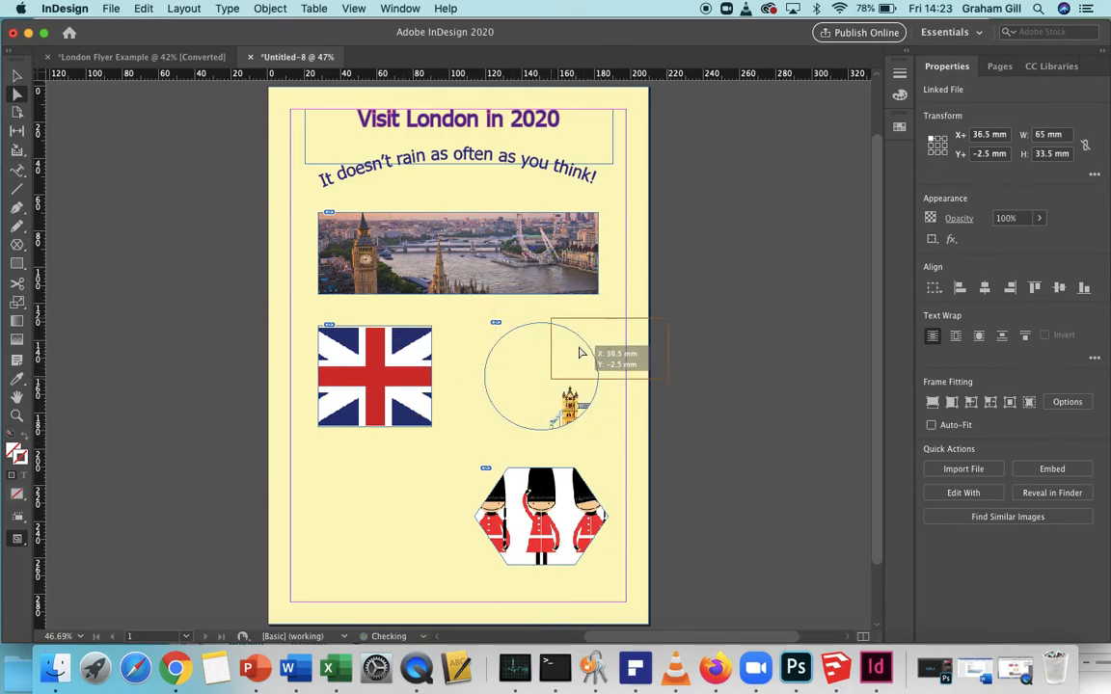
- Shrink and centre the Tower Bridge picture so it shows fully inside the circle
{"action": "left_click_drag", "start_coordinate": [579, 351], "coordinate": [463, 386]}
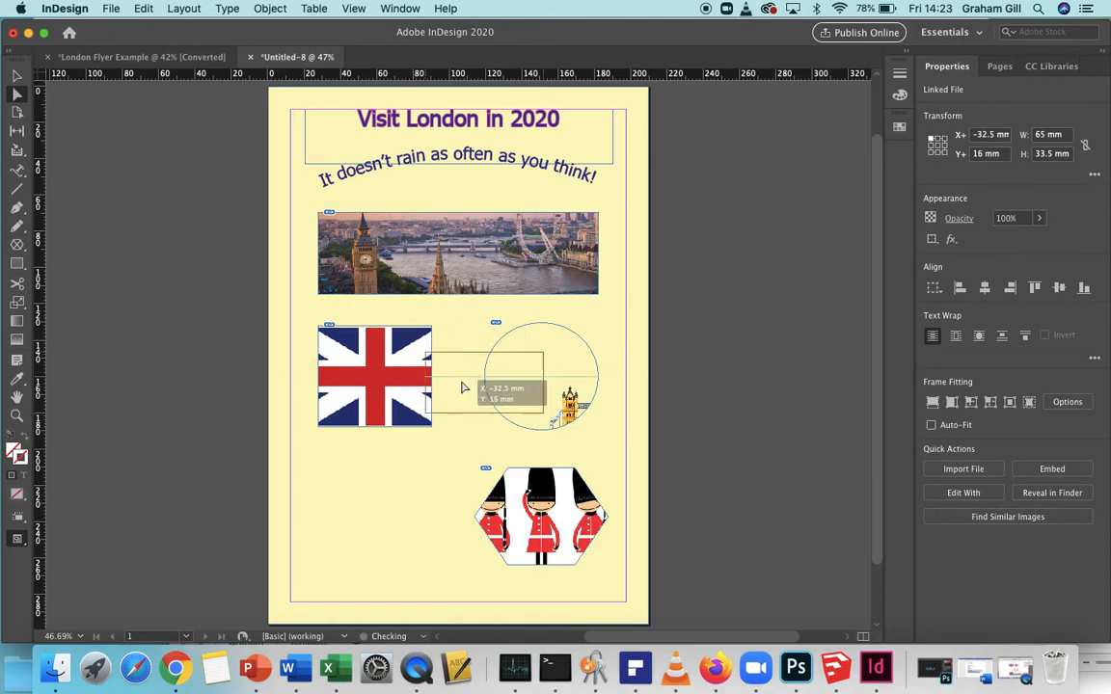
{"action": "left_click_drag", "start_coordinate": [463, 385], "coordinate": [556, 363]}
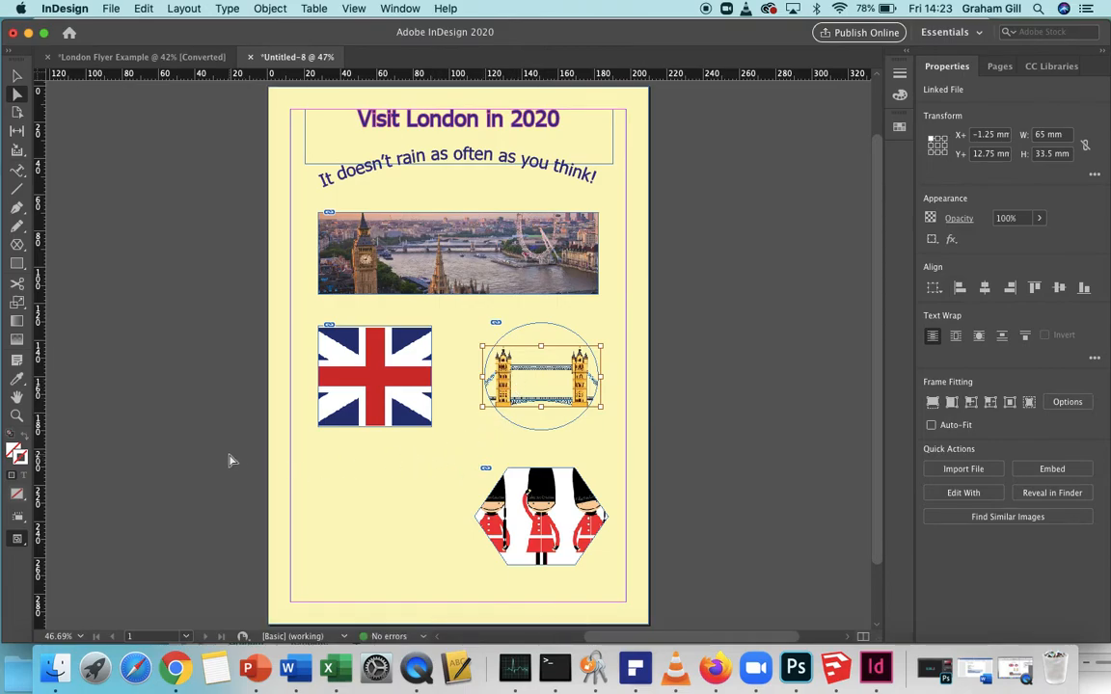
{"action": "mouse_move", "coordinate": [105, 183]}
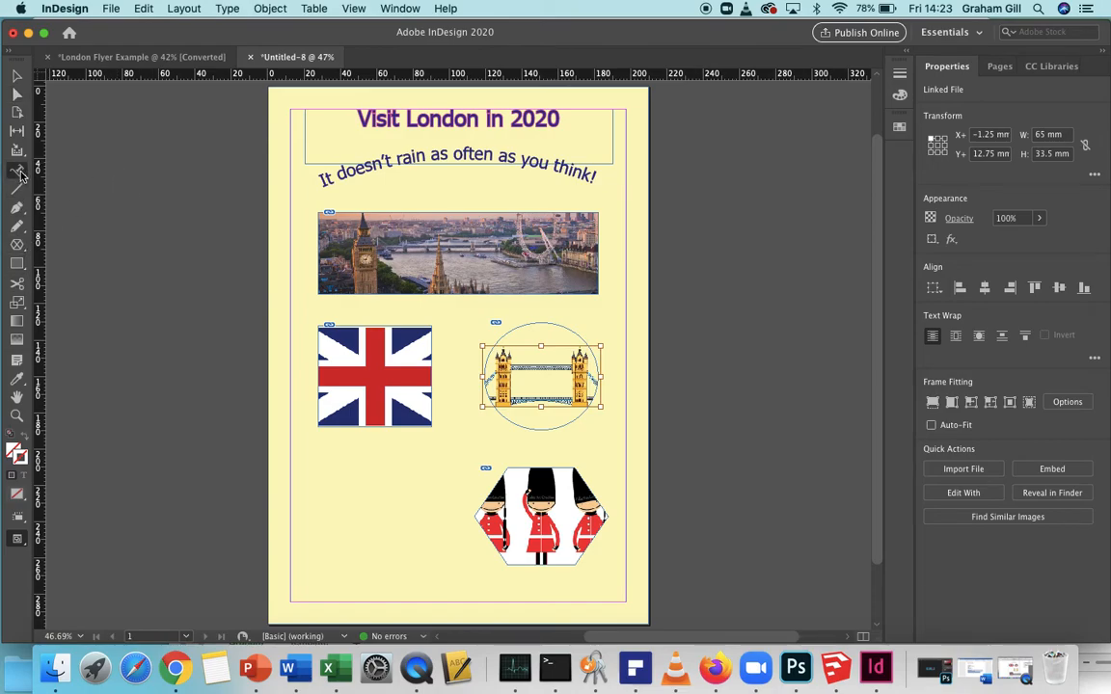
{"action": "mouse_move", "coordinate": [305, 428]}
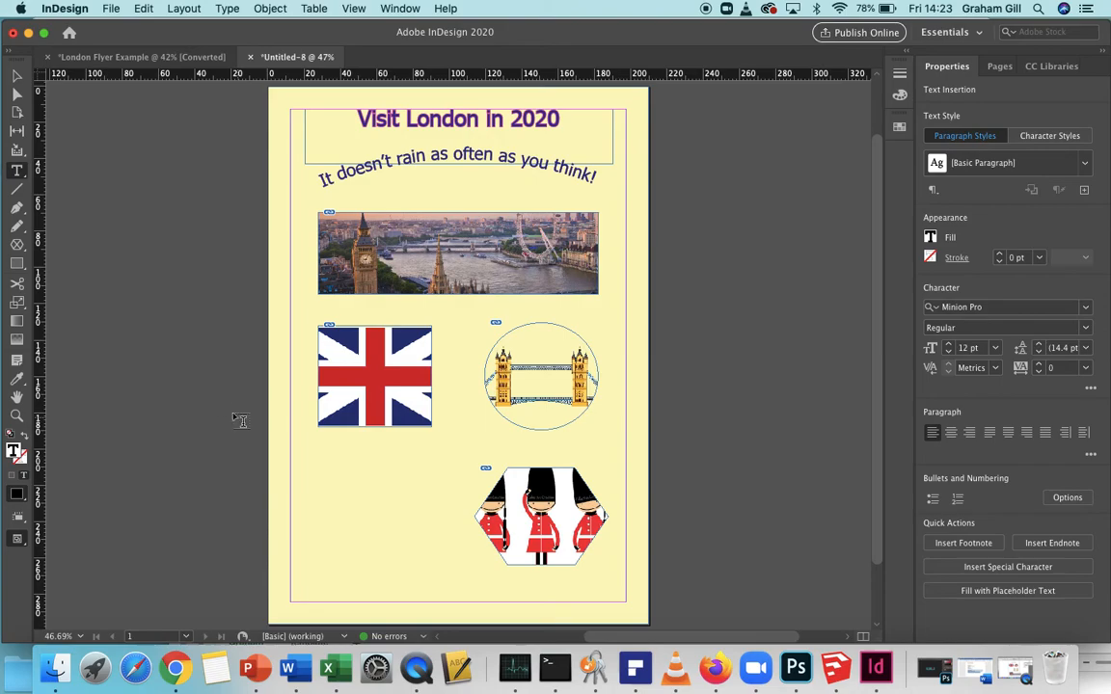
{"action": "mouse_move", "coordinate": [166, 371]}
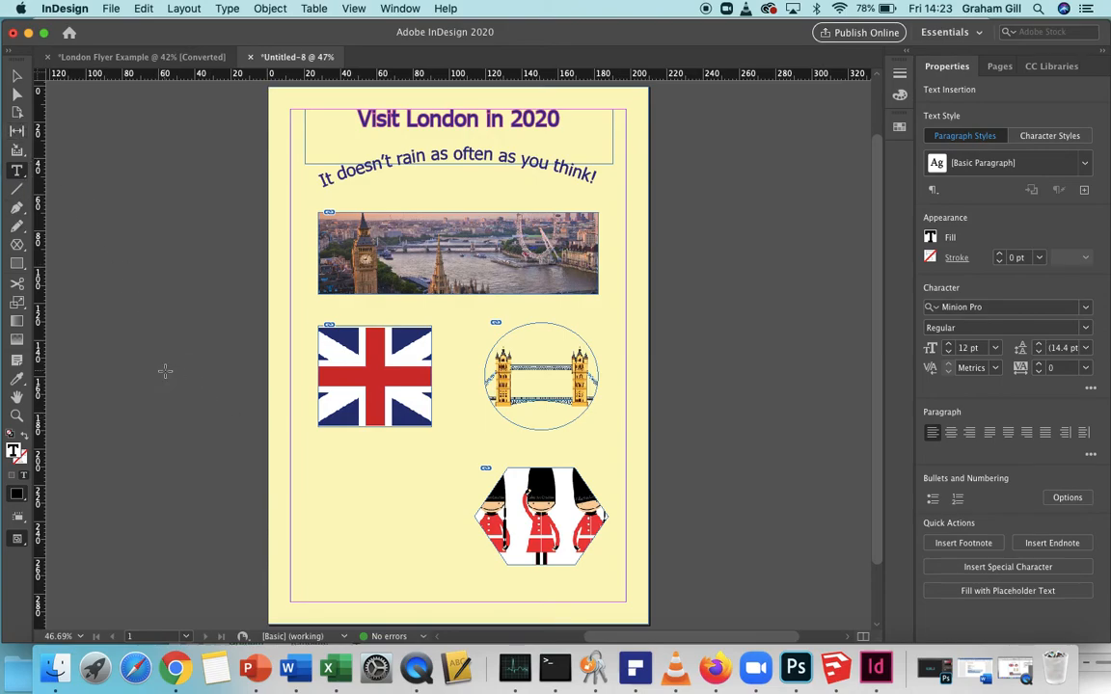
- Draw a text frame, move it below the Union Jack, then show the example flyer
{"action": "left_click_drag", "start_coordinate": [172, 389], "coordinate": [291, 506]}
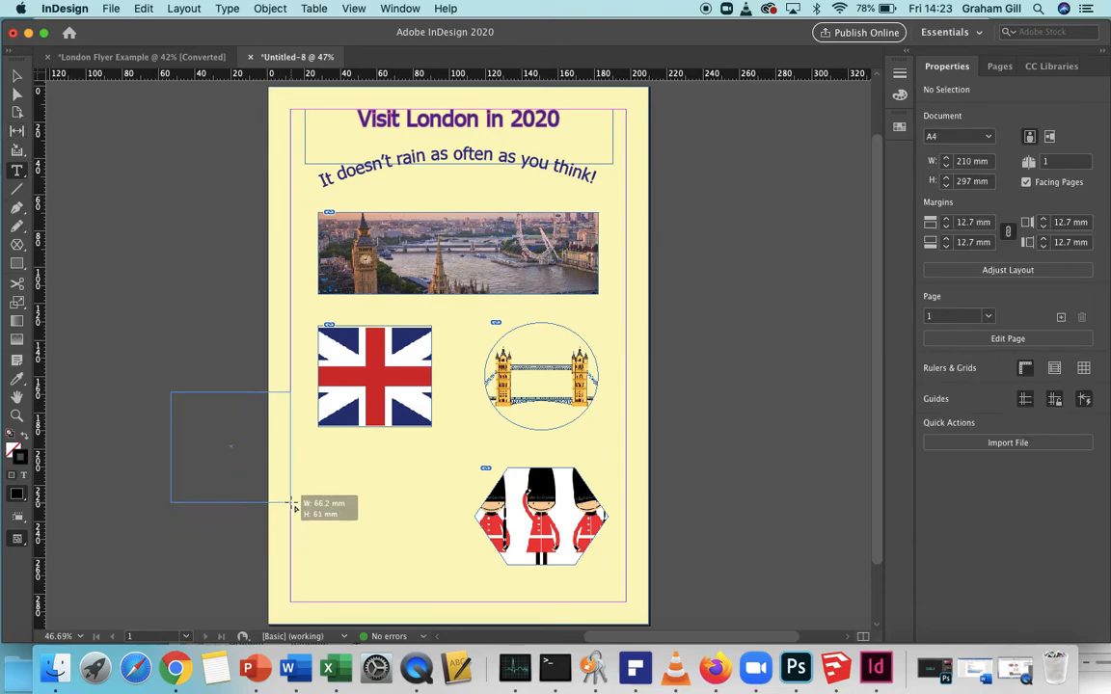
{"action": "left_click_drag", "start_coordinate": [171, 390], "coordinate": [289, 504]}
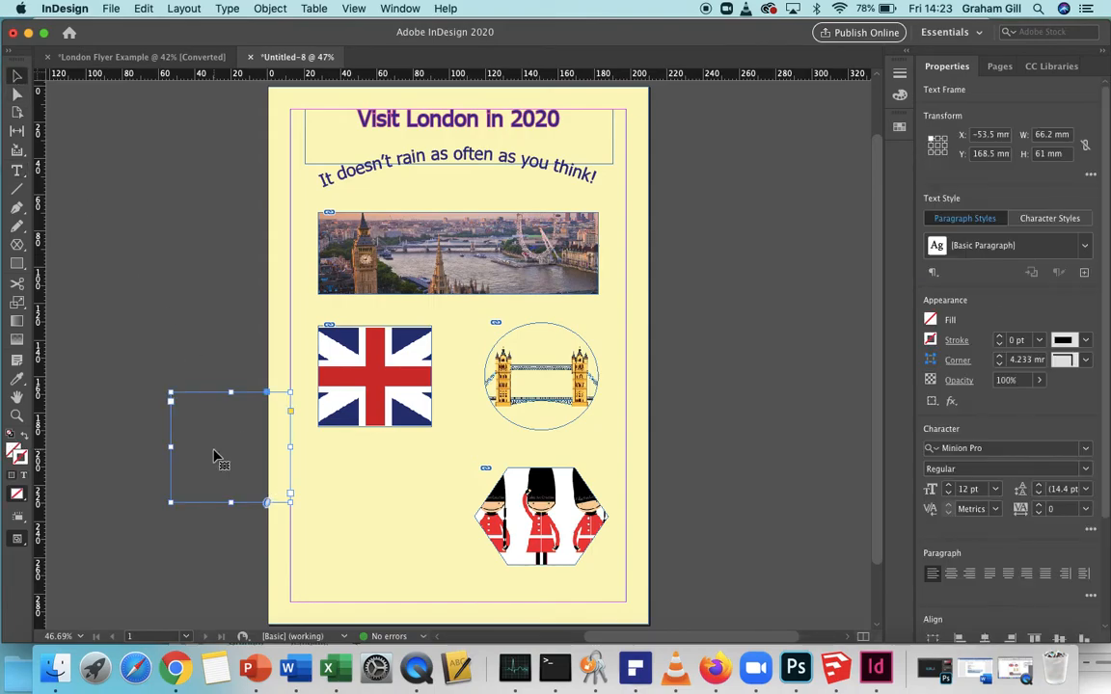
{"action": "left_click_drag", "start_coordinate": [229, 448], "coordinate": [375, 525]}
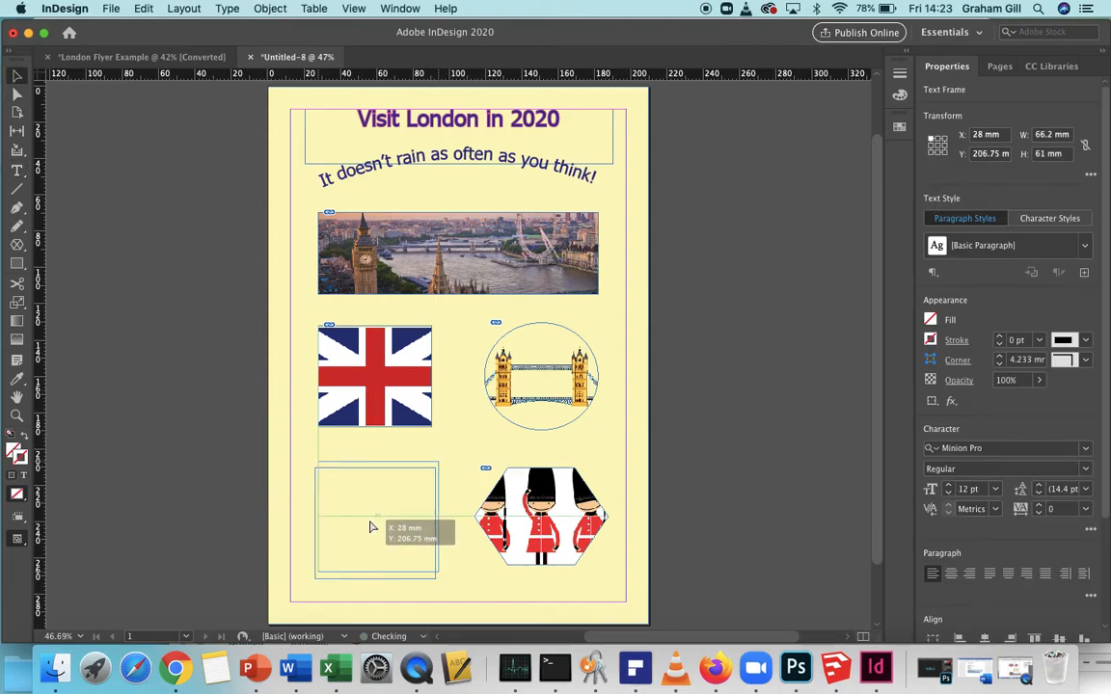
{"action": "left_click", "coordinate": [138, 58]}
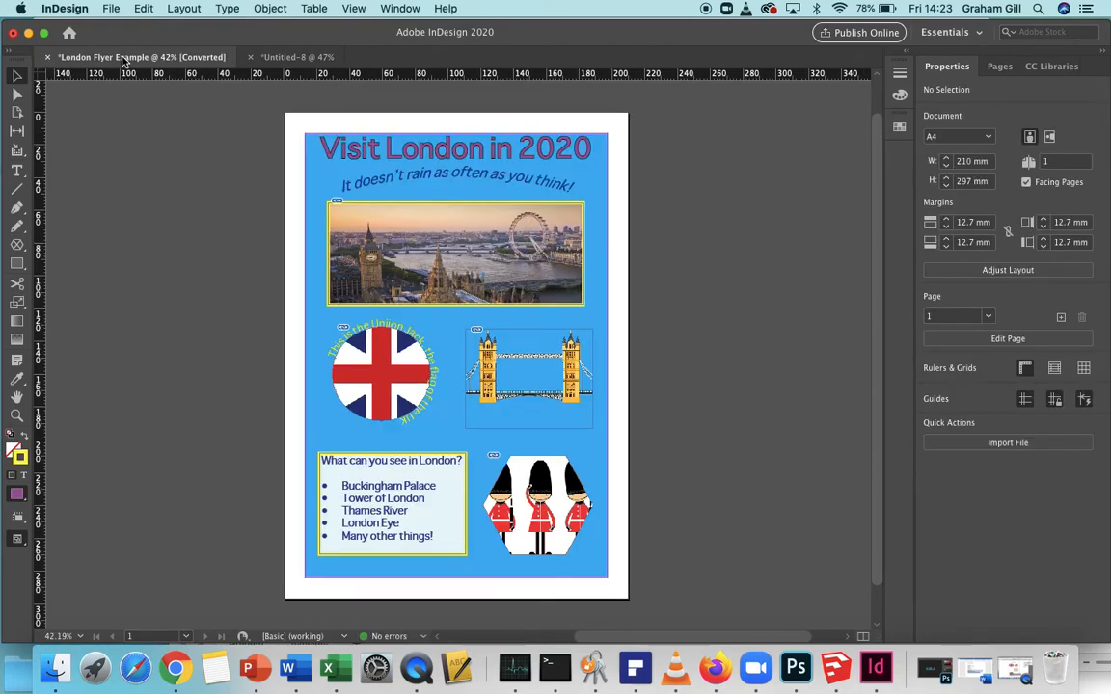
{"action": "mouse_move", "coordinate": [50, 204]}
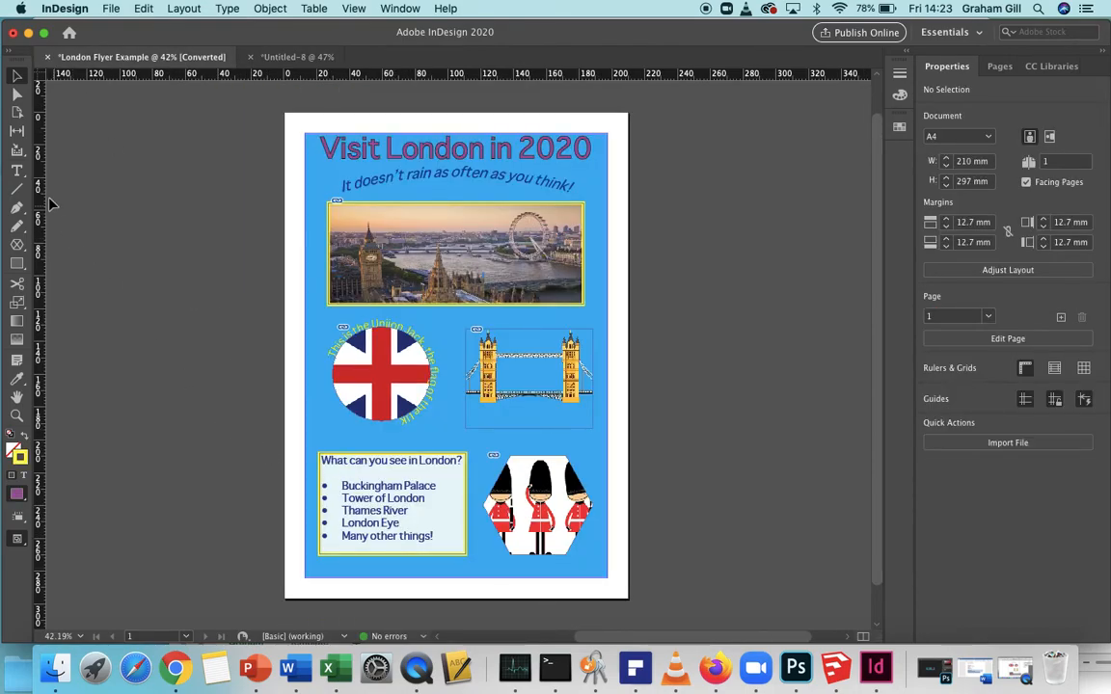
- Enter the heading 'What can you see in London?' in the frame and set the text to 16 pt
{"action": "double_click", "coordinate": [371, 486]}
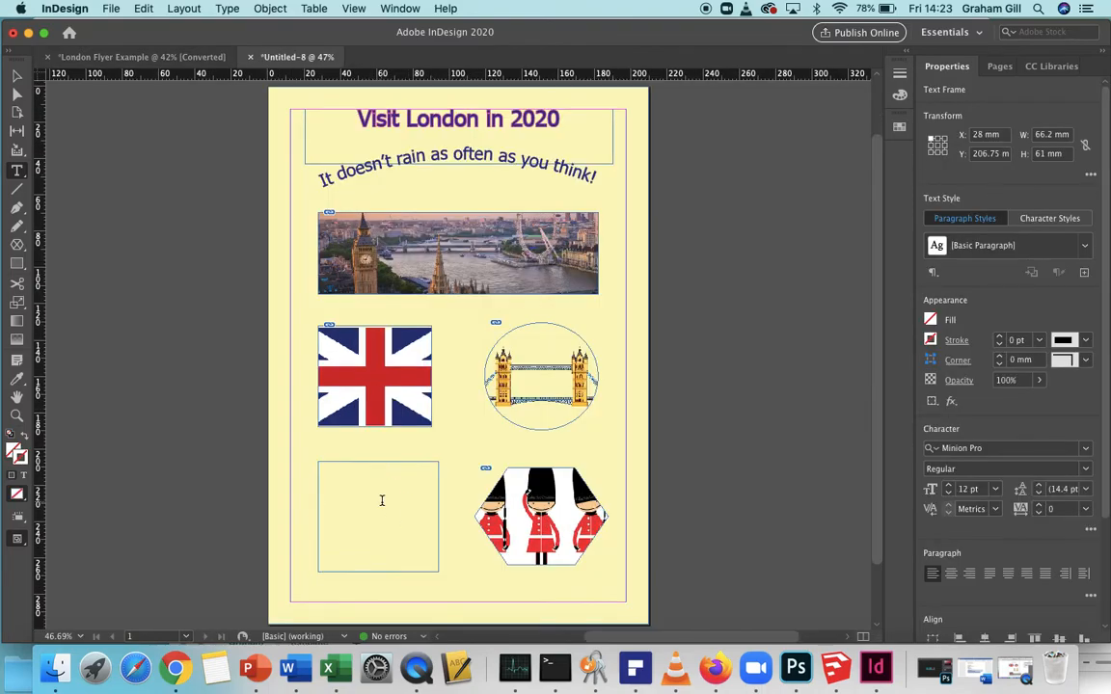
{"action": "type", "text": "What can you see in London?"}
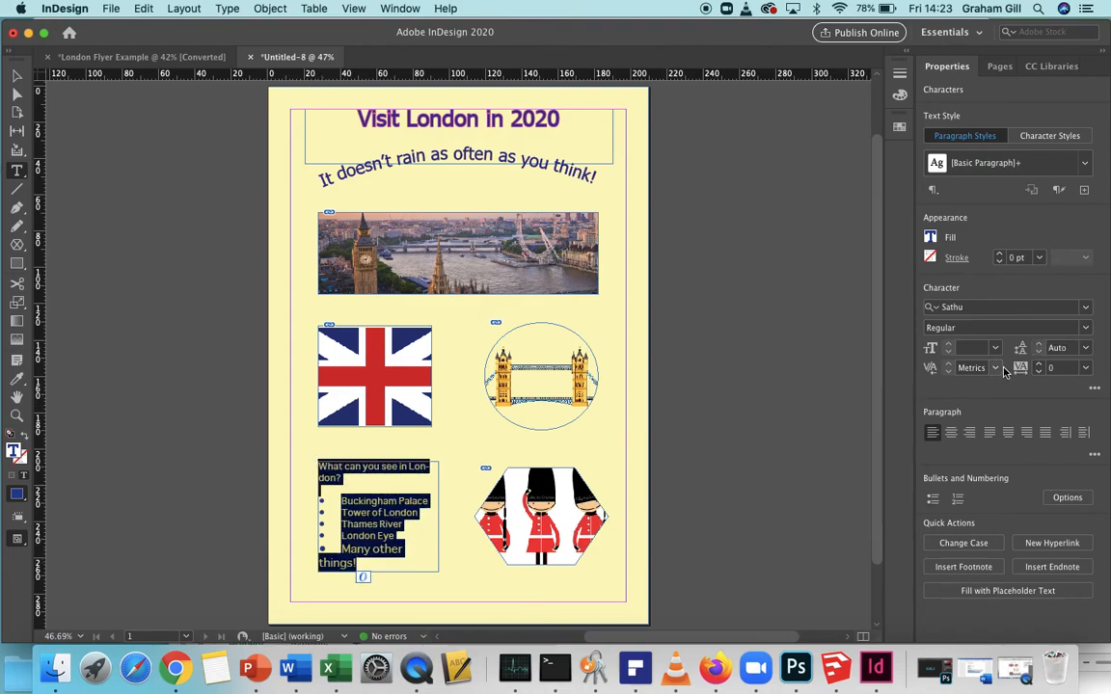
{"action": "left_click", "coordinate": [996, 347]}
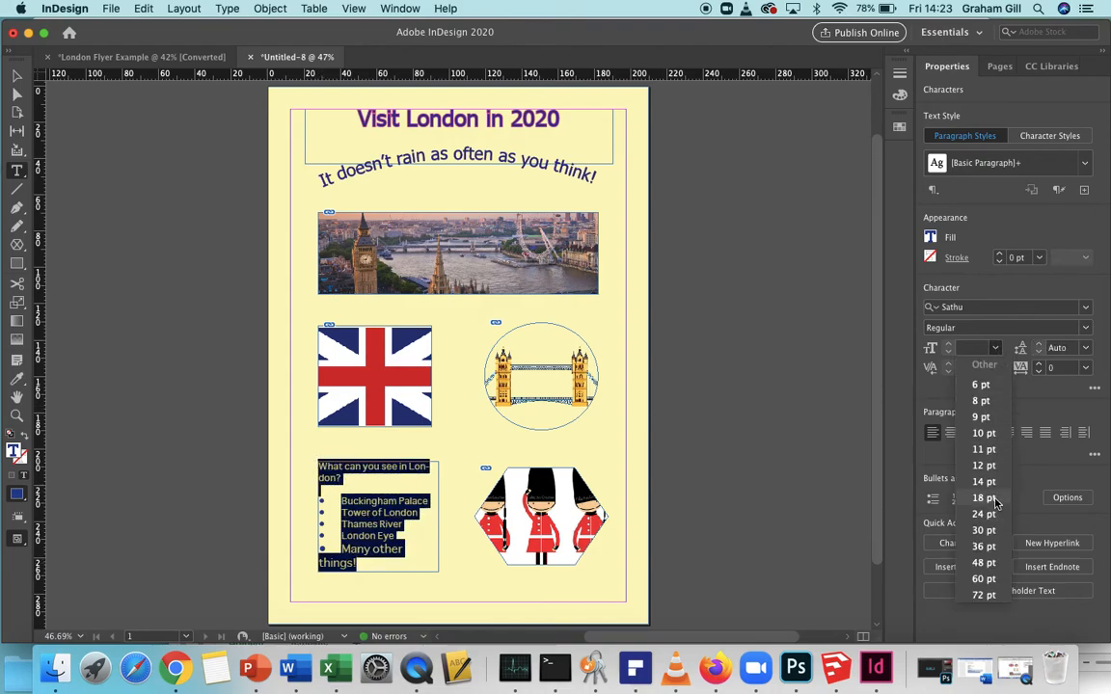
{"action": "left_click", "coordinate": [982, 498]}
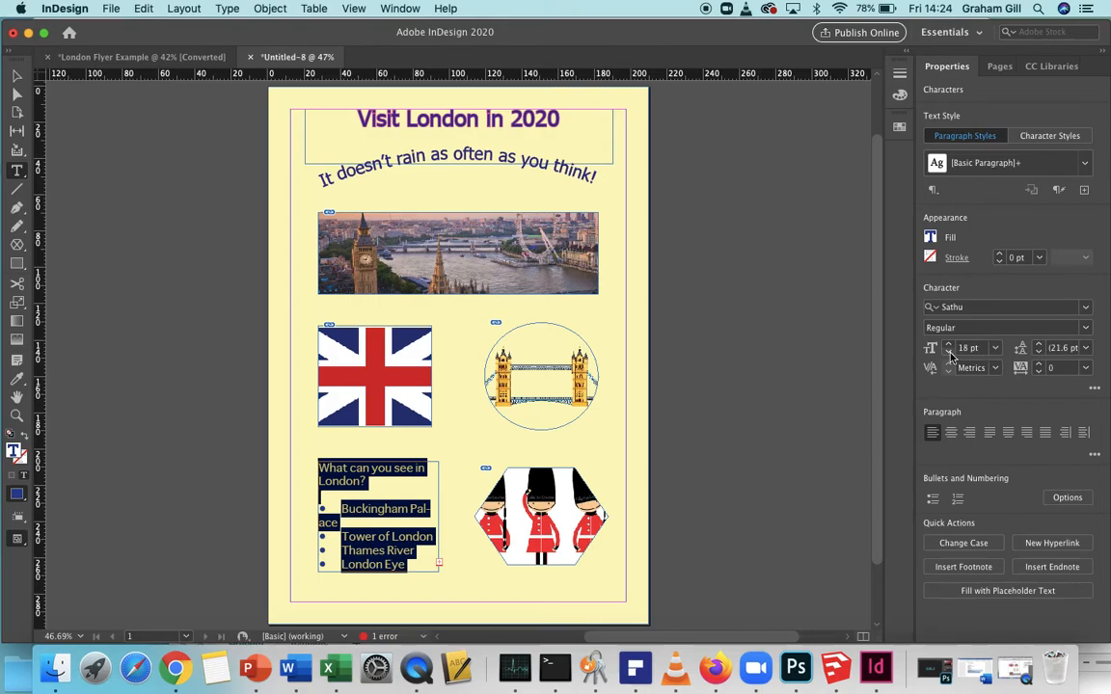
{"action": "left_click", "coordinate": [949, 351]}
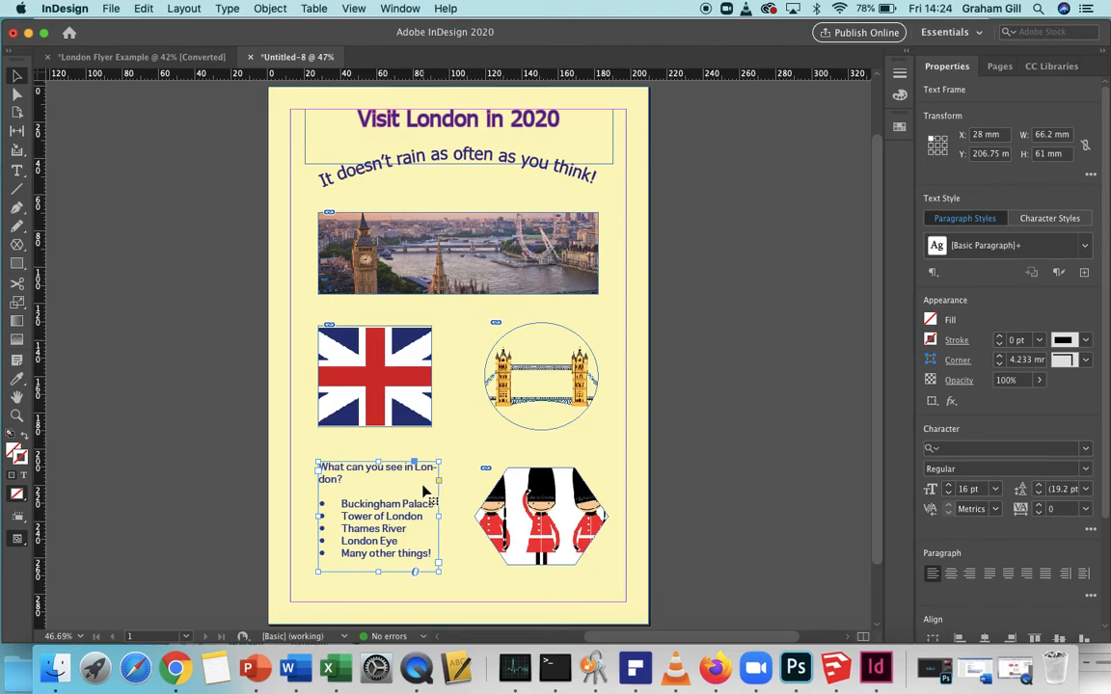
{"action": "mouse_move", "coordinate": [583, 455]}
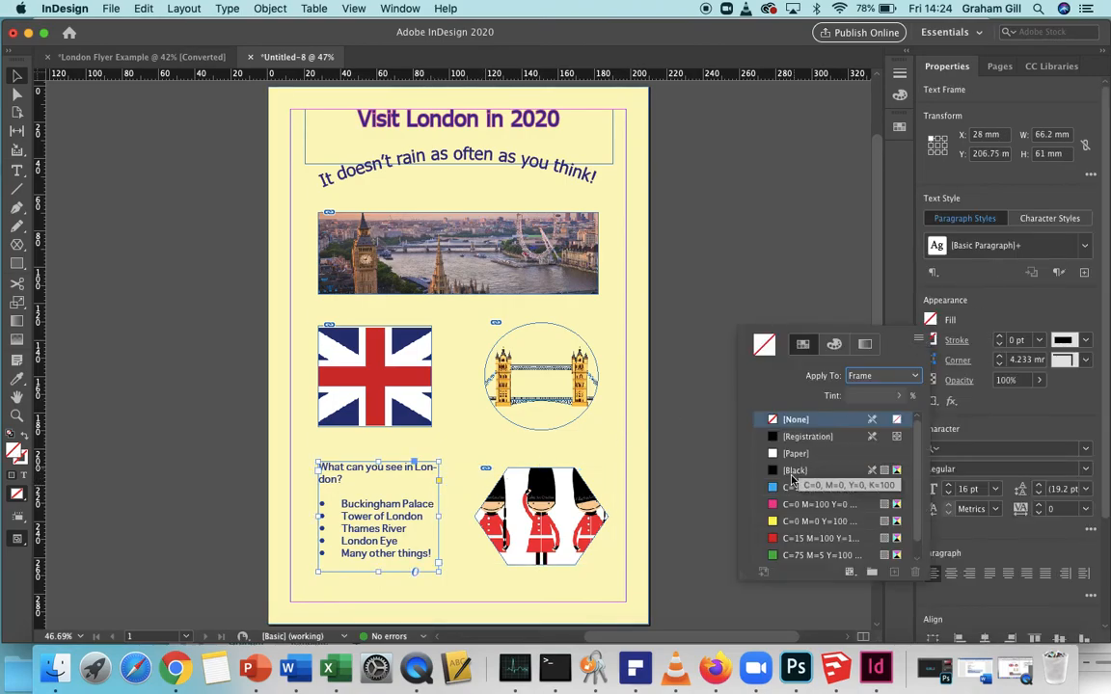
- Apply a green fill and a red stroke to the sights text frame from Swatches
{"action": "left_click", "coordinate": [820, 555]}
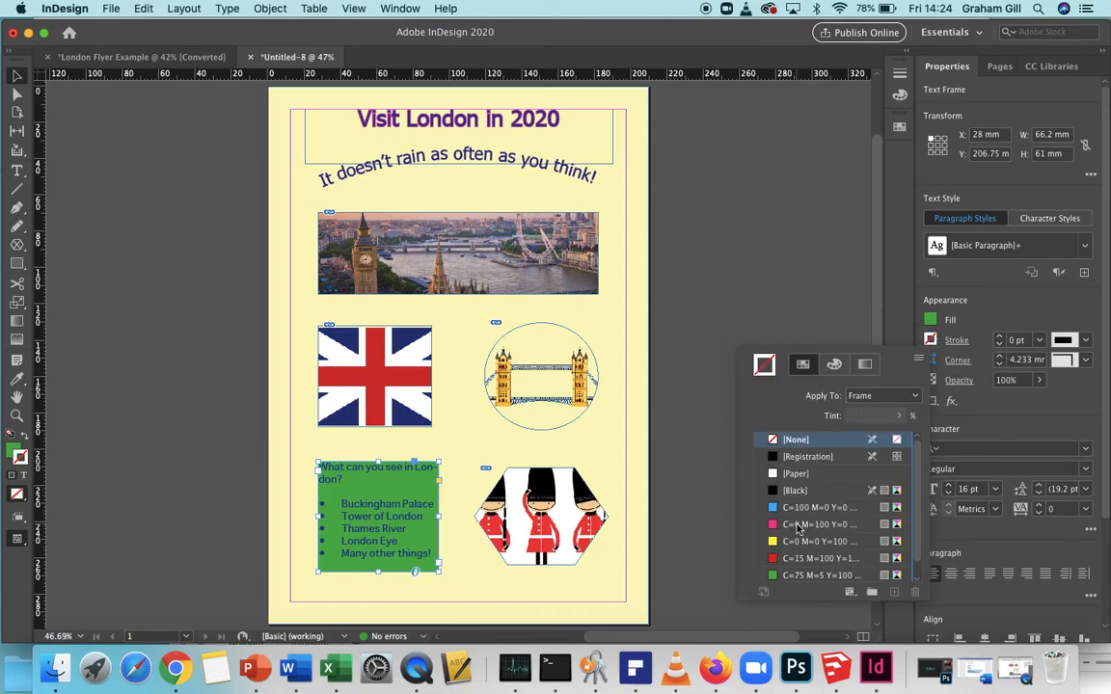
{"action": "left_click", "coordinate": [825, 560]}
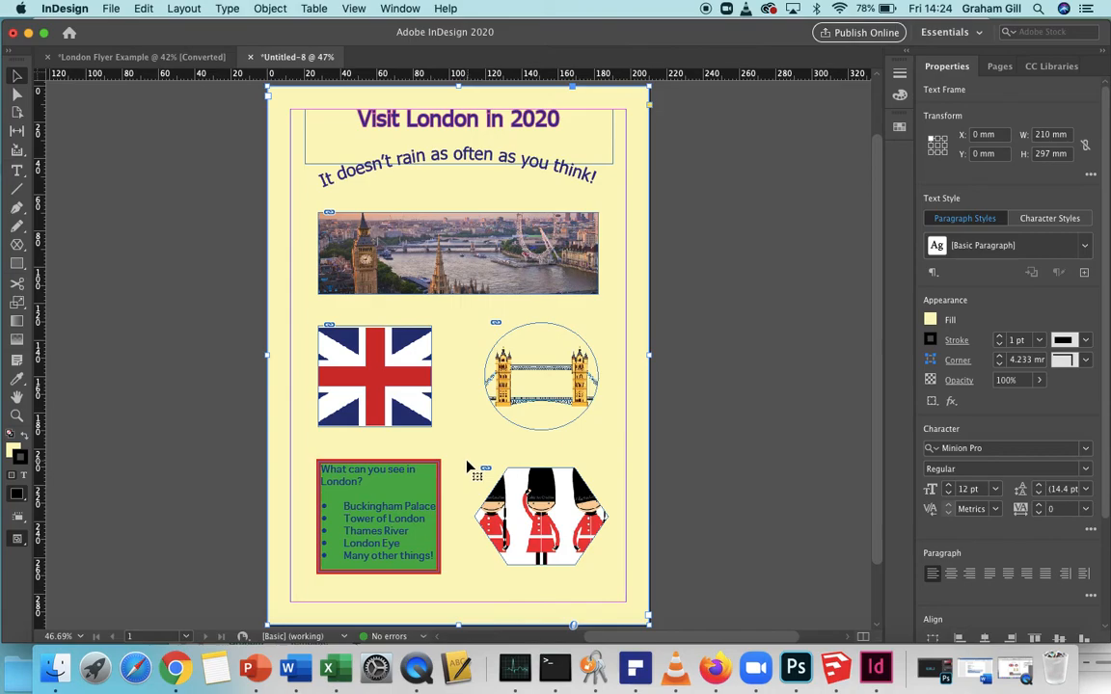
{"action": "mouse_move", "coordinate": [473, 461]}
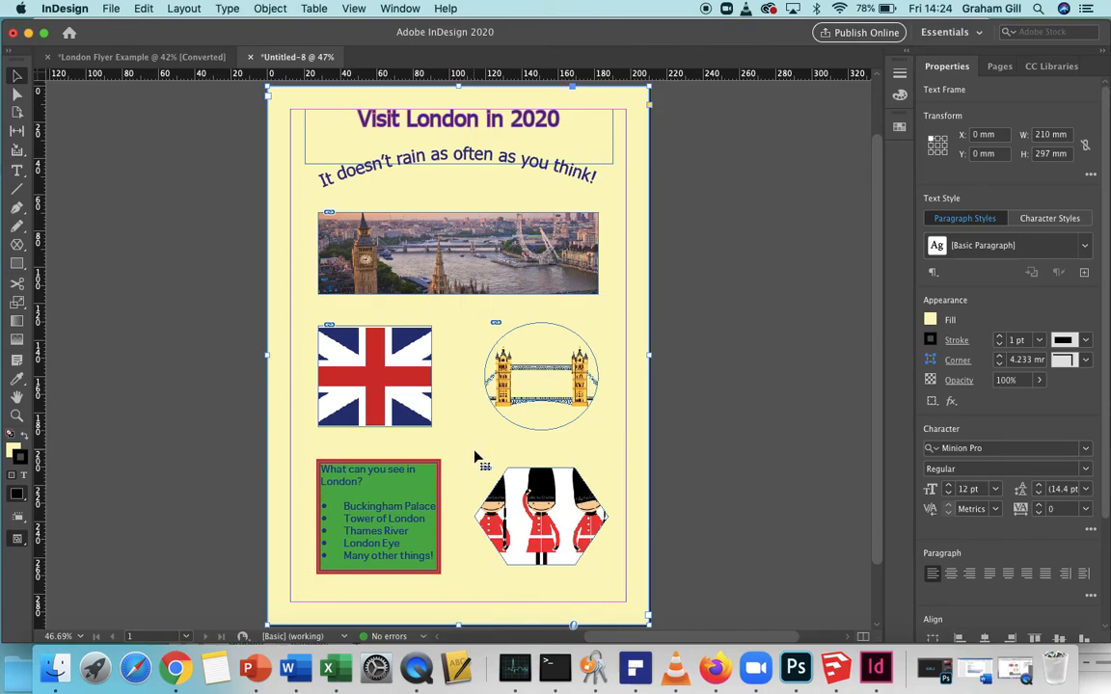
{"action": "mouse_move", "coordinate": [461, 440]}
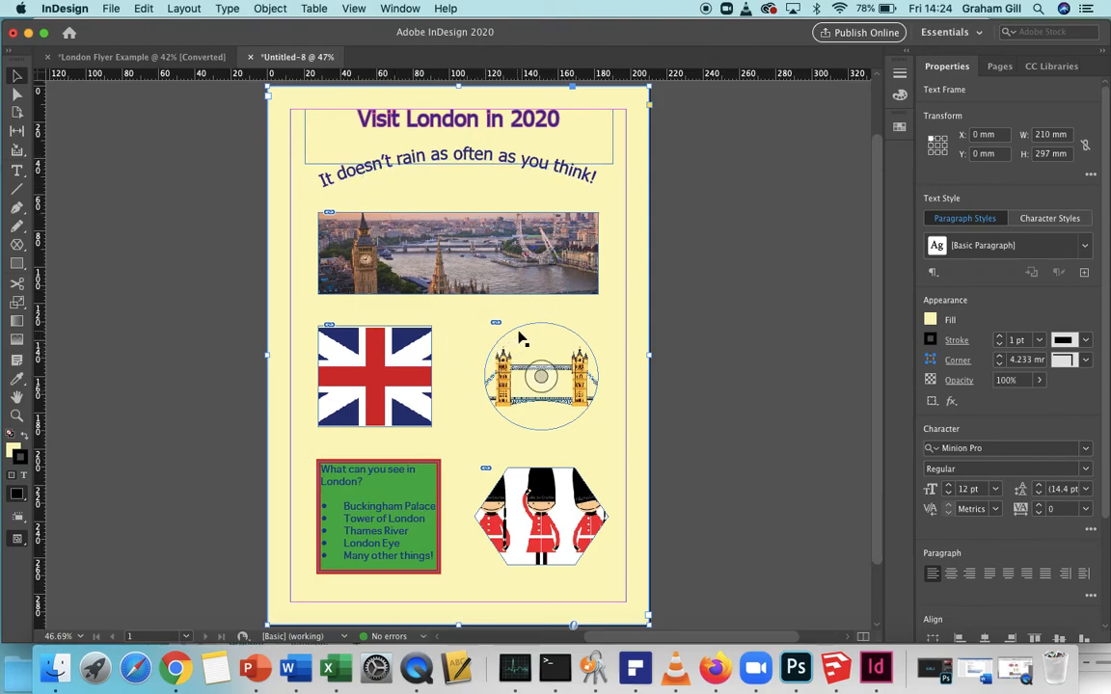
{"action": "mouse_move", "coordinate": [549, 340]}
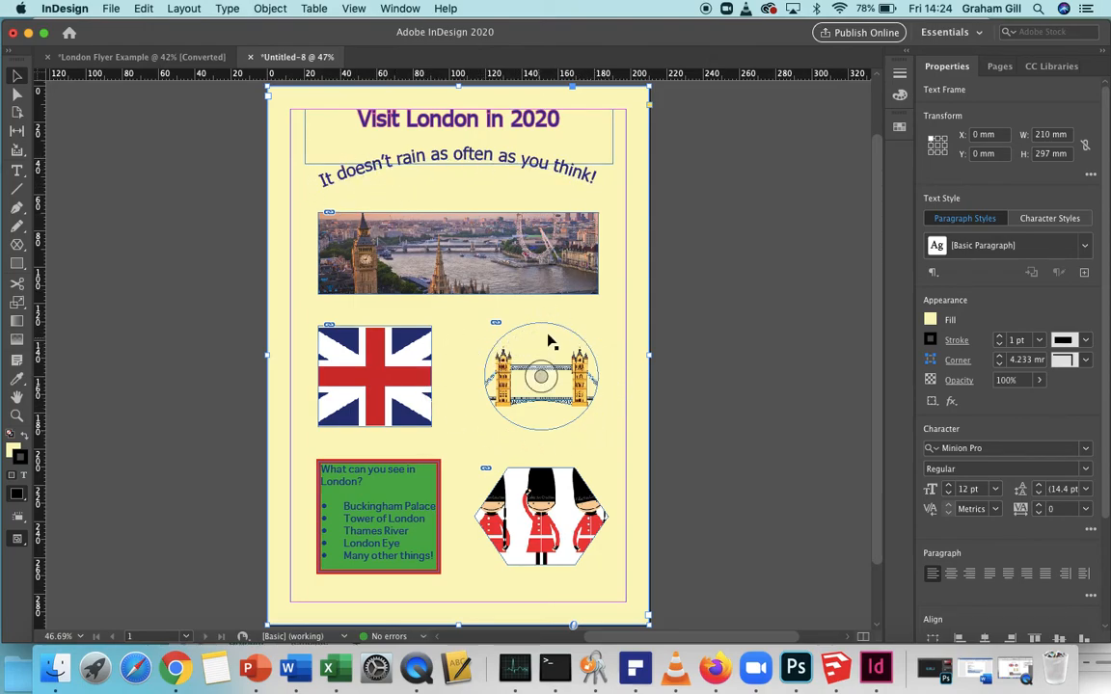
{"action": "mouse_move", "coordinate": [598, 417]}
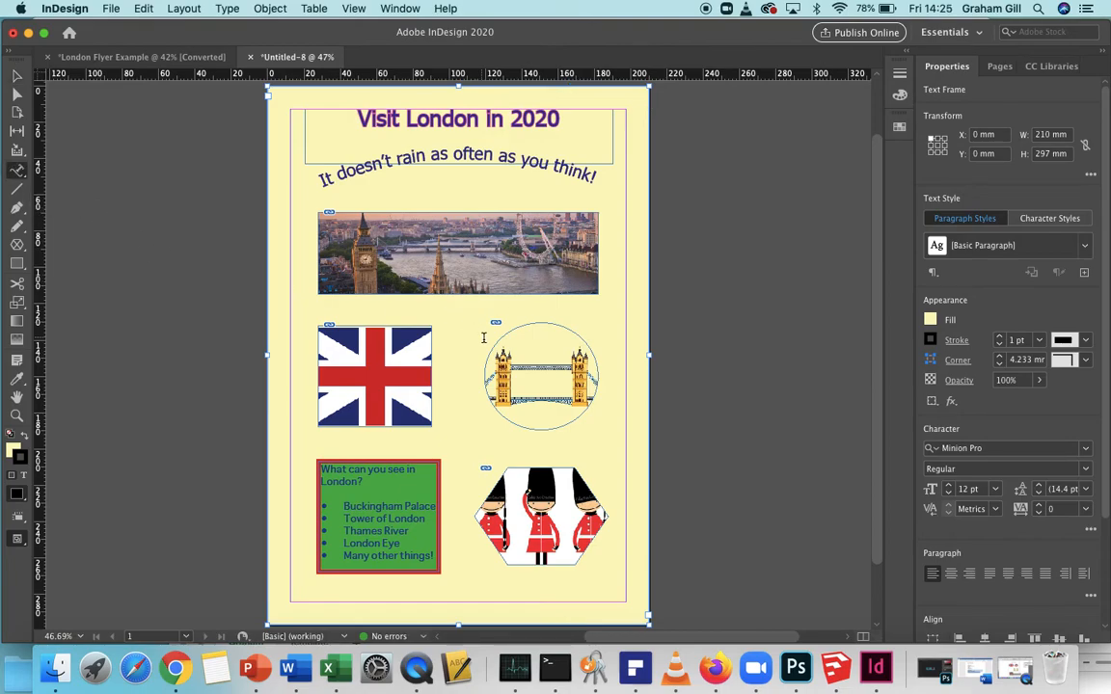
{"action": "mouse_move", "coordinate": [494, 348]}
{"action": "type", "text": "Thanks for"}
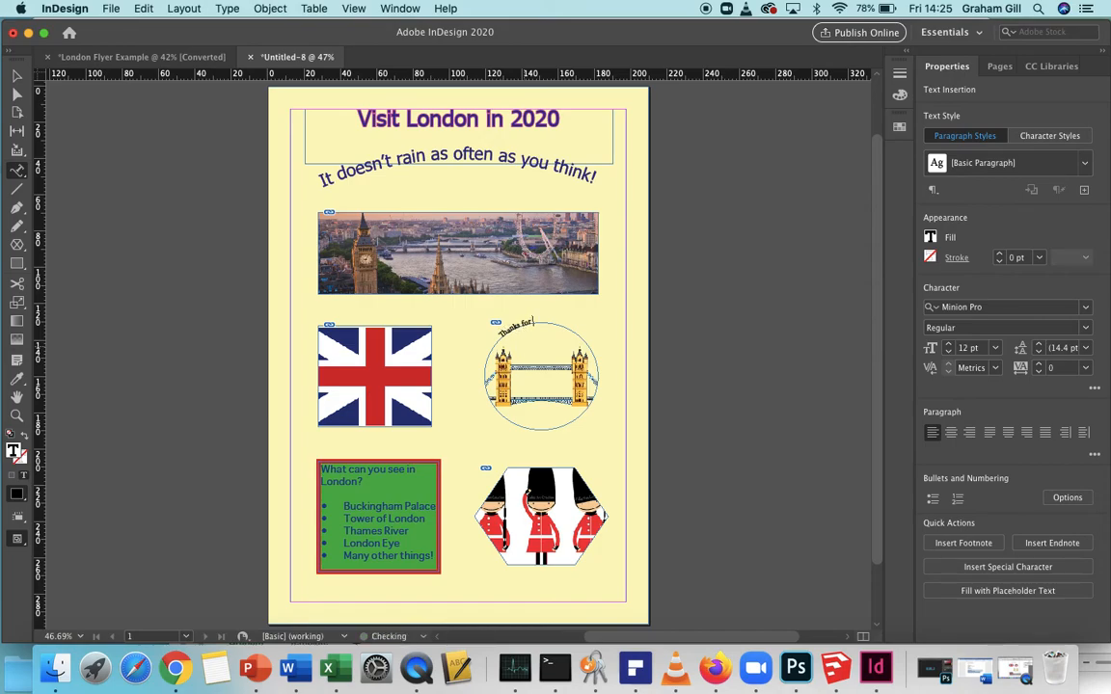
- Continue the circular path text with 'watching my' toward 'Thanks for watching my guide video'
{"action": "type", "text": "watching my guide video"}
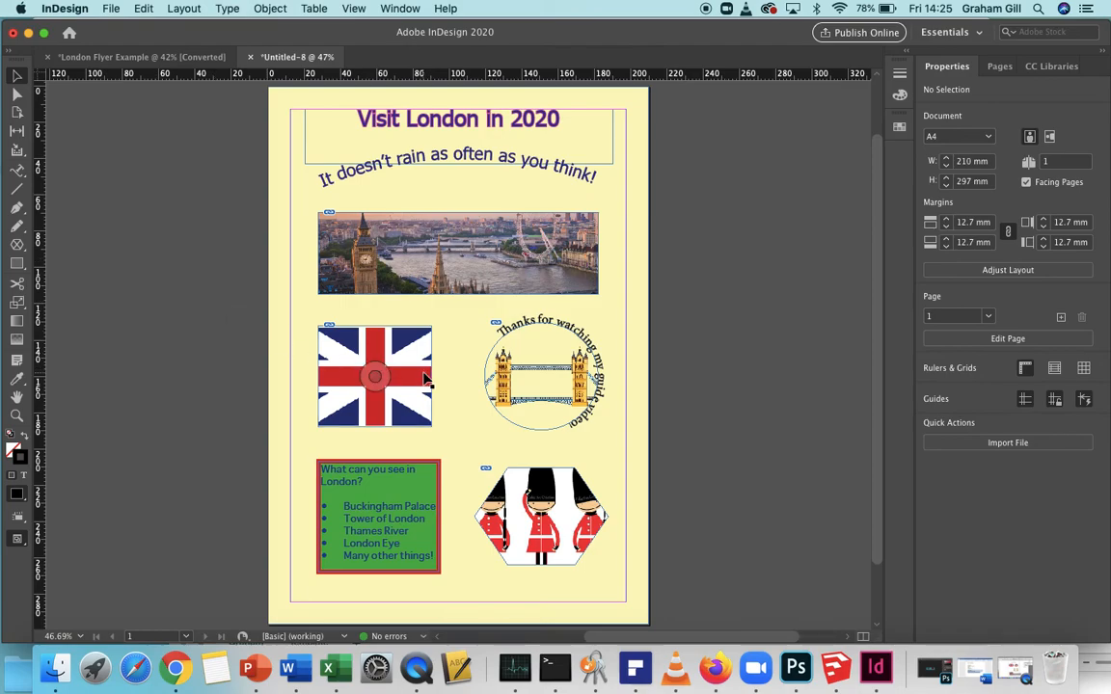
{"action": "mouse_move", "coordinate": [422, 377]}
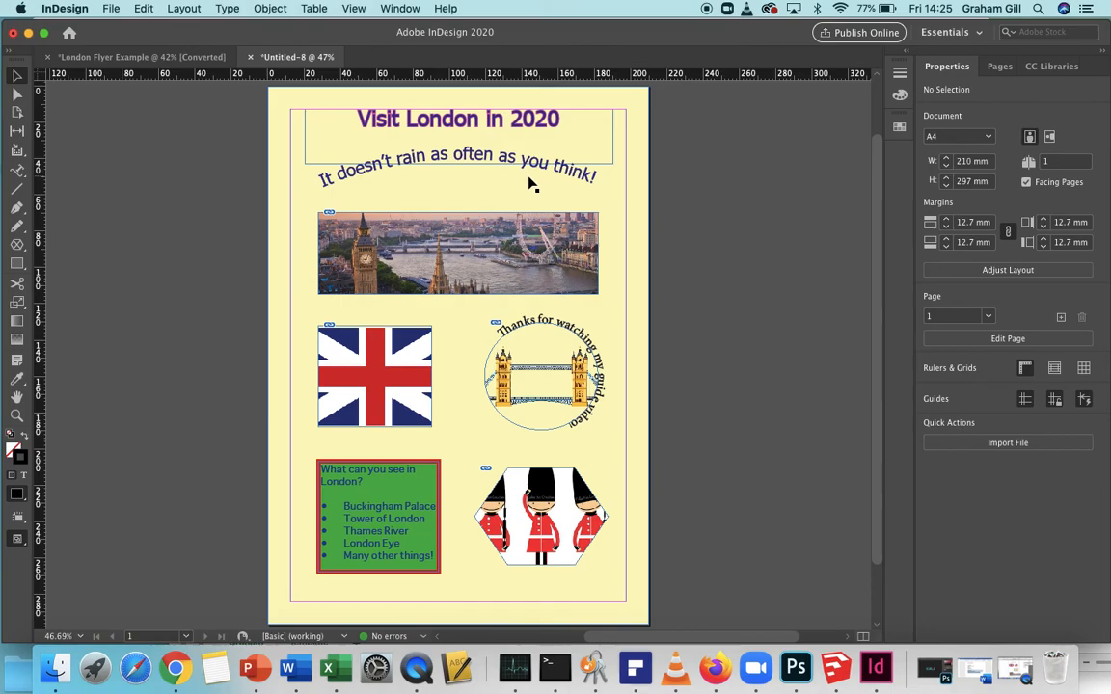
{"action": "mouse_move", "coordinate": [529, 174]}
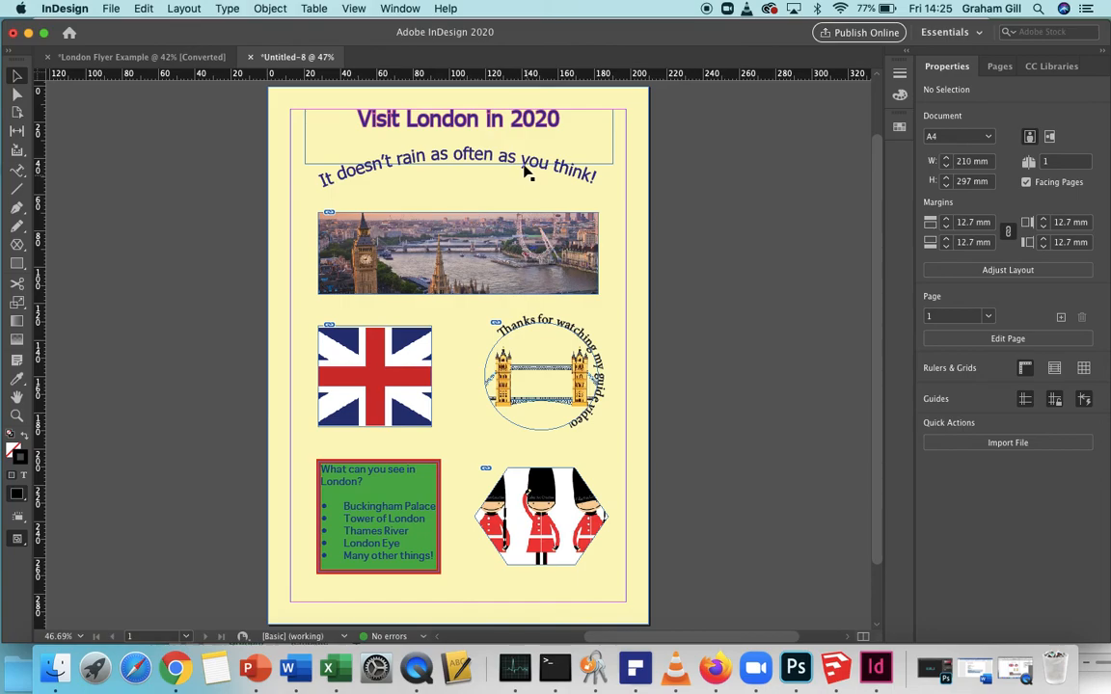
- Turn on Overprint Preview to see the printed look, then reopen the View menu
{"action": "left_click", "coordinate": [353, 8]}
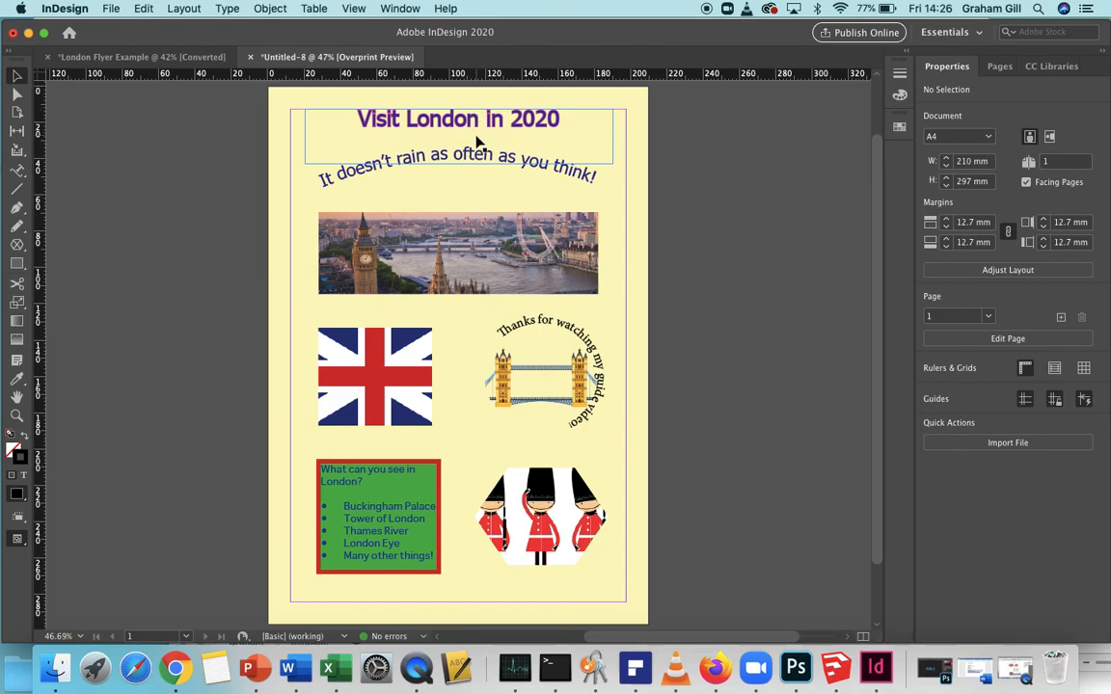
{"action": "left_click", "coordinate": [353, 7]}
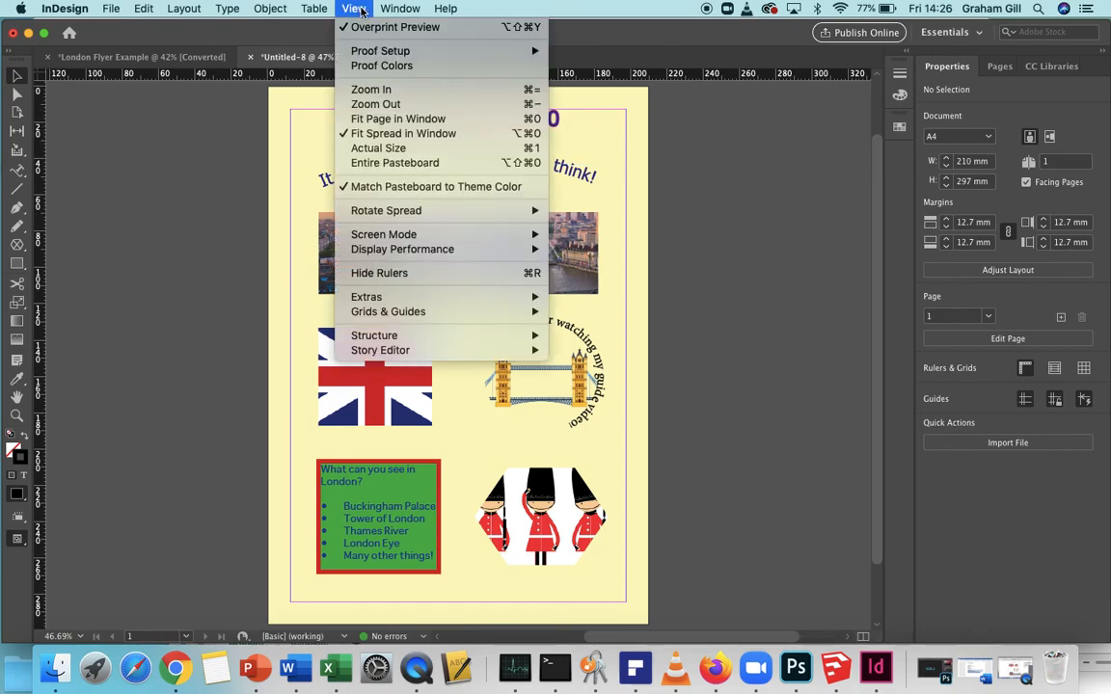